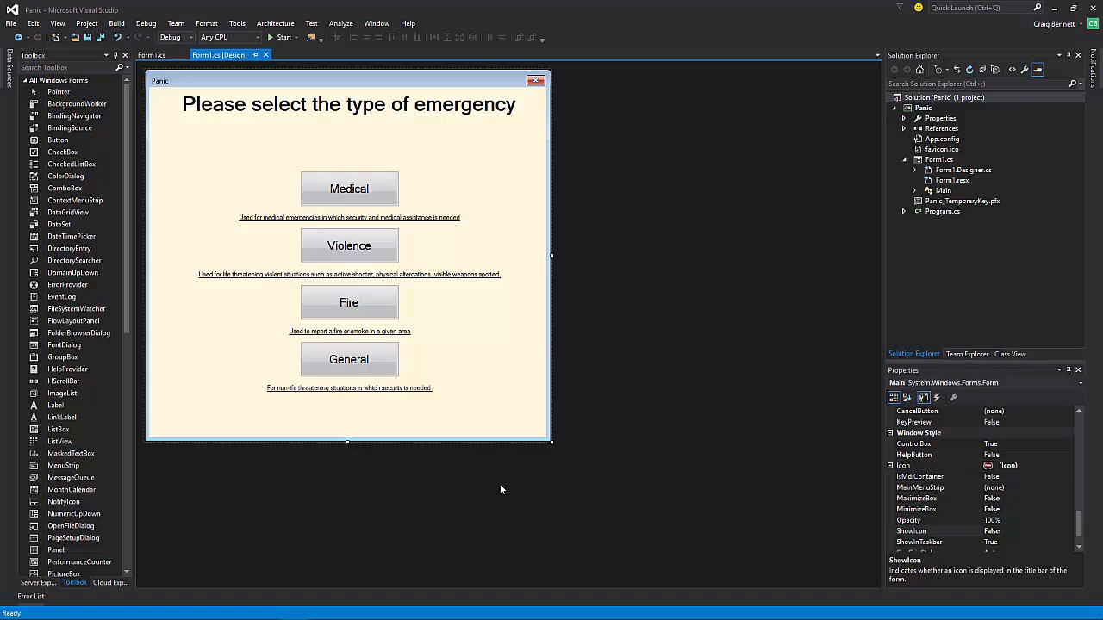
{"action": "mouse_move", "coordinate": [632, 470]}
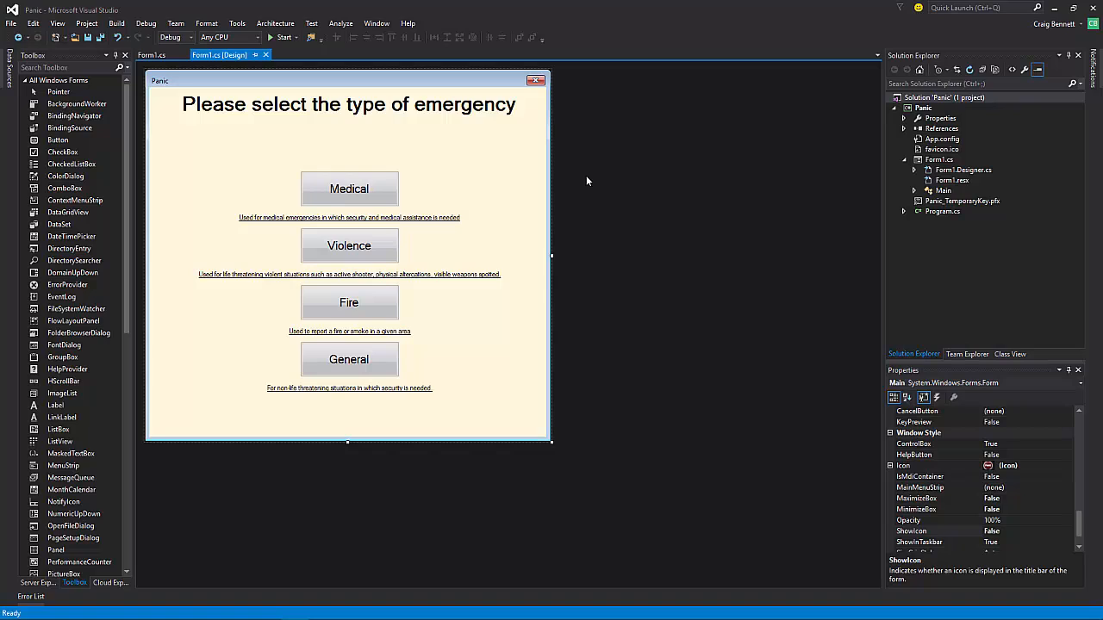
{"action": "mouse_move", "coordinate": [217, 139]}
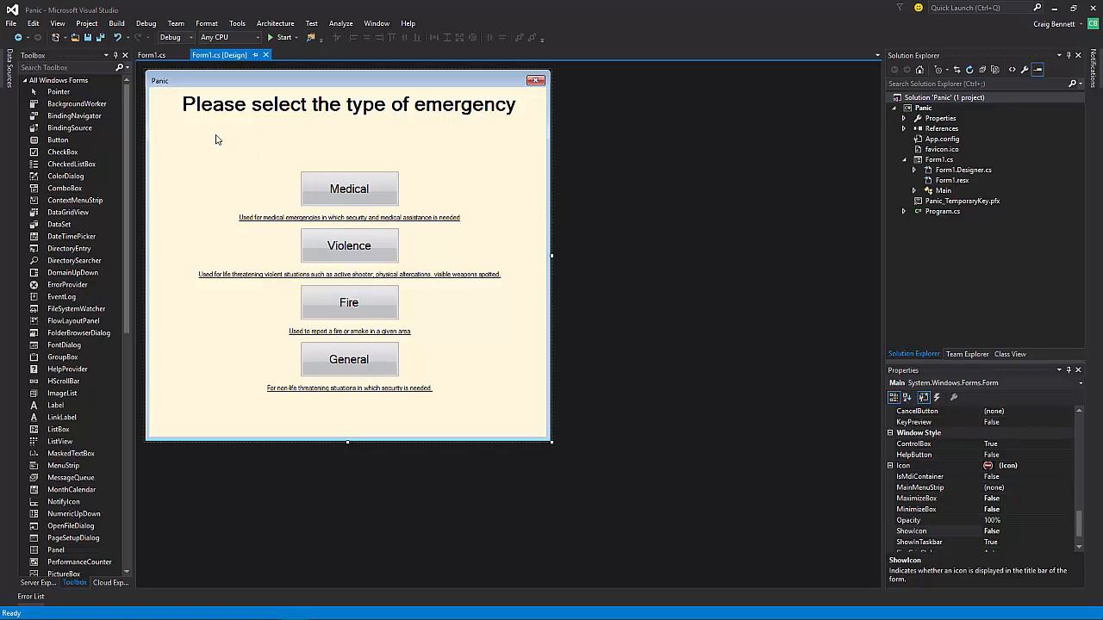
{"action": "mouse_move", "coordinate": [419, 316]}
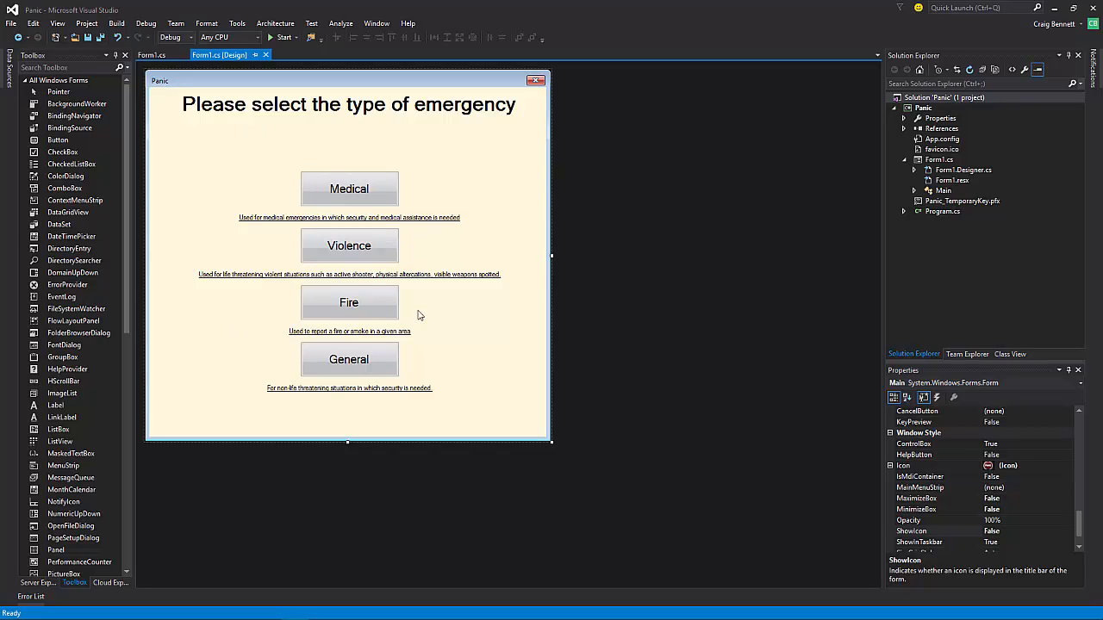
{"action": "mouse_move", "coordinate": [634, 271]}
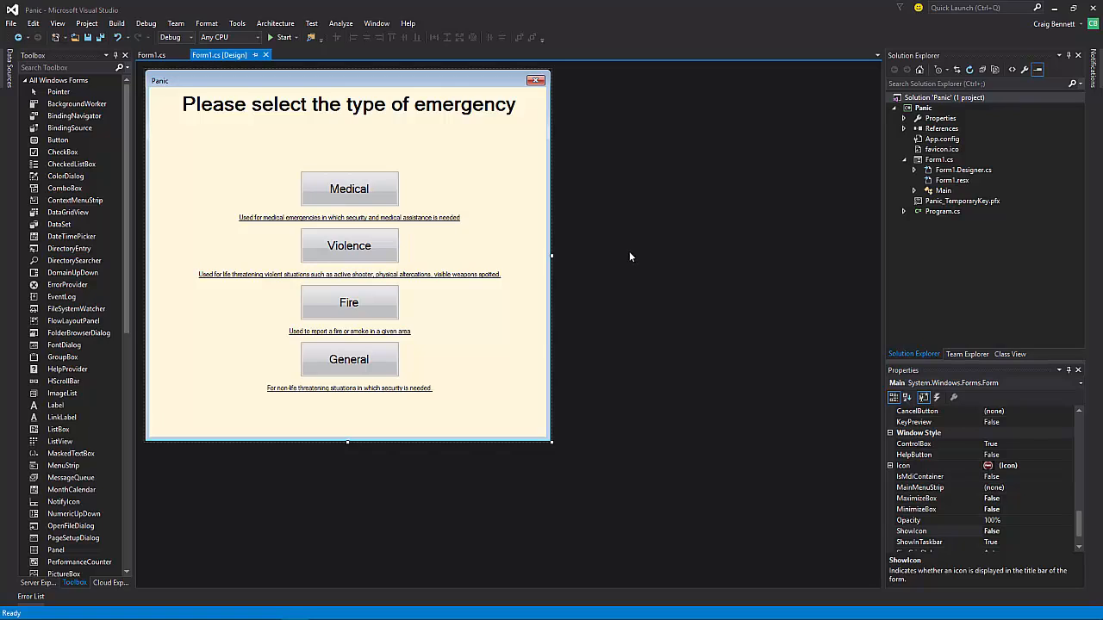
{"action": "mouse_move", "coordinate": [689, 424]}
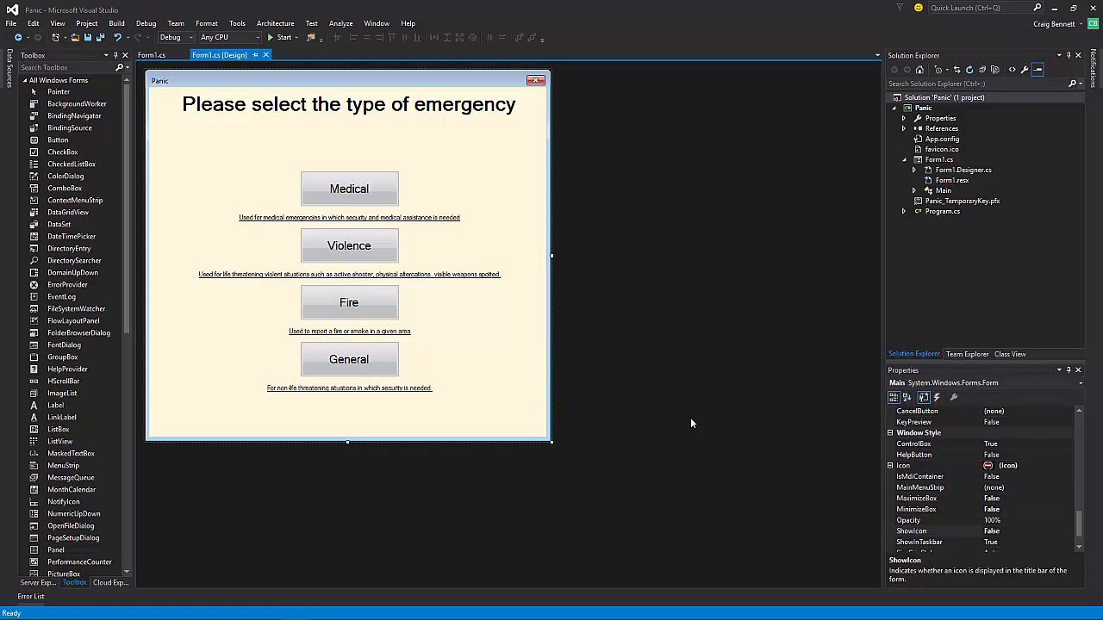
{"action": "mouse_move", "coordinate": [641, 334]}
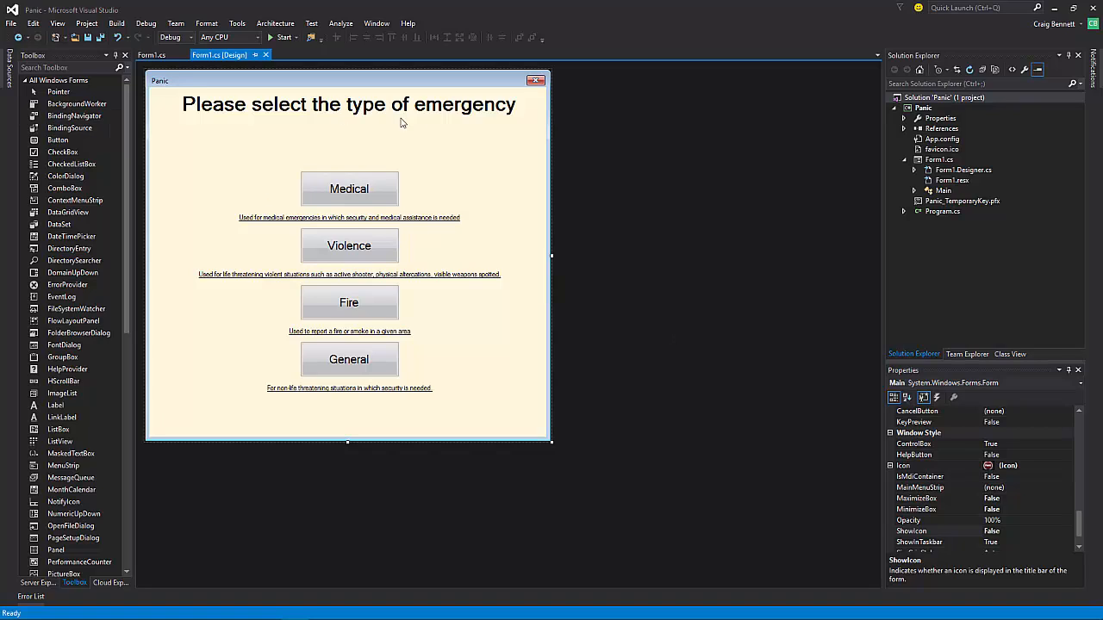
{"action": "mouse_move", "coordinate": [882, 389]}
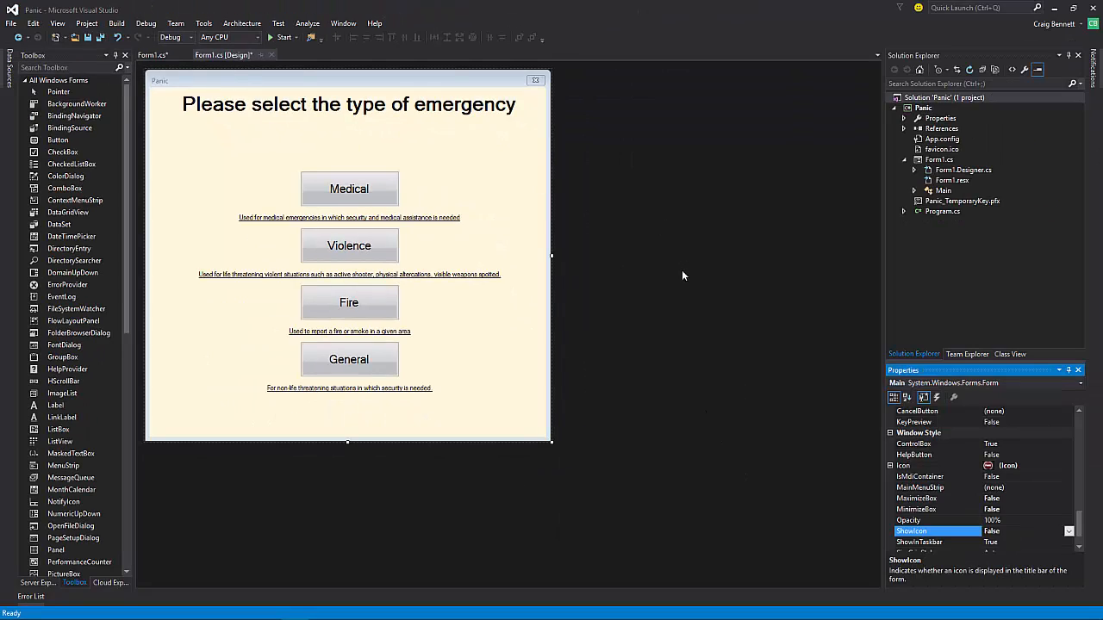
{"action": "mouse_move", "coordinate": [665, 224]}
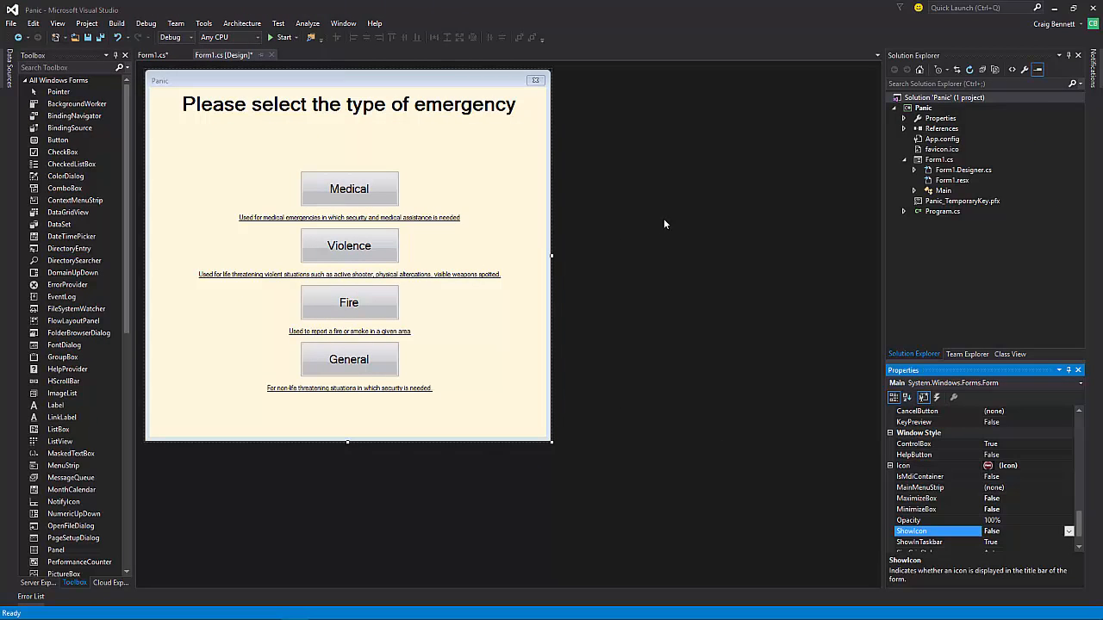
{"action": "mouse_move", "coordinate": [665, 217]}
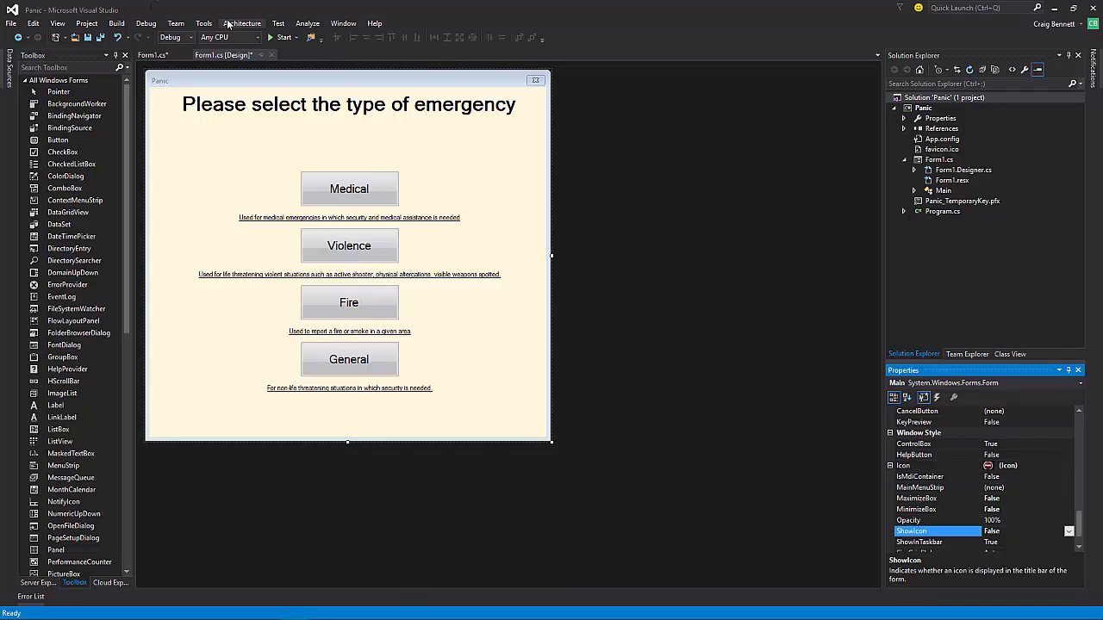
Build the Panic project and browse New Project to the Setup and Deployment templates listing InstallShield Limited Edition.
{"action": "left_click", "coordinate": [117, 24]}
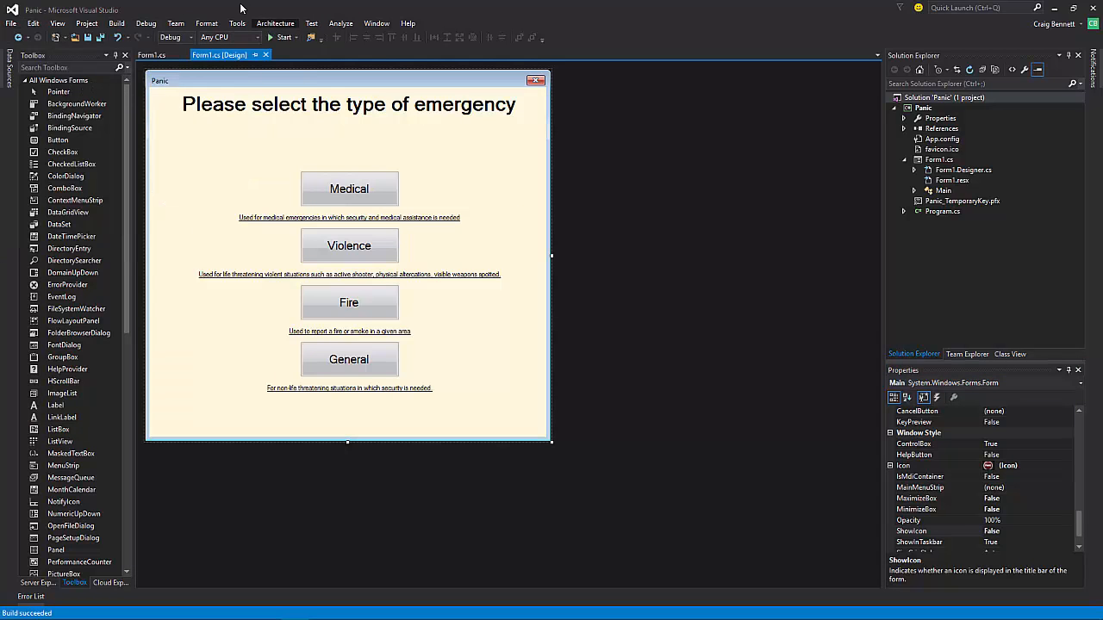
{"action": "left_click", "coordinate": [207, 24]}
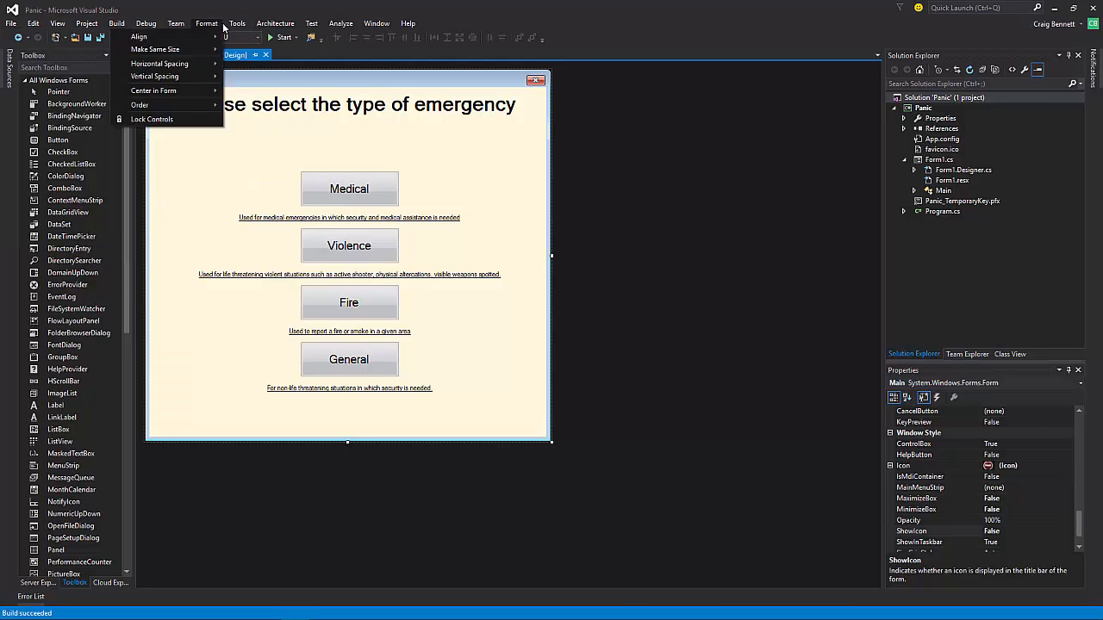
{"action": "left_click", "coordinate": [236, 24]}
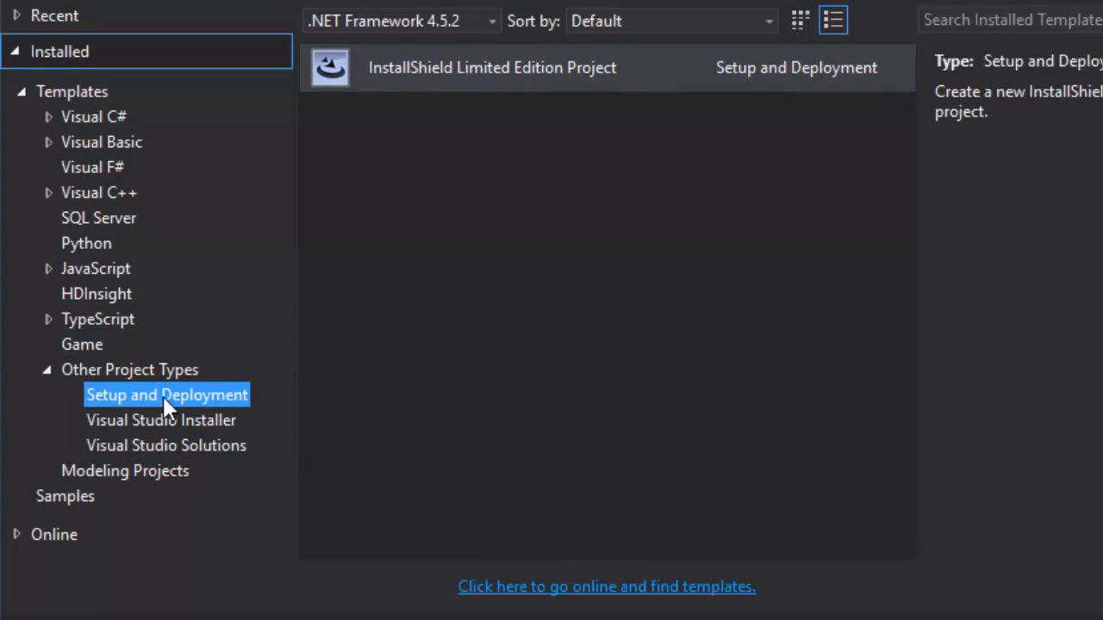
{"action": "mouse_move", "coordinate": [504, 48]}
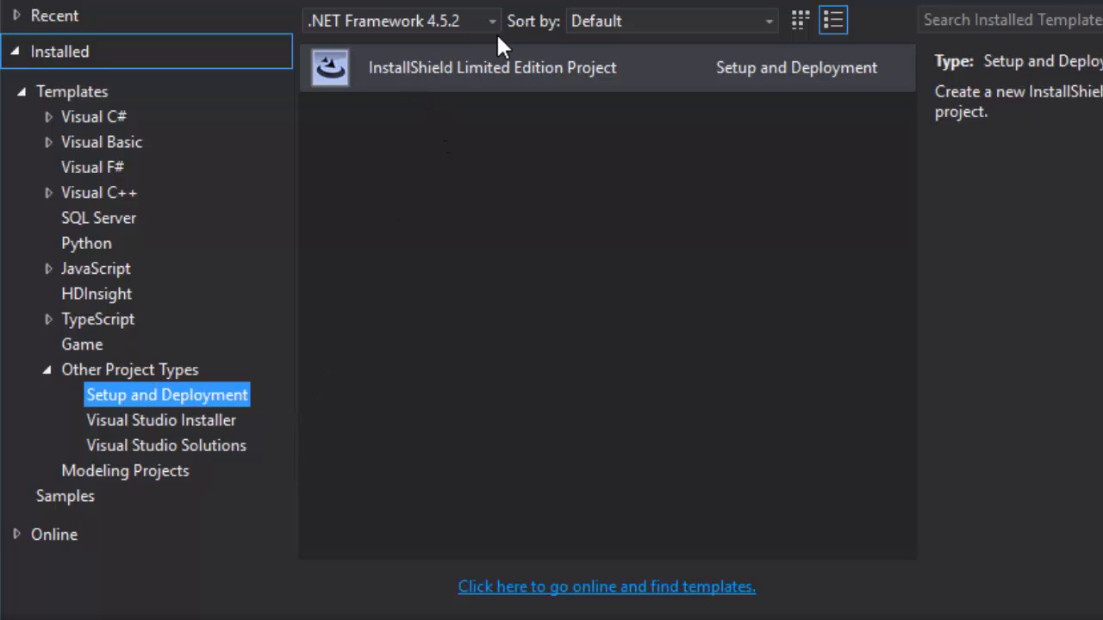
{"action": "mouse_move", "coordinate": [515, 97]}
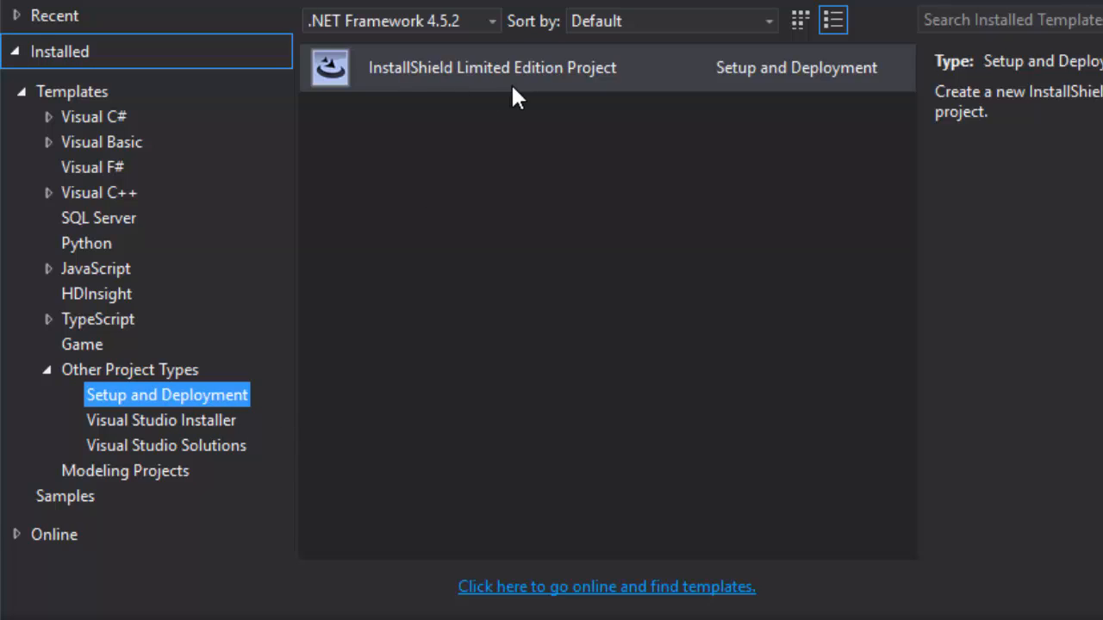
{"action": "mouse_move", "coordinate": [648, 50]}
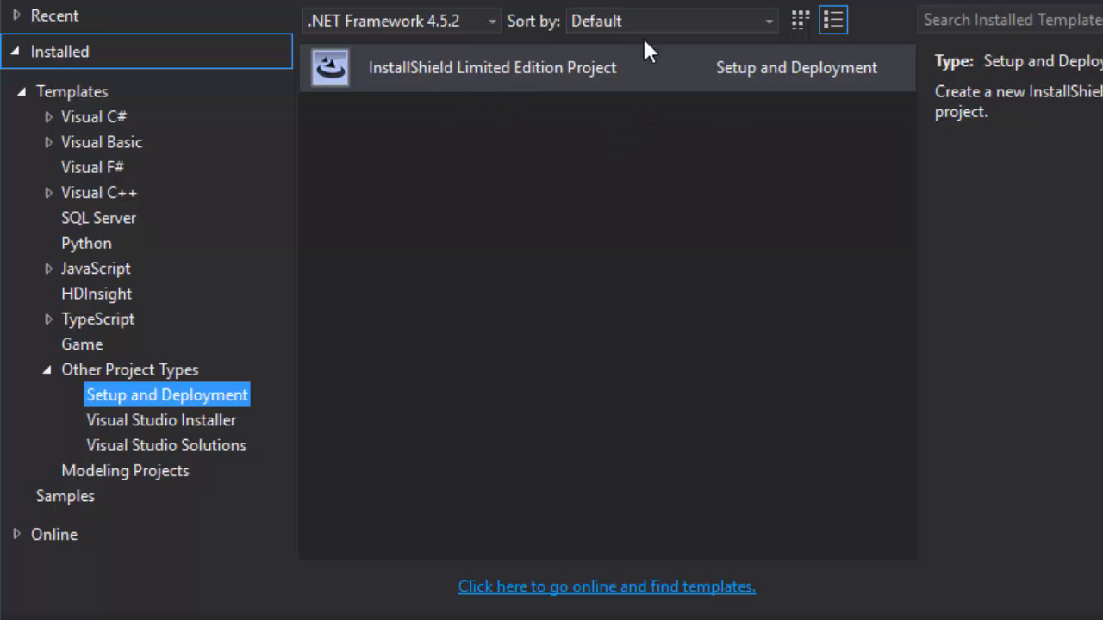
{"action": "left_click", "coordinate": [160, 421]}
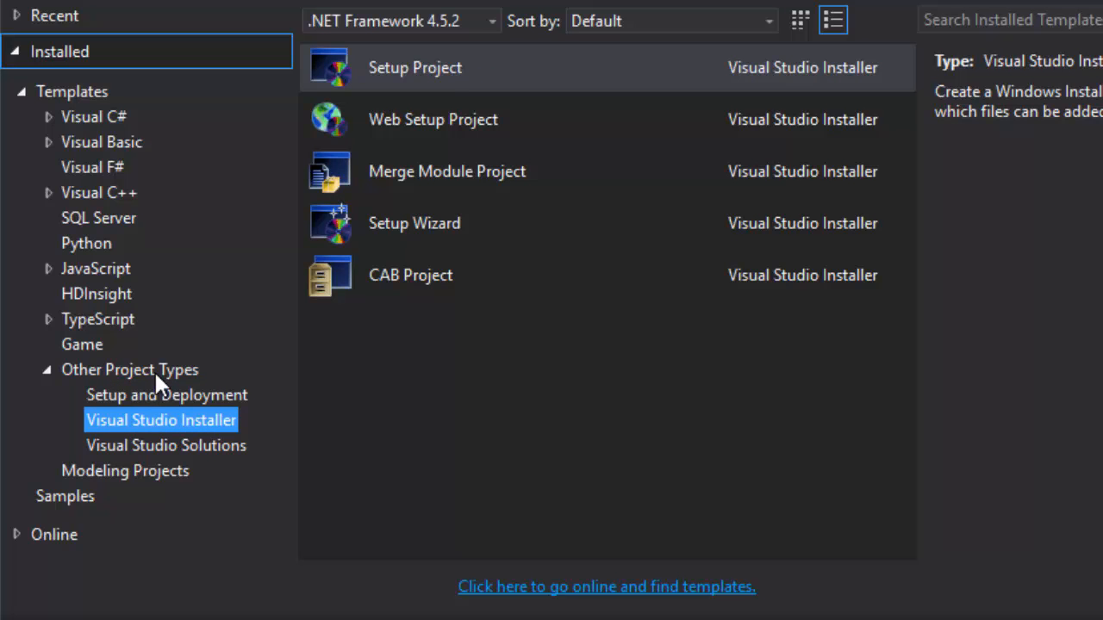
{"action": "left_click", "coordinate": [166, 394]}
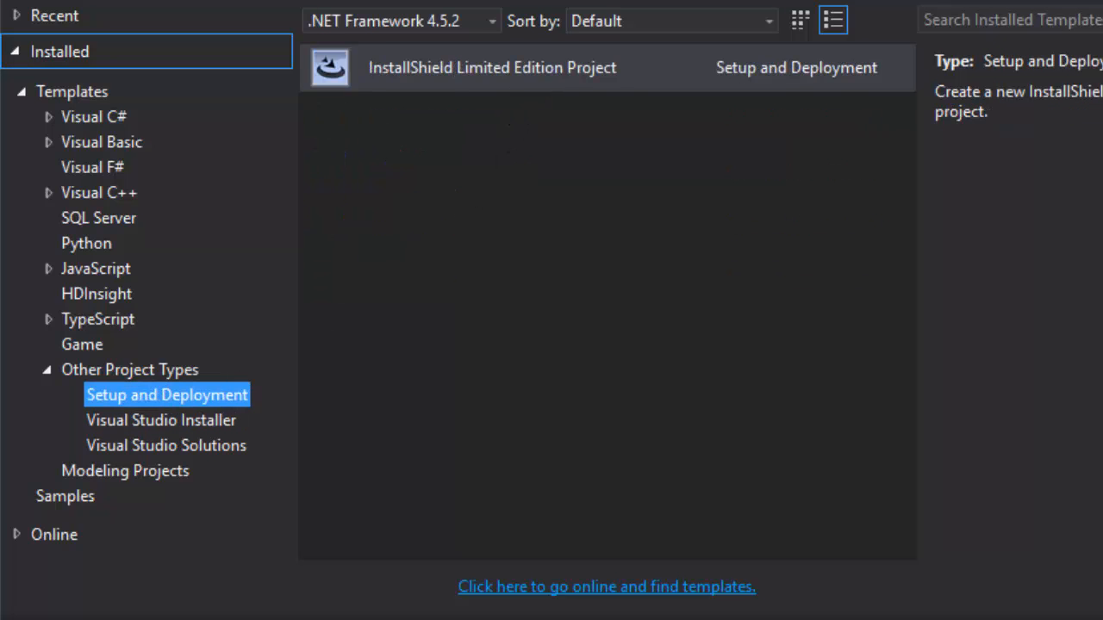
{"action": "mouse_move", "coordinate": [491, 67]}
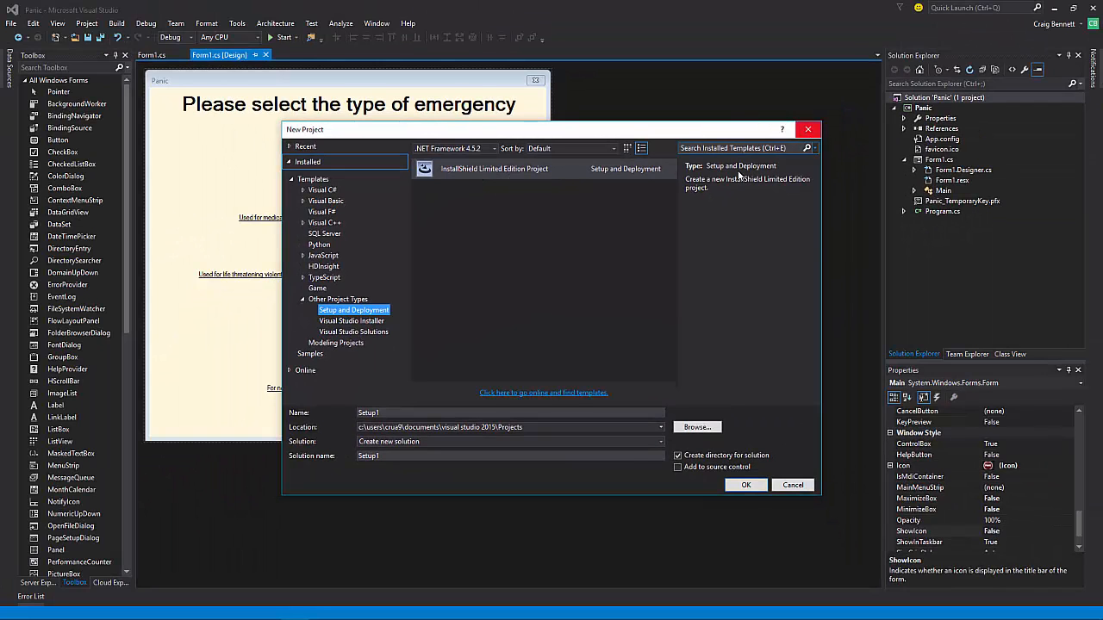
Cancel the New Project dialog and browse Extensions and Updates online gallery's Tools category.
{"action": "left_click", "coordinate": [791, 485]}
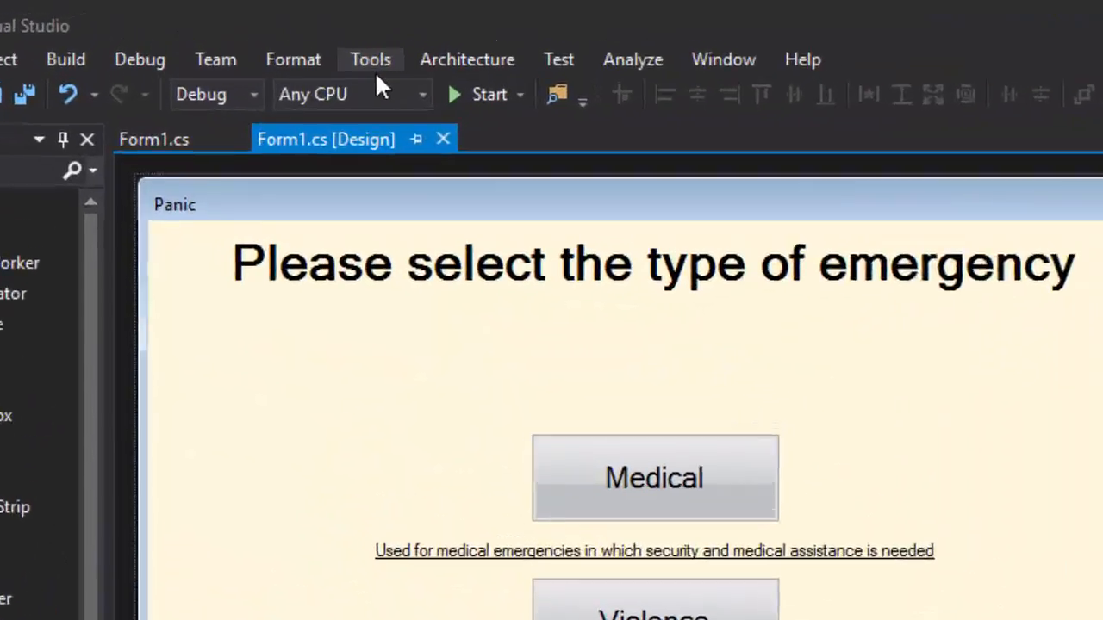
{"action": "left_click", "coordinate": [369, 58]}
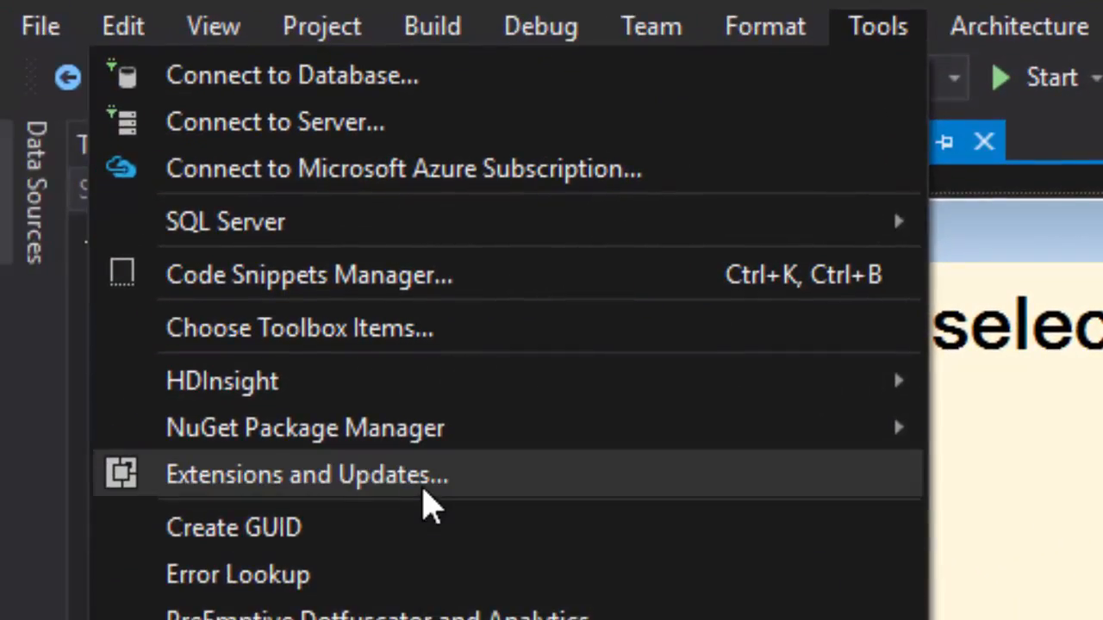
{"action": "left_click", "coordinate": [307, 474]}
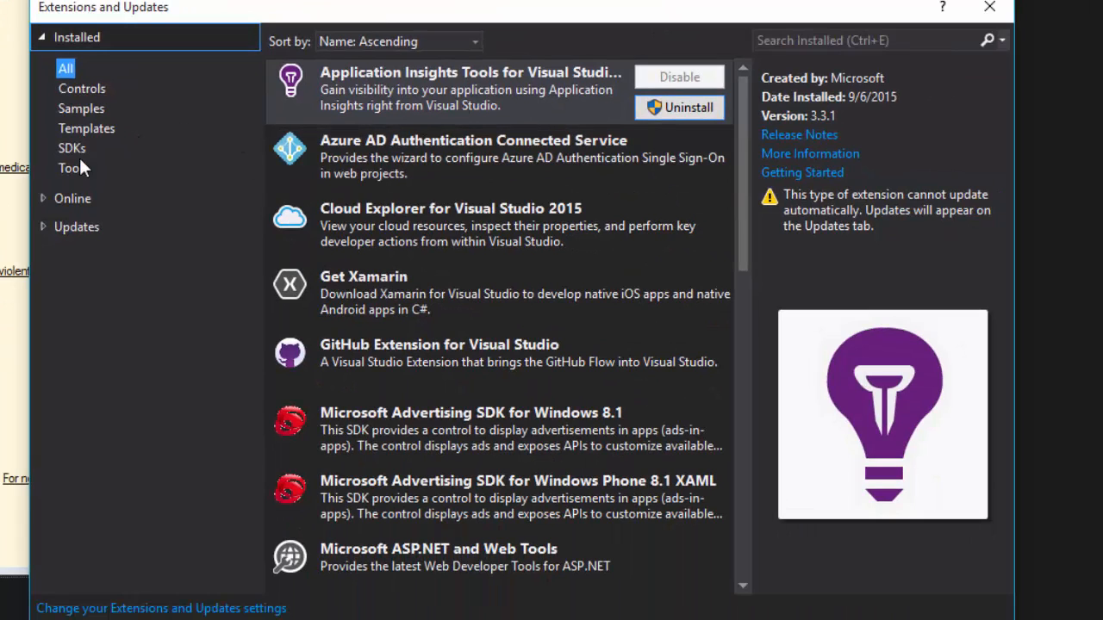
{"action": "mouse_move", "coordinate": [90, 134]}
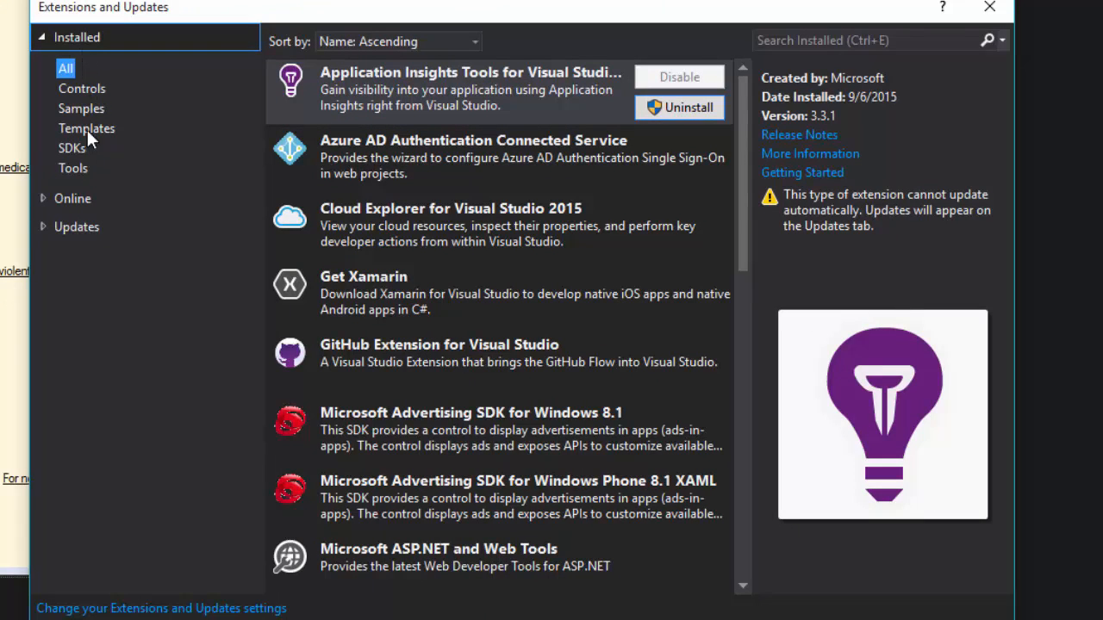
{"action": "left_click", "coordinate": [72, 198]}
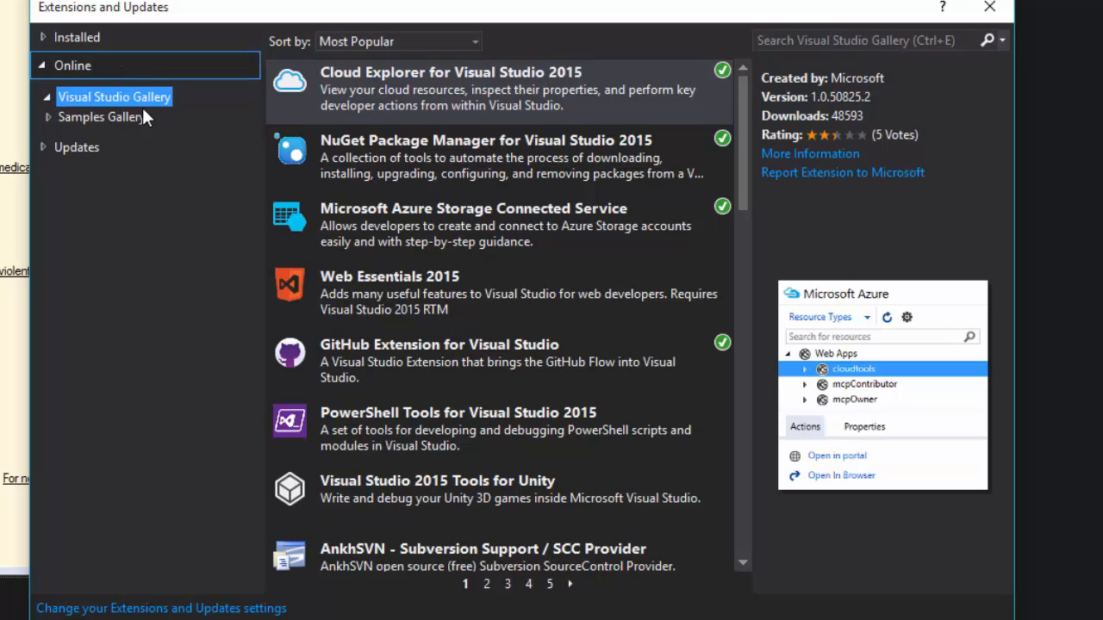
{"action": "mouse_move", "coordinate": [216, 117]}
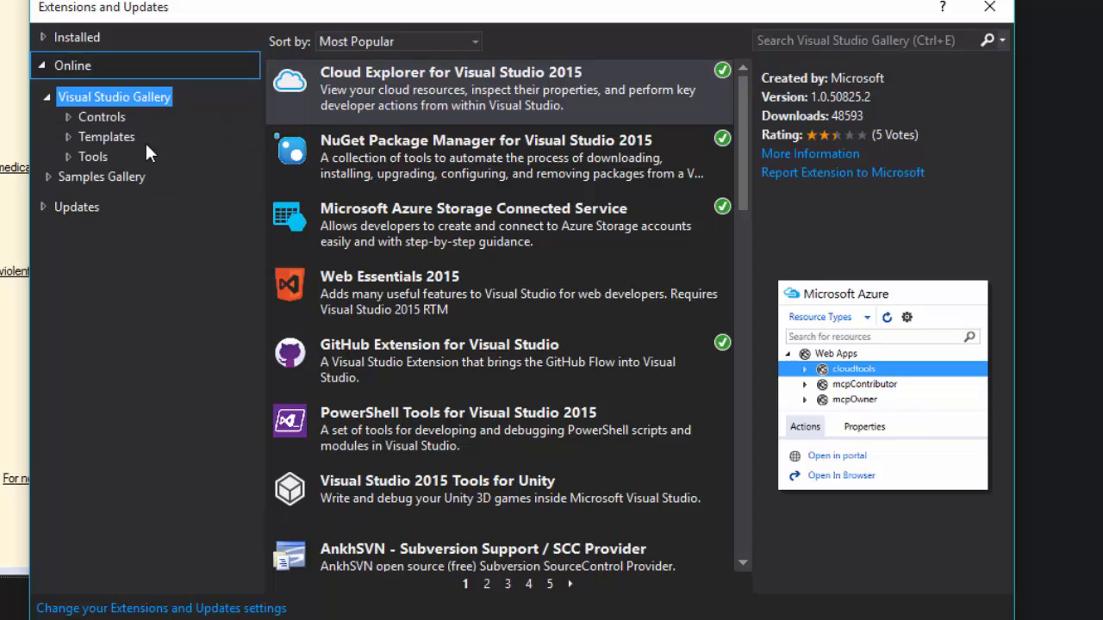
{"action": "left_click", "coordinate": [93, 156]}
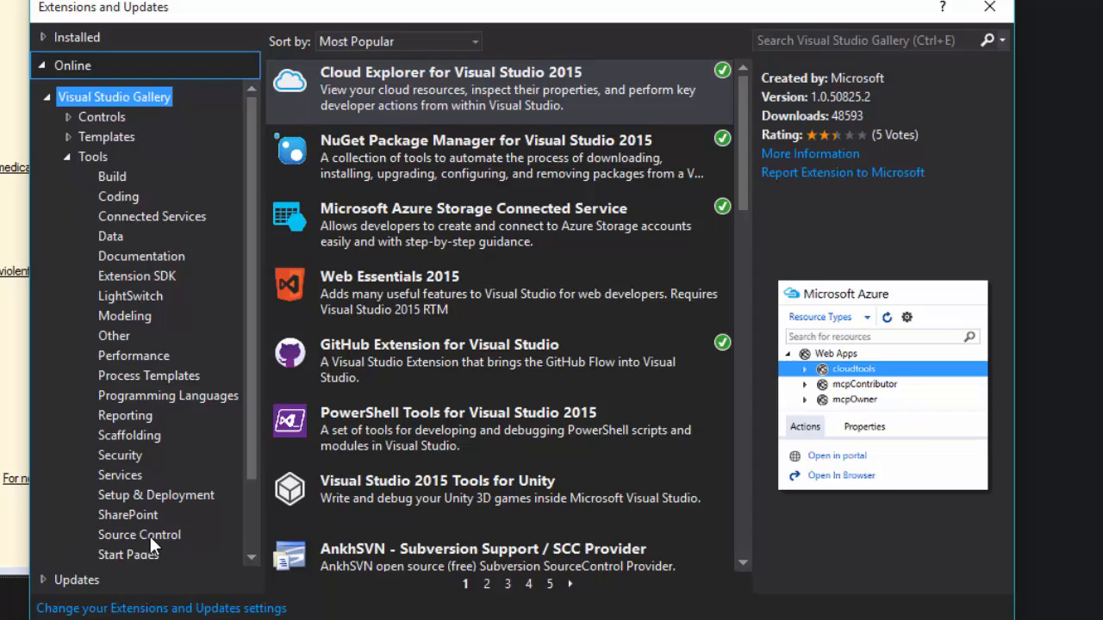
{"action": "left_click", "coordinate": [155, 494]}
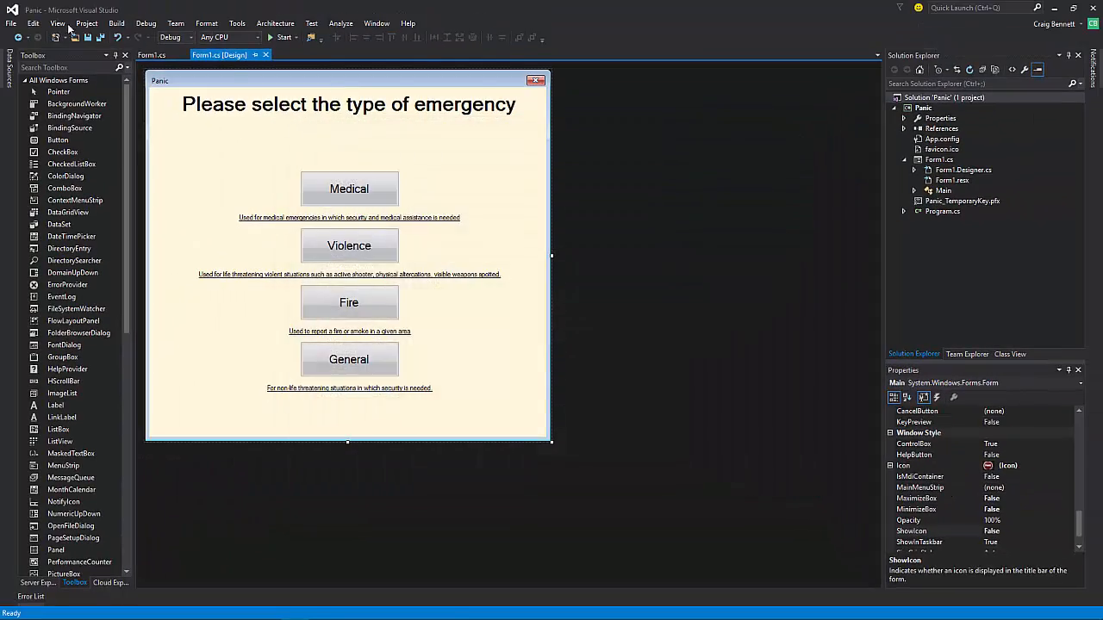
Look through the Edit and Project menus, then start a new project from File > New.
{"action": "left_click", "coordinate": [31, 24]}
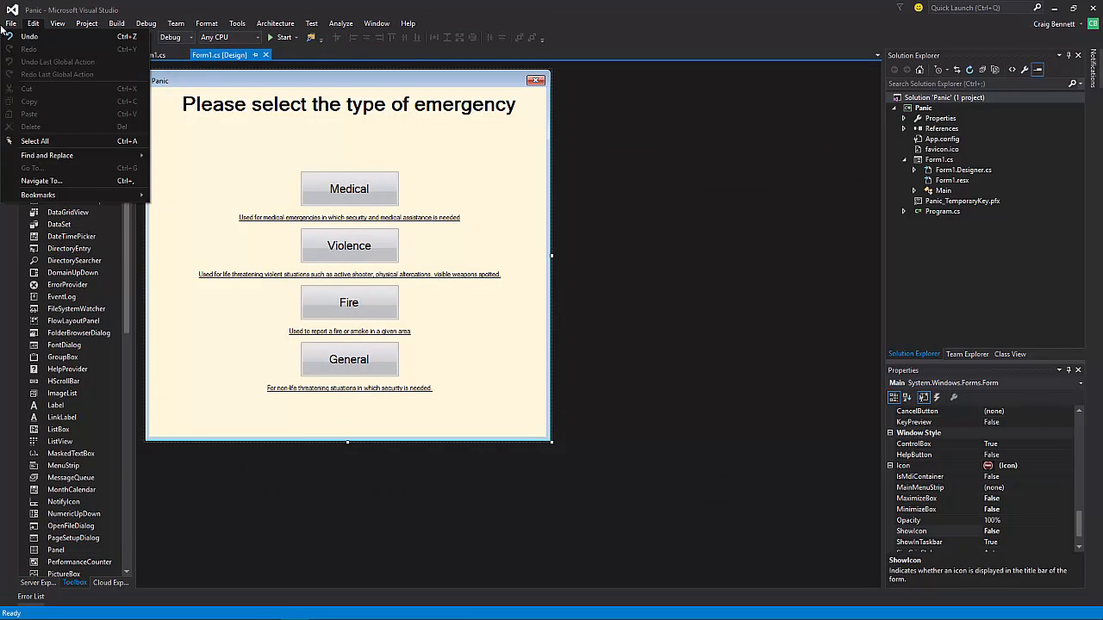
{"action": "left_click", "coordinate": [86, 25]}
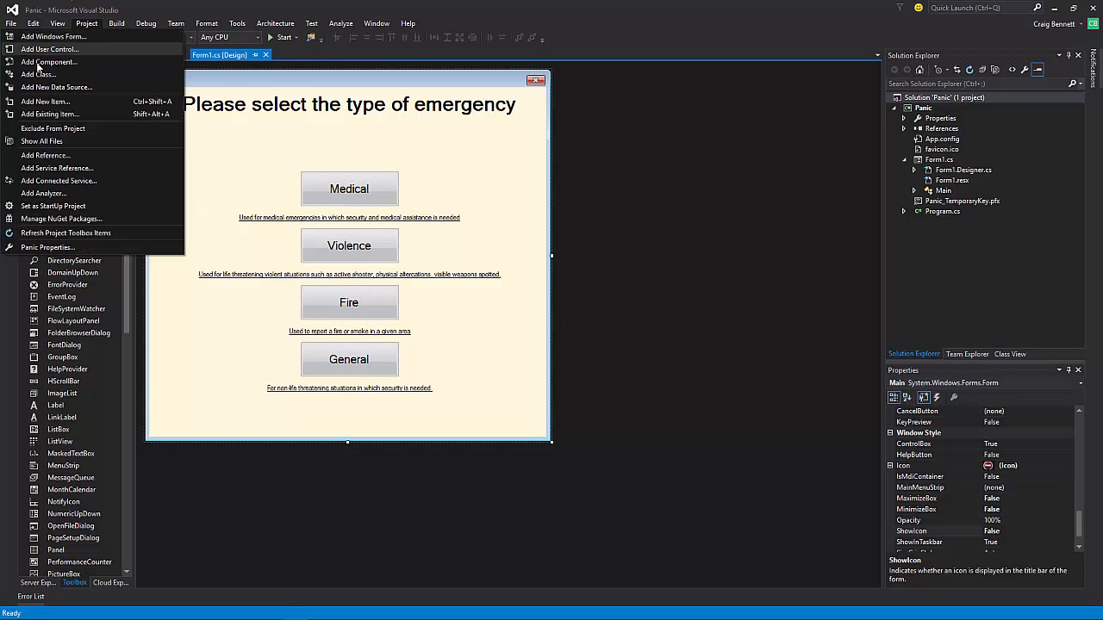
{"action": "left_click", "coordinate": [10, 25]}
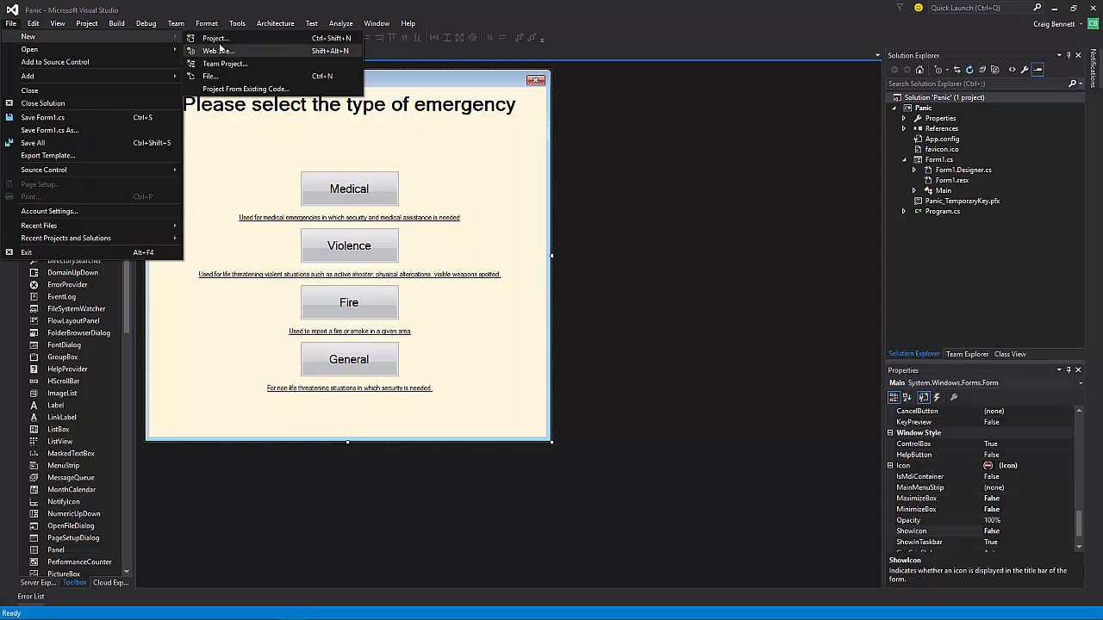
{"action": "left_click", "coordinate": [213, 38]}
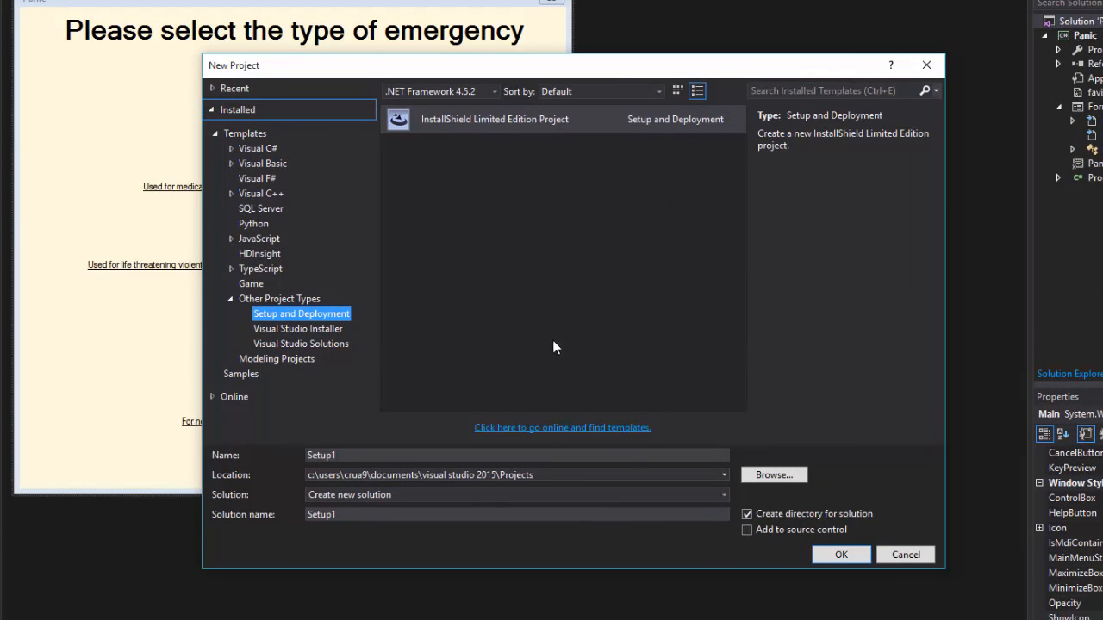
{"action": "mouse_move", "coordinate": [448, 45]}
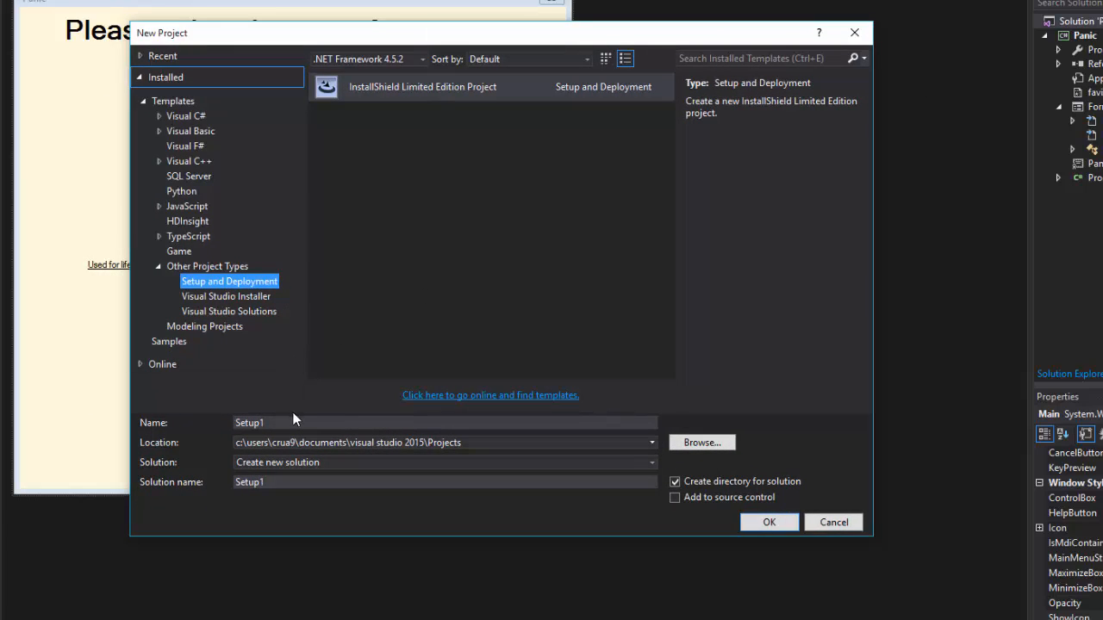
Create an InstallShield Limited Edition project named 'PANIC UGI Setup'.
{"action": "left_click", "coordinate": [445, 422]}
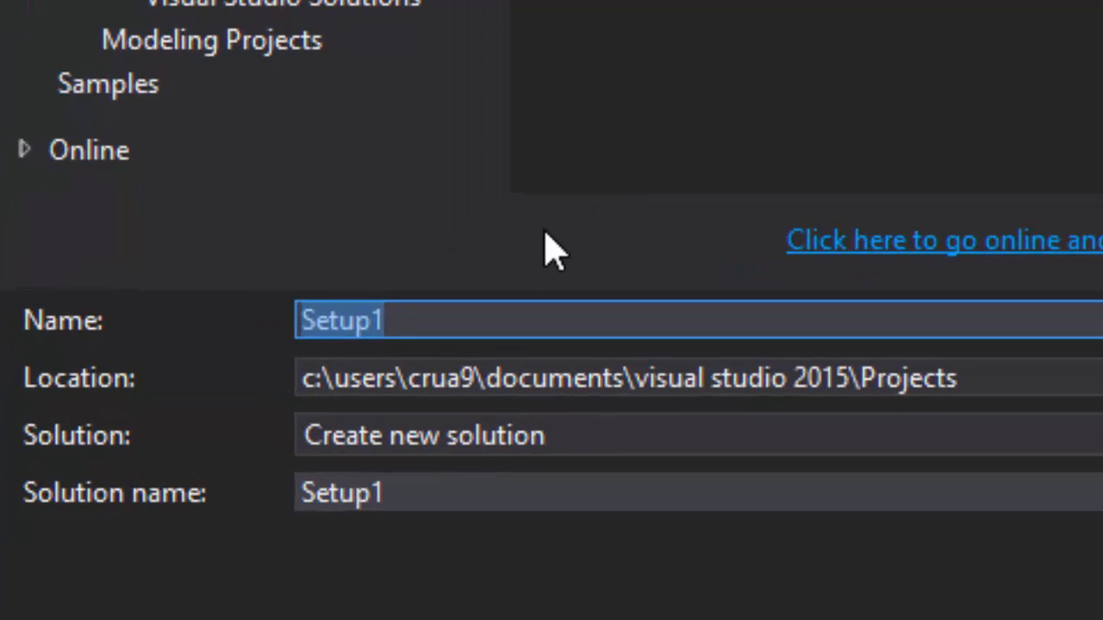
{"action": "type", "text": "P"}
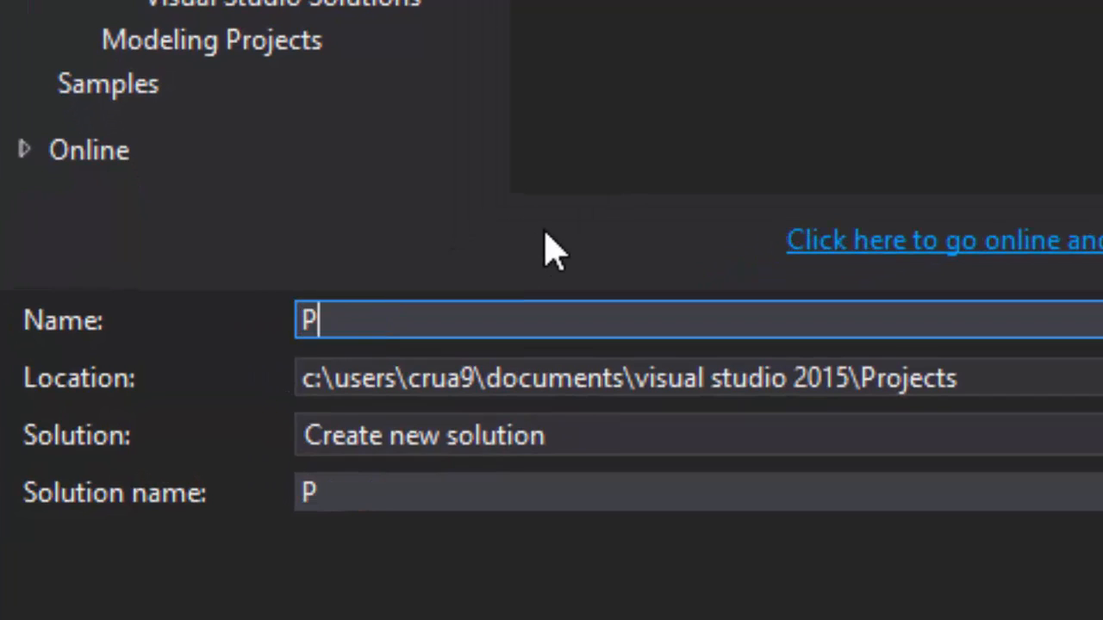
{"action": "type", "text": "ANIC UGI Setup"}
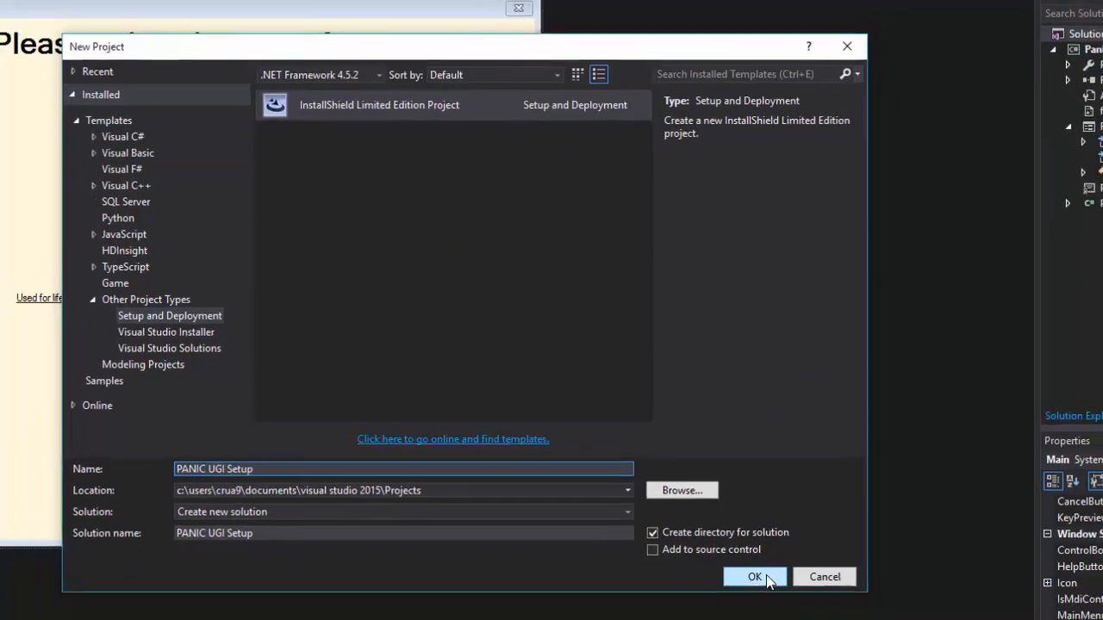
{"action": "left_click", "coordinate": [755, 576]}
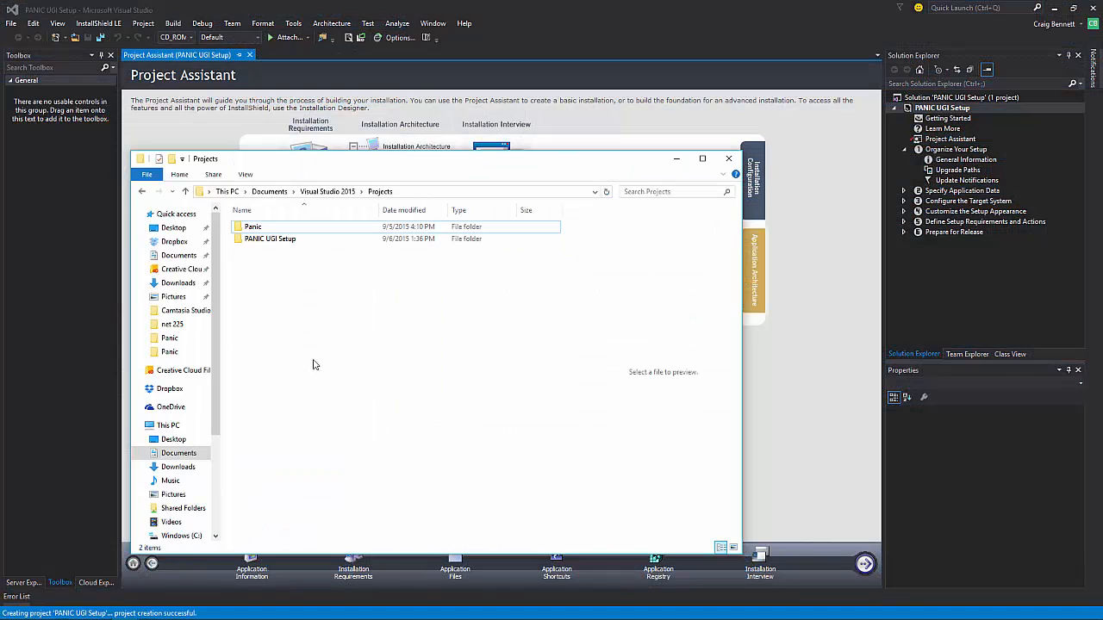
Inspect the Panic folder's published setup files in File Explorer, then close it.
{"action": "double_click", "coordinate": [252, 226]}
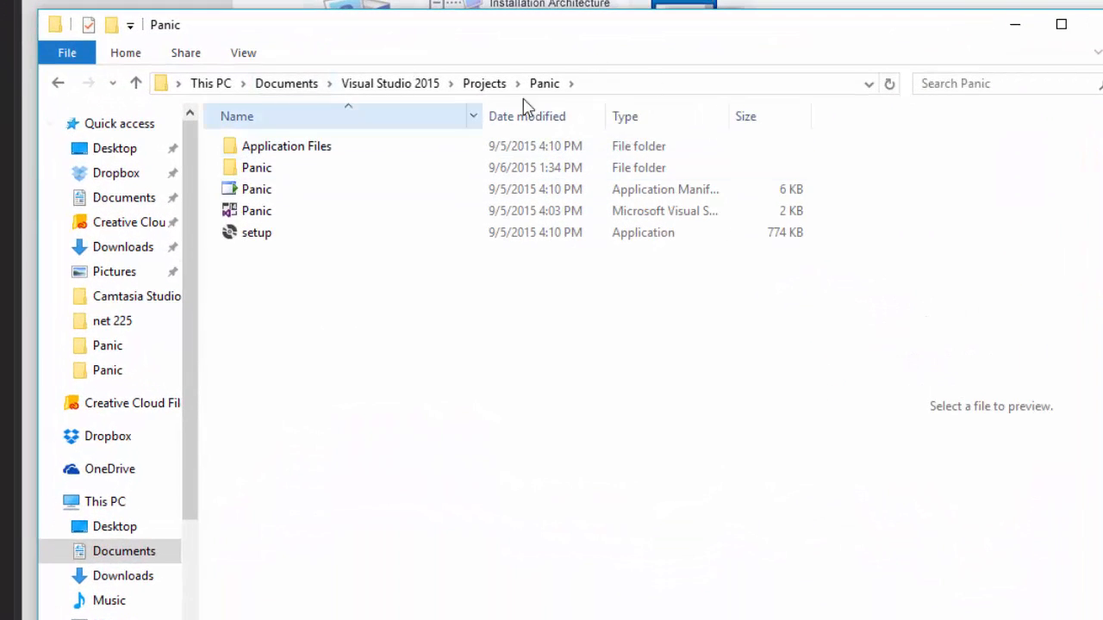
{"action": "double_click", "coordinate": [255, 167]}
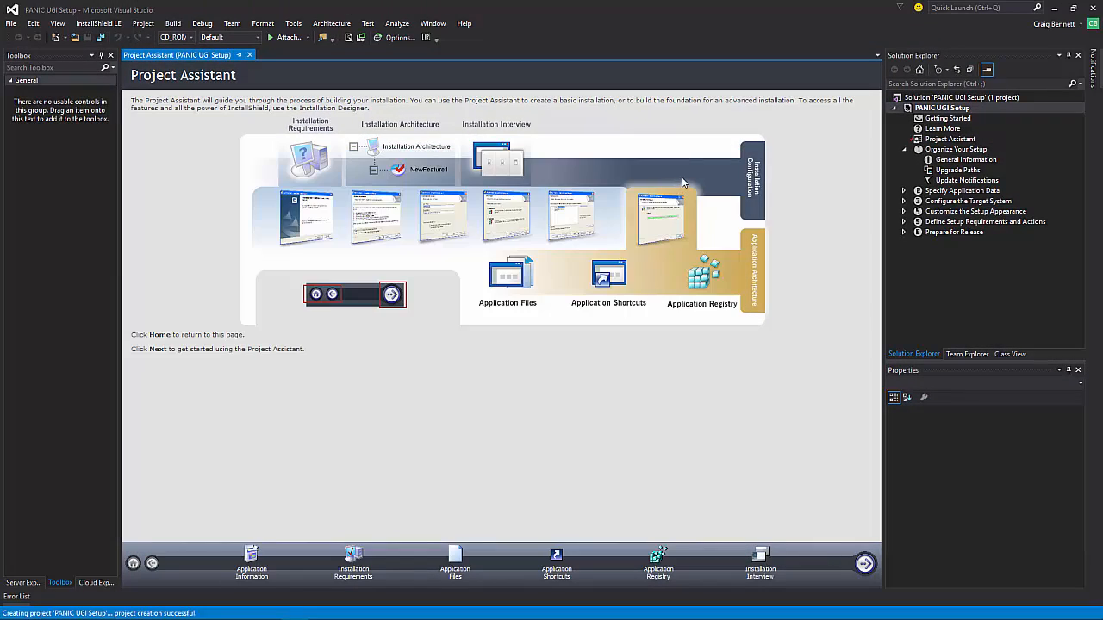
{"action": "mouse_move", "coordinate": [661, 243]}
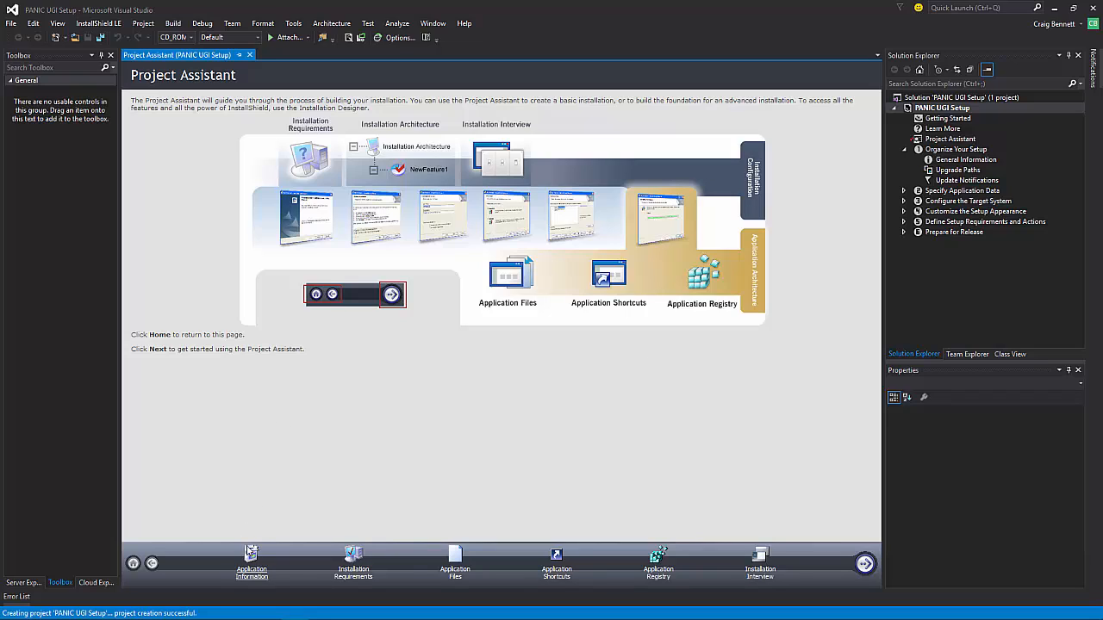
{"action": "mouse_move", "coordinate": [193, 429]}
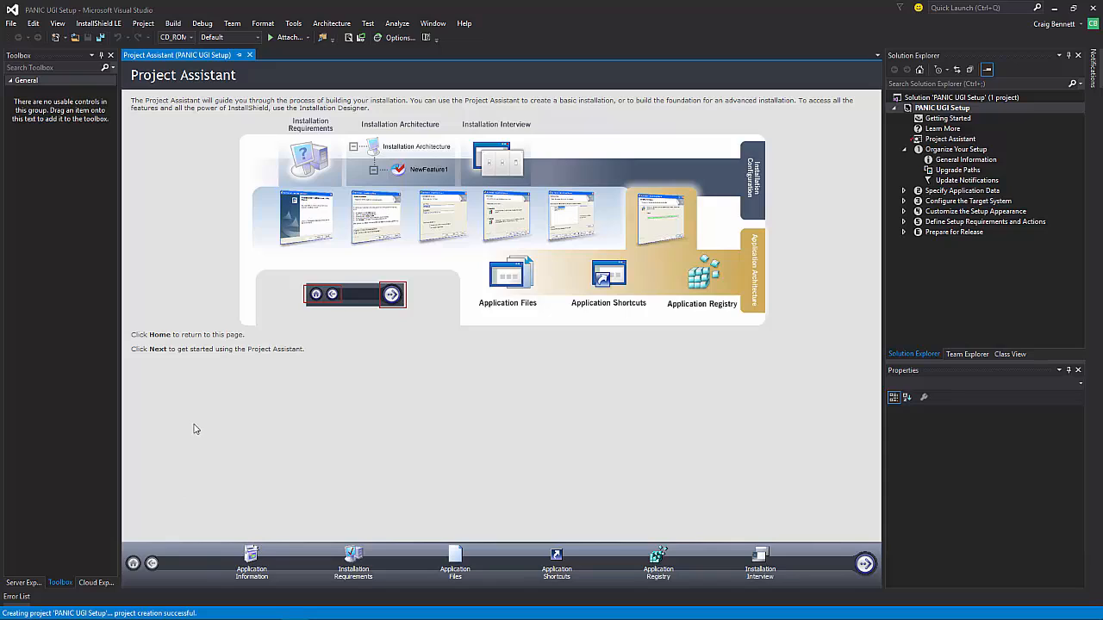
{"action": "mouse_move", "coordinate": [274, 563]}
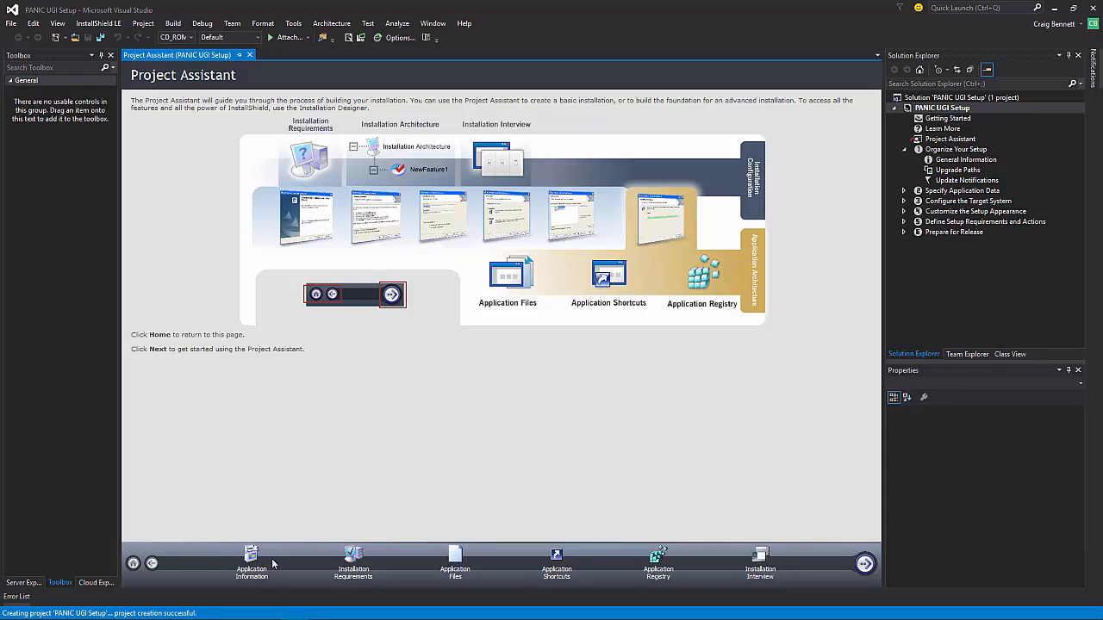
{"action": "mouse_move", "coordinate": [245, 288]}
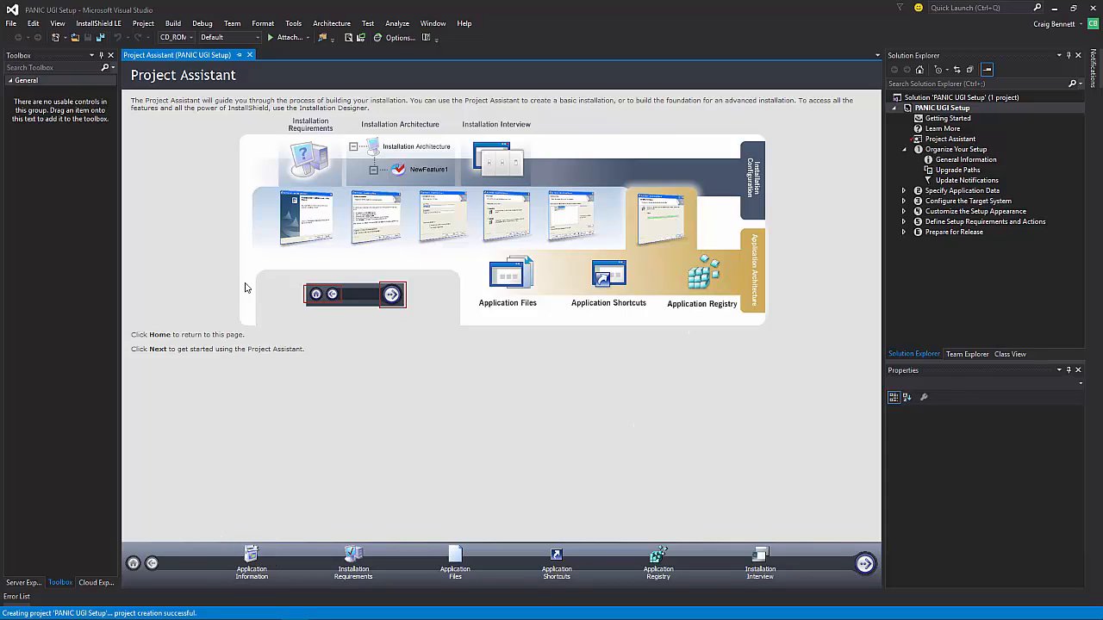
{"action": "mouse_move", "coordinate": [531, 241]}
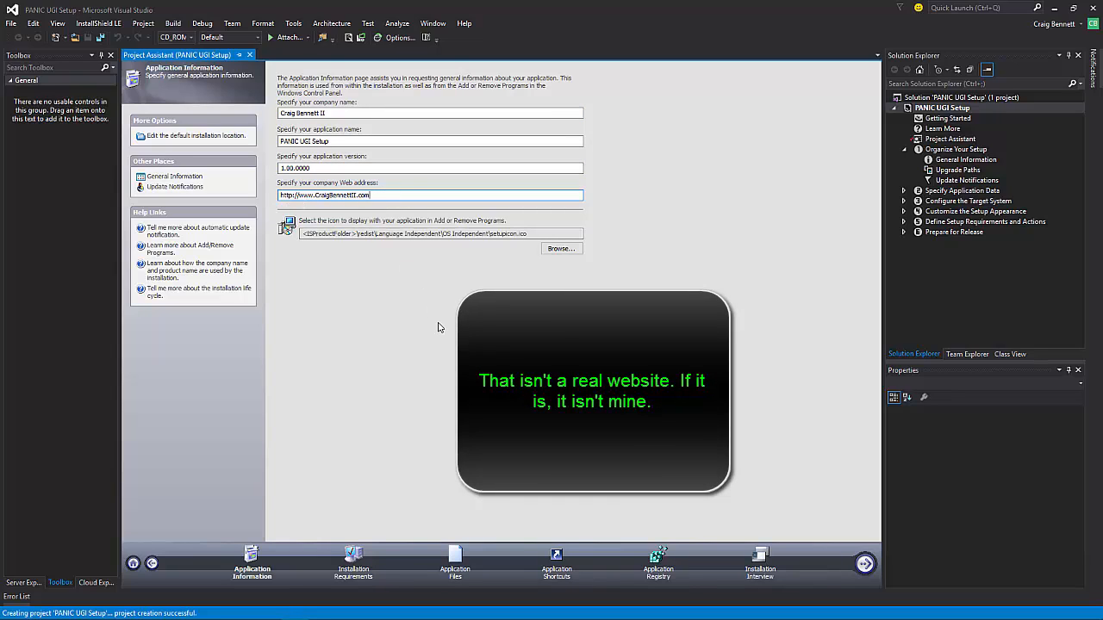
{"action": "mouse_move", "coordinate": [352, 431]}
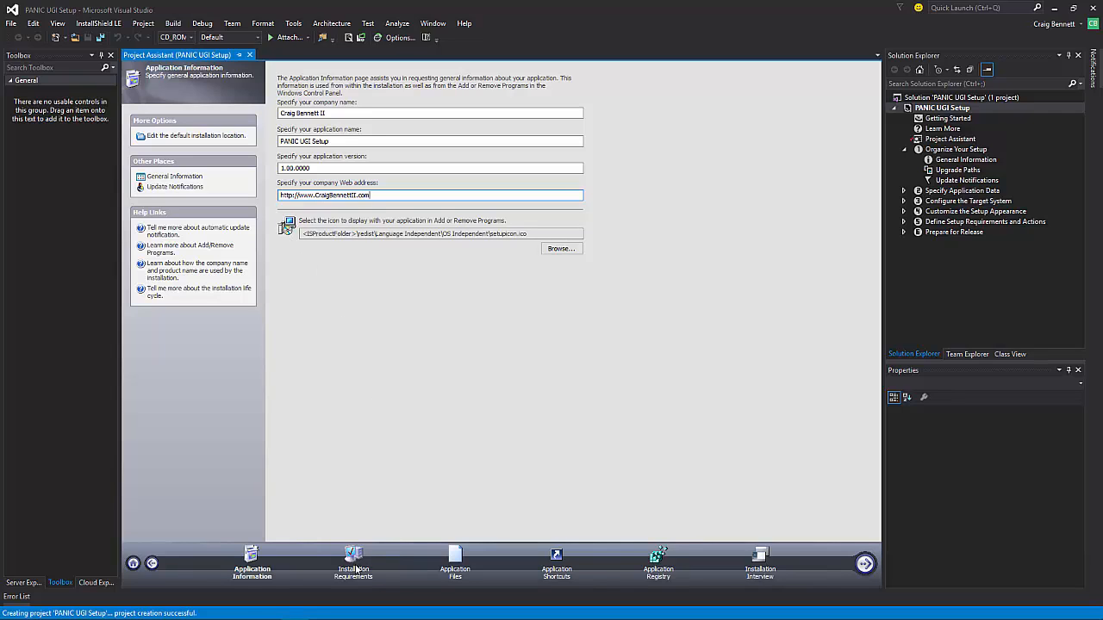
With application info filled in, visit Installation Requirements and its Requirements editor, then continue to Application Files.
{"action": "left_click", "coordinate": [351, 560]}
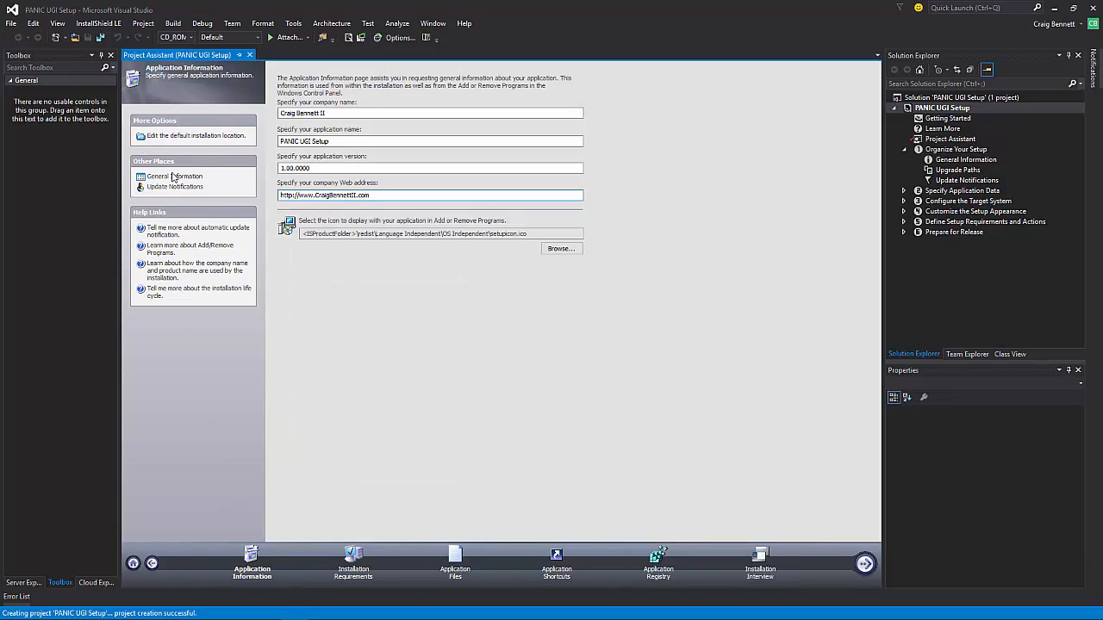
{"action": "left_click", "coordinate": [429, 194]}
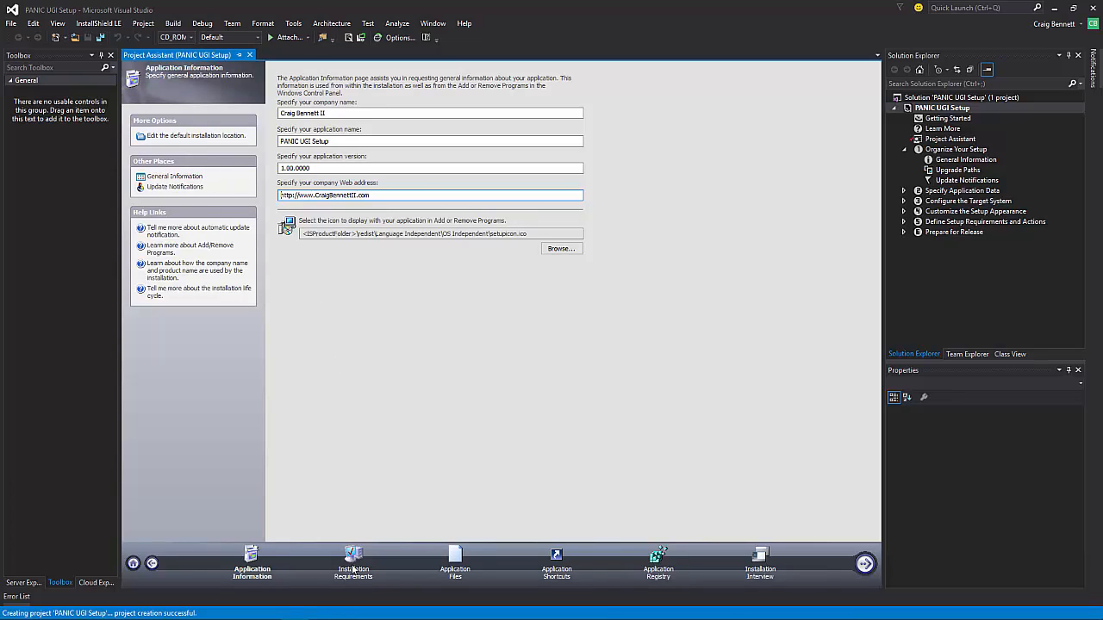
{"action": "left_click", "coordinate": [353, 565]}
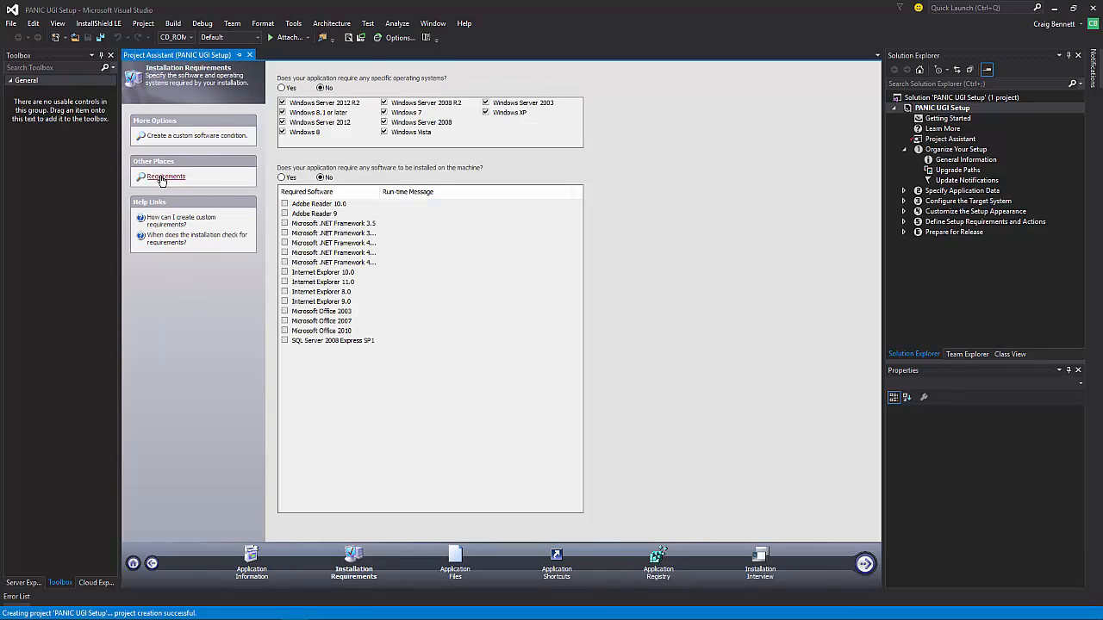
{"action": "left_click", "coordinate": [166, 176]}
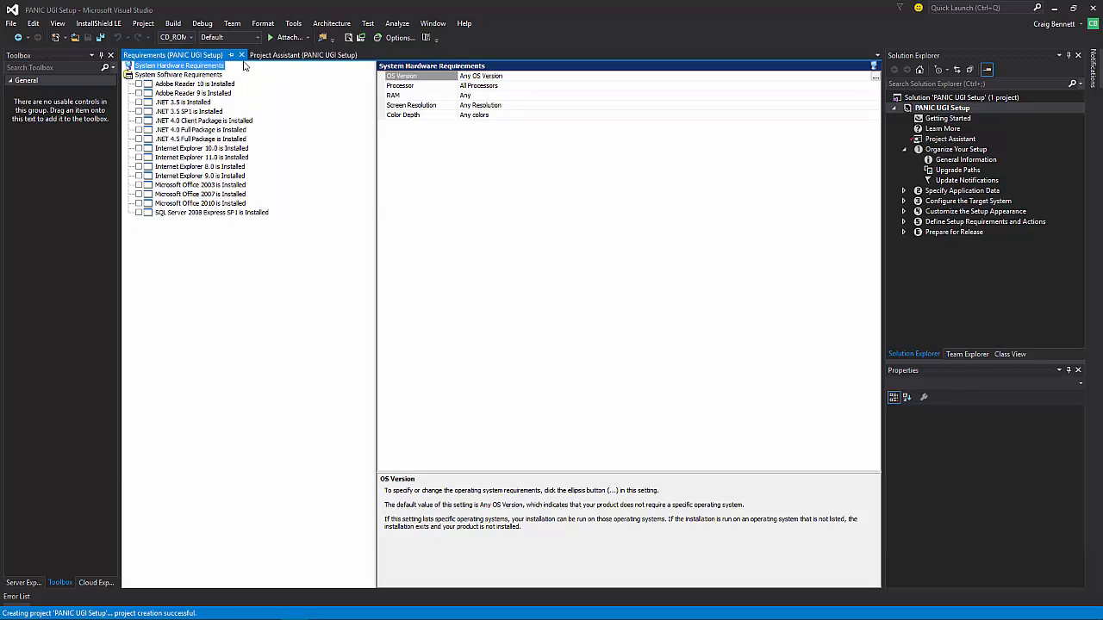
{"action": "left_click", "coordinate": [455, 566]}
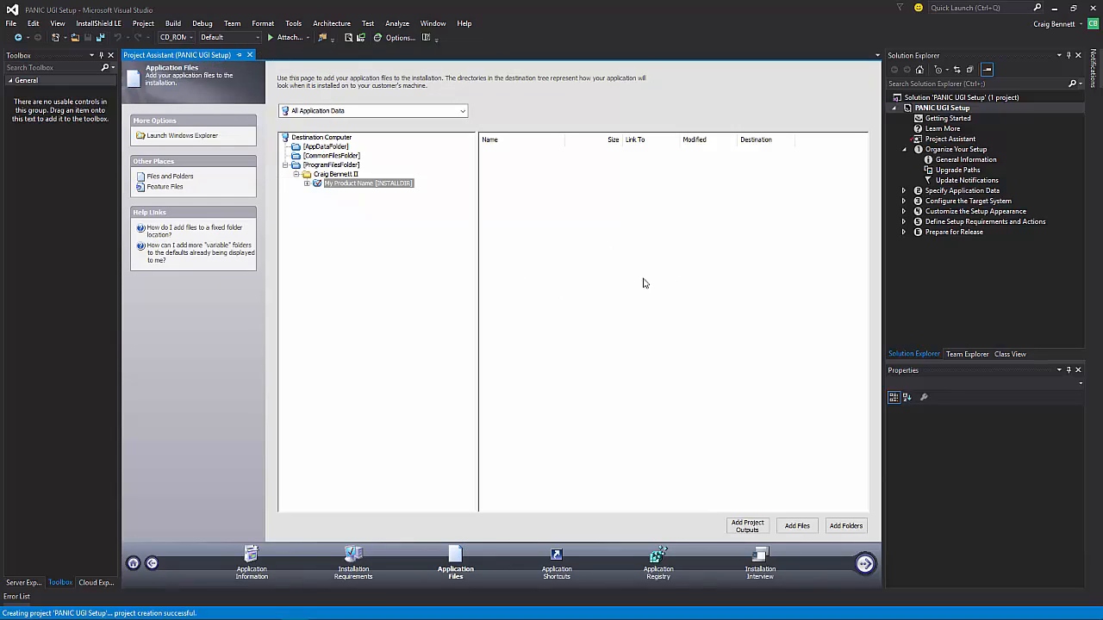
{"action": "mouse_move", "coordinate": [434, 306]}
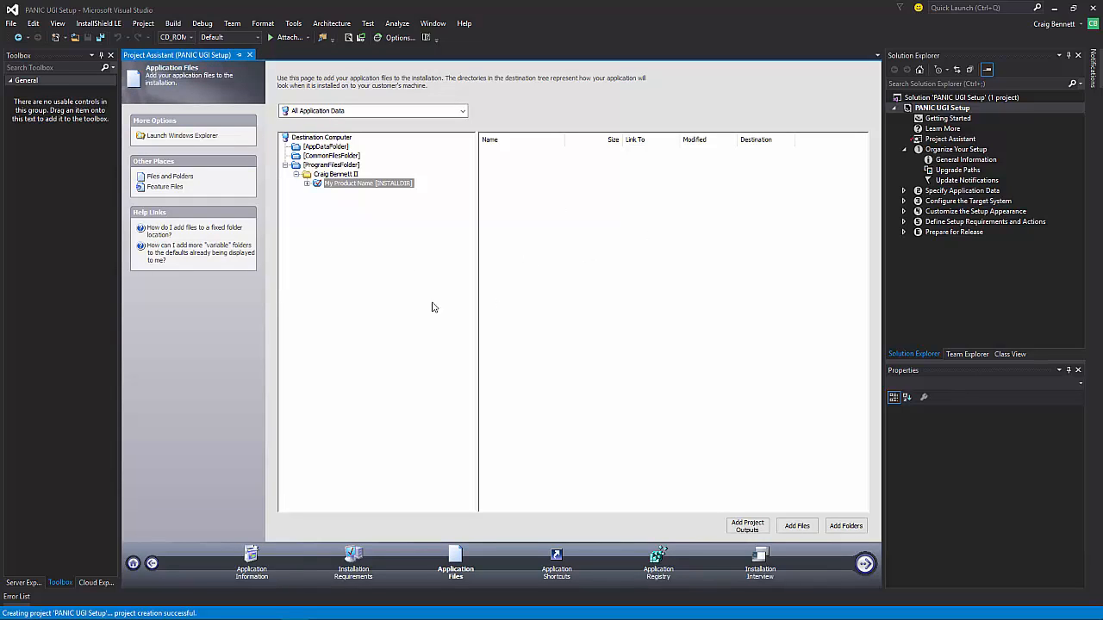
{"action": "mouse_move", "coordinate": [143, 155]}
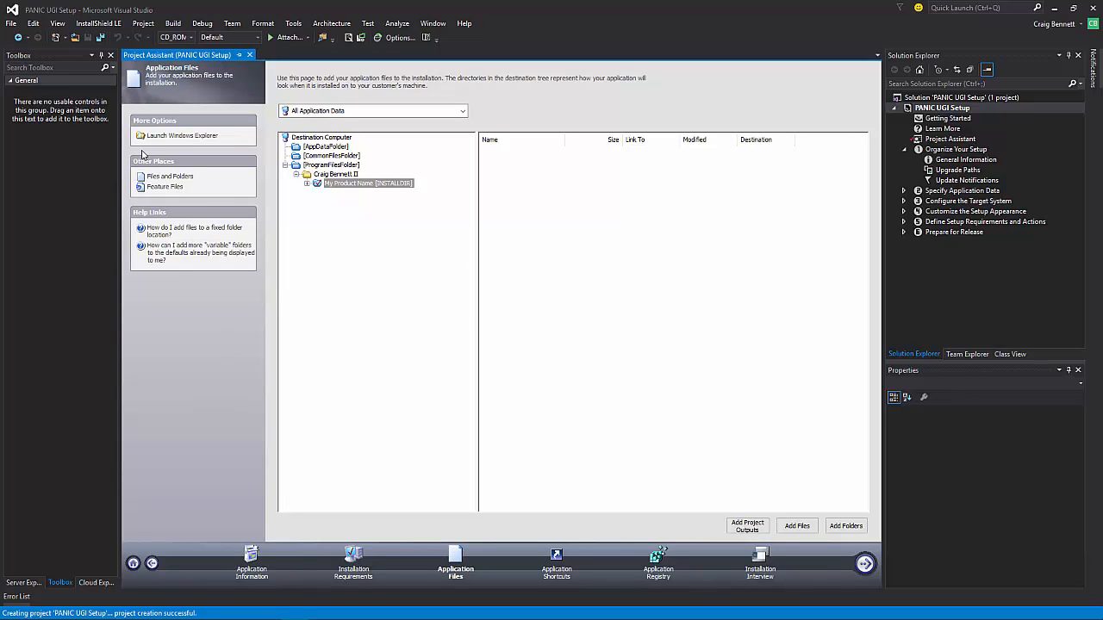
{"action": "mouse_move", "coordinate": [353, 565]}
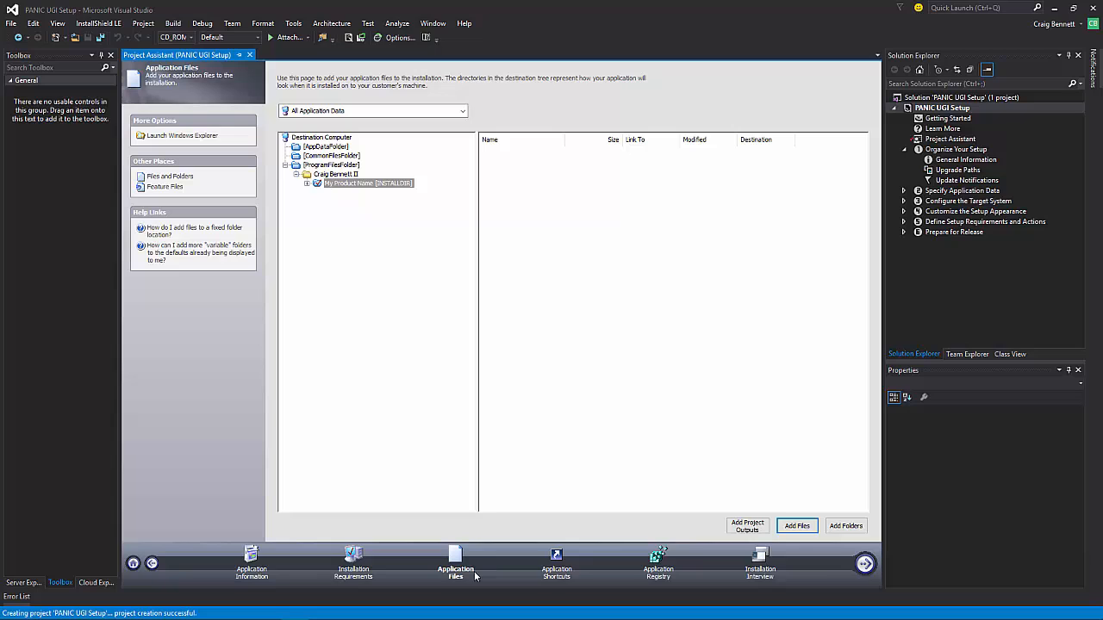
{"action": "mouse_move", "coordinate": [473, 251]}
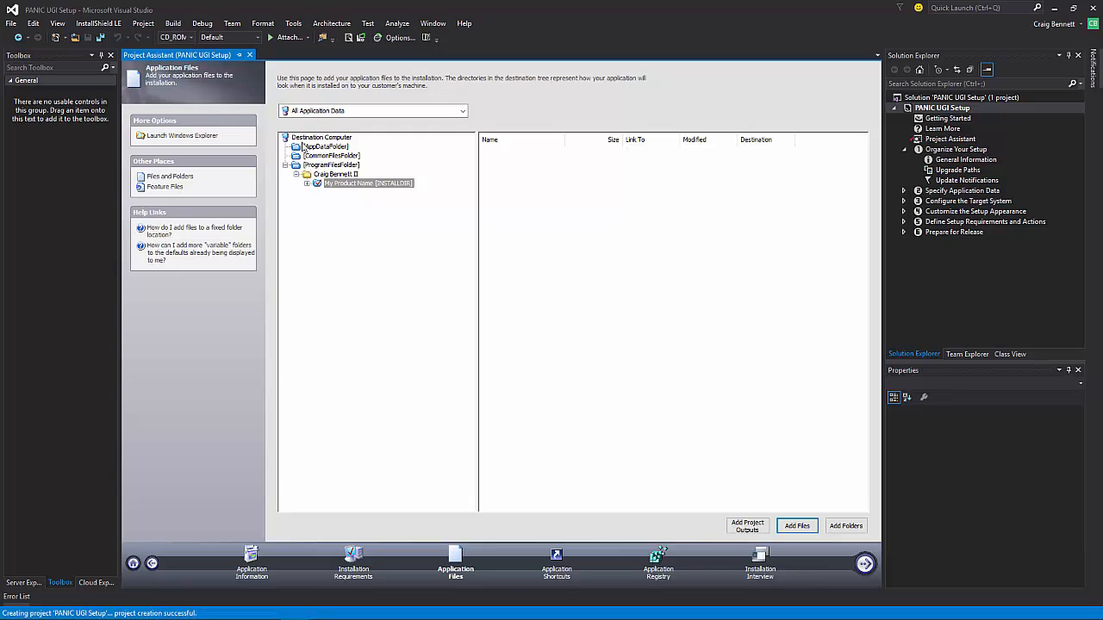
{"action": "mouse_move", "coordinate": [348, 159]}
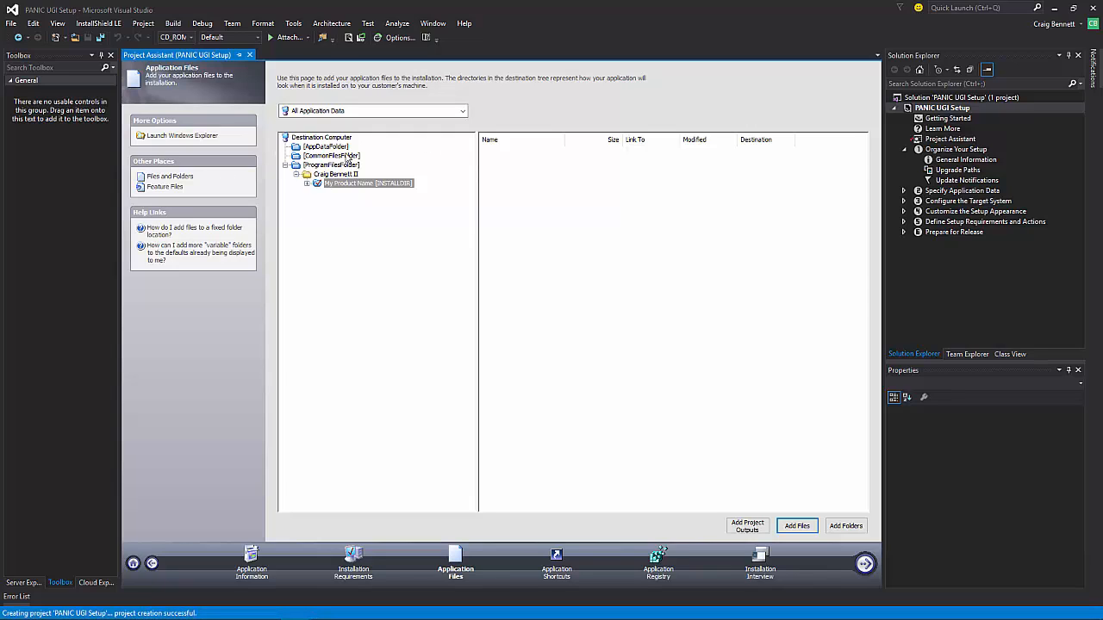
{"action": "mouse_move", "coordinate": [312, 134]}
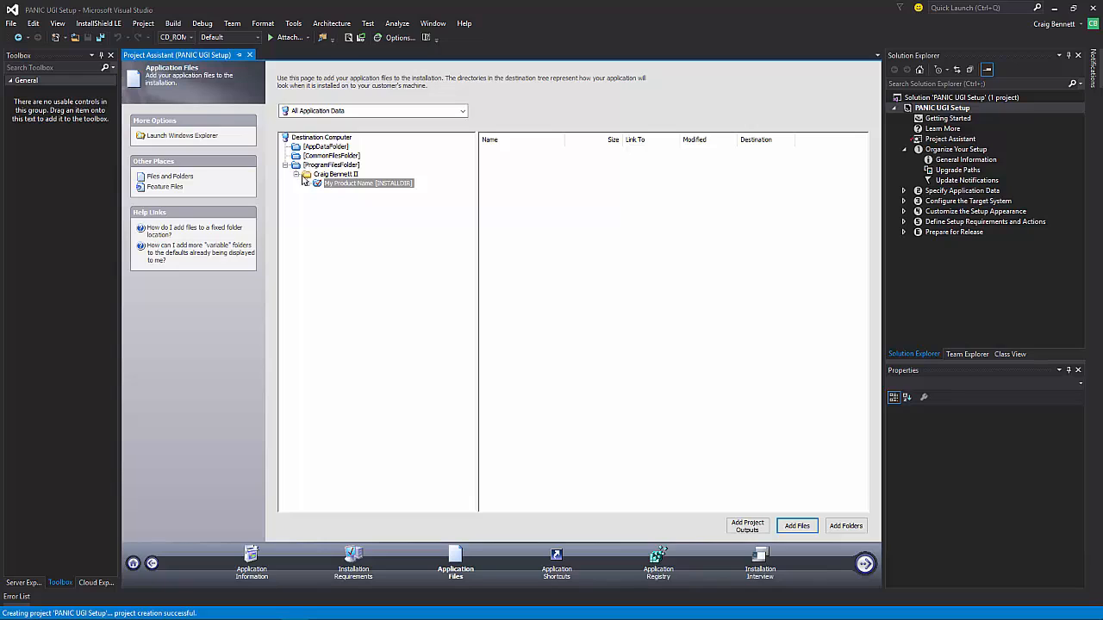
Add the Panic bin\Debug output (Panic.exe, config, manifest, vshost) to the company destination folder and select Panic.exe.
{"action": "left_click", "coordinate": [334, 172]}
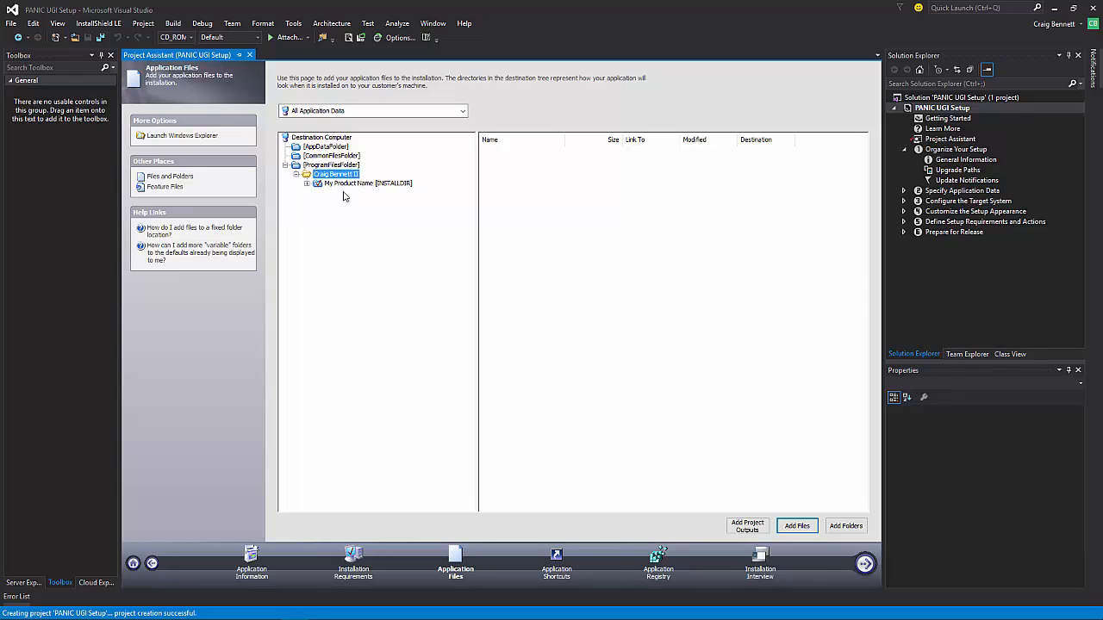
{"action": "left_click", "coordinate": [365, 183]}
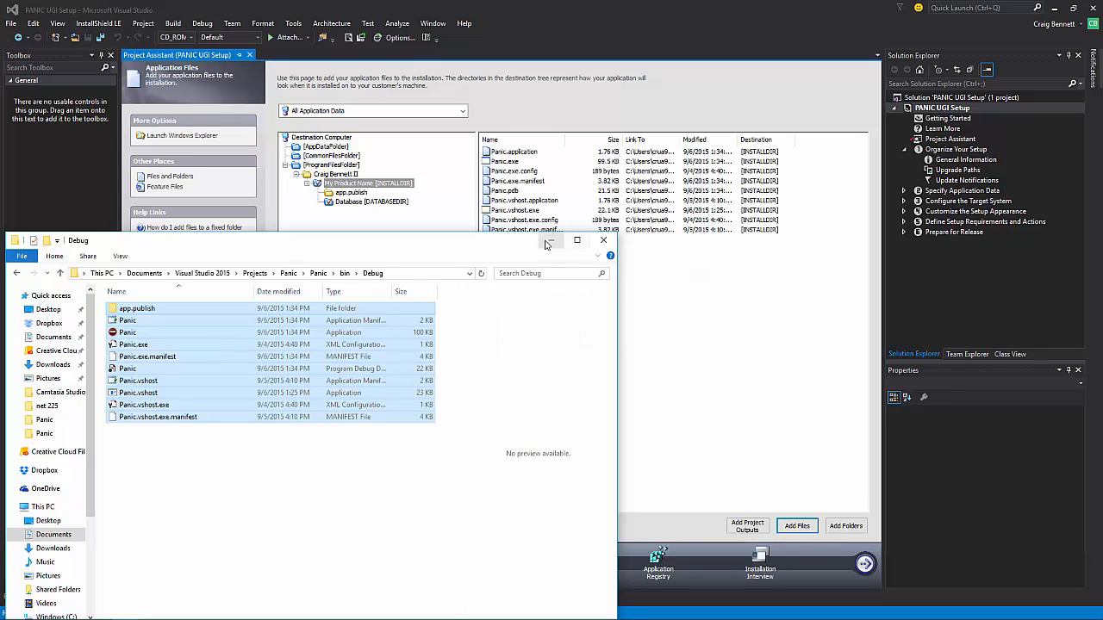
{"action": "left_click", "coordinate": [604, 241]}
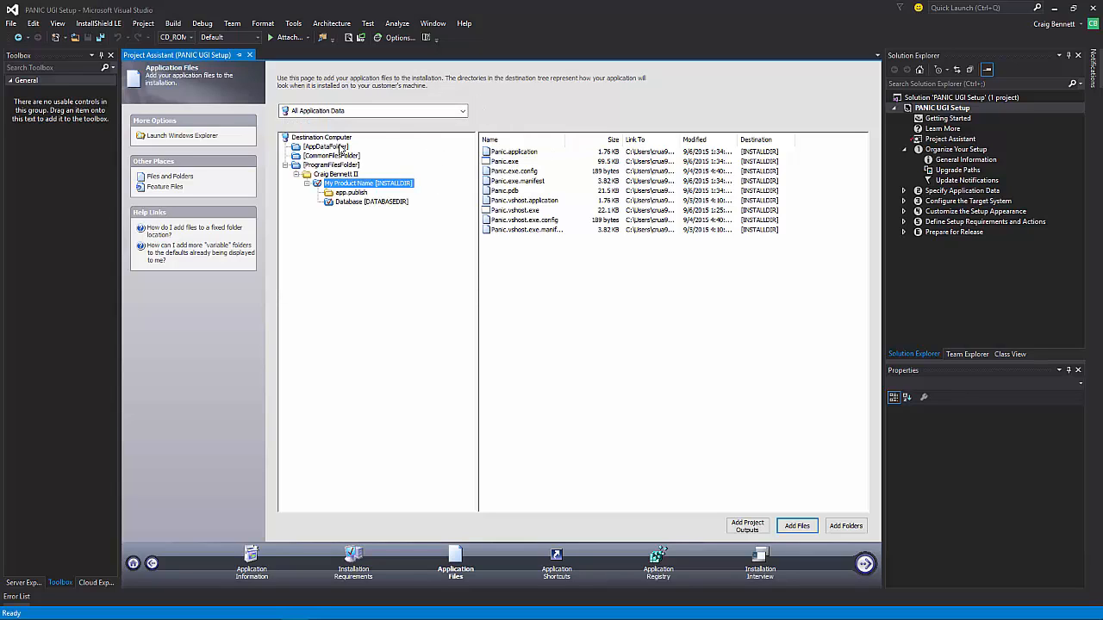
{"action": "mouse_move", "coordinate": [369, 153]}
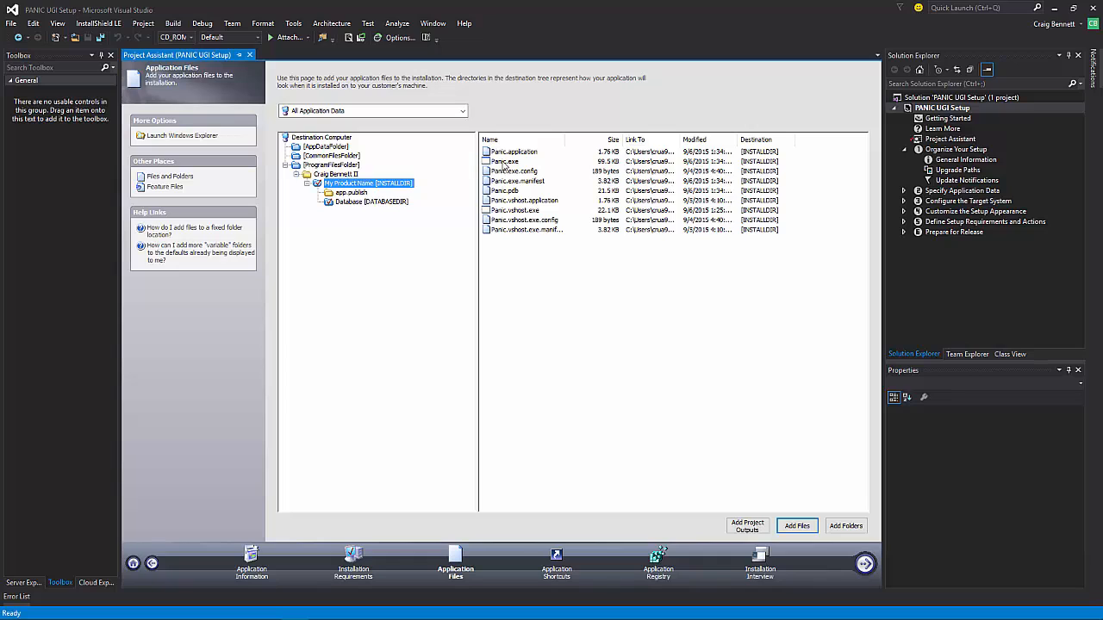
{"action": "left_click", "coordinate": [505, 162]}
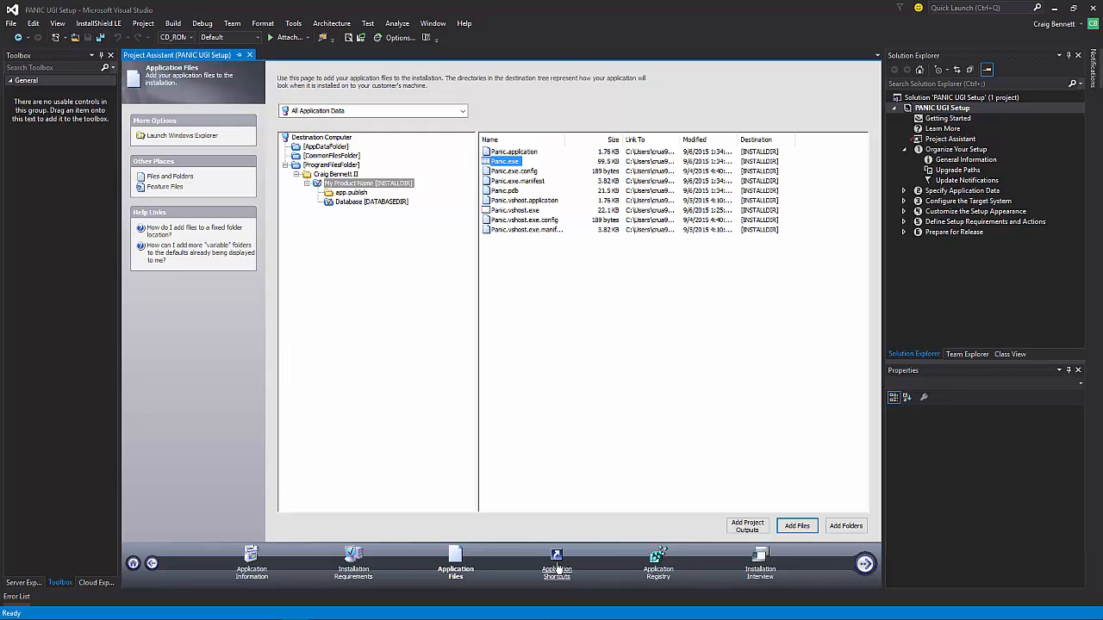
Add a Desktop shortcut for Launch Panic.exe, remove the Panic.vshost.exe shortcut, then pass Application Registry to Installation Interview.
{"action": "left_click", "coordinate": [555, 560]}
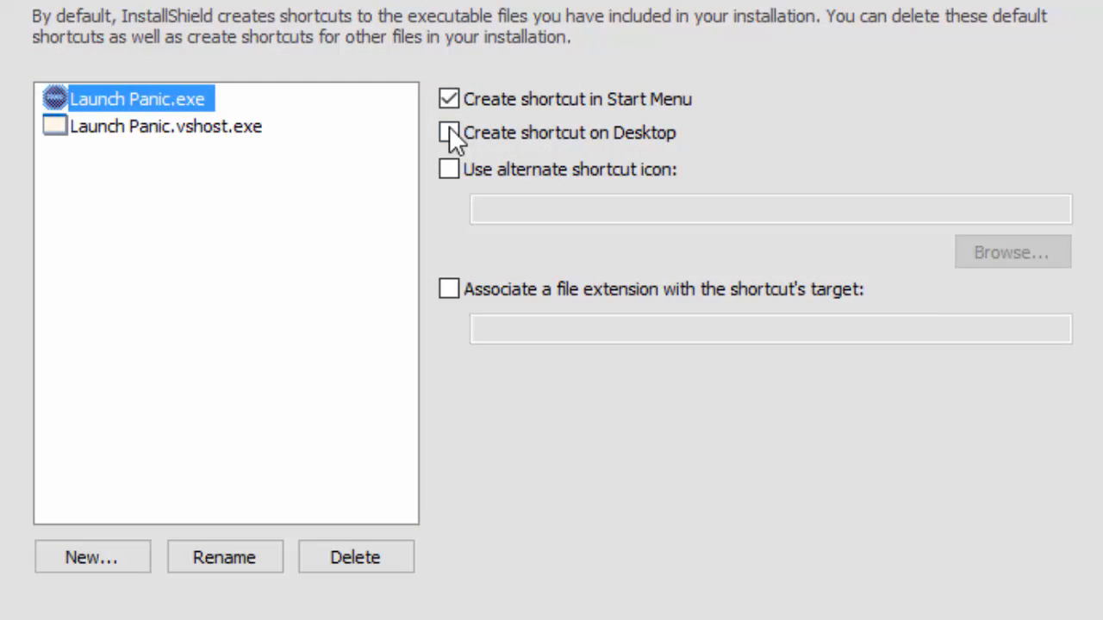
{"action": "left_click", "coordinate": [448, 132]}
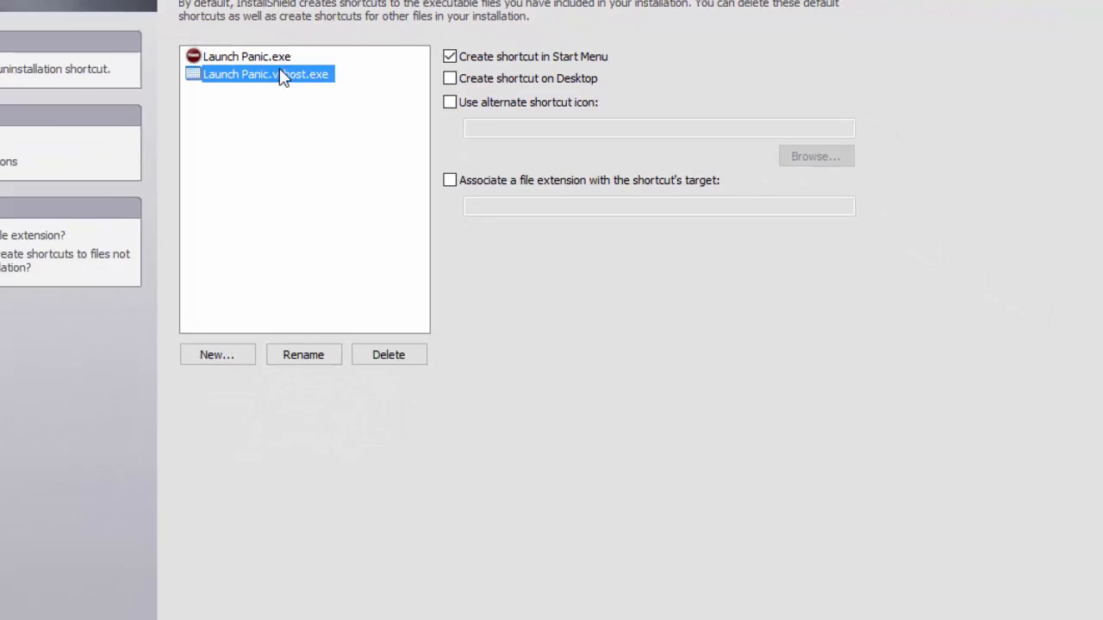
{"action": "left_click", "coordinate": [388, 355]}
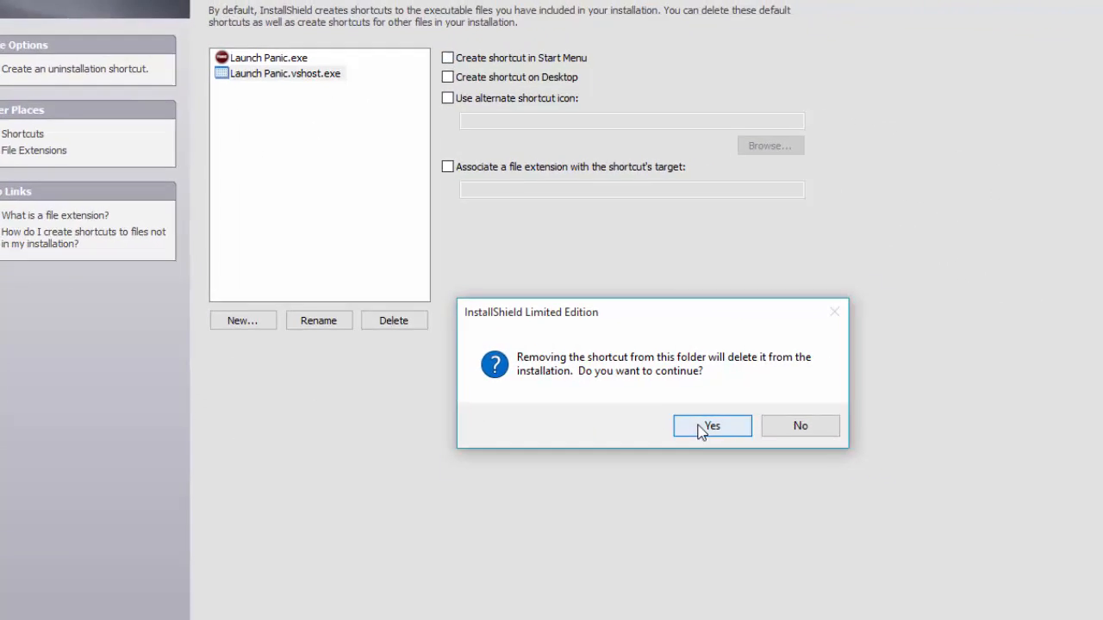
{"action": "left_click", "coordinate": [711, 426]}
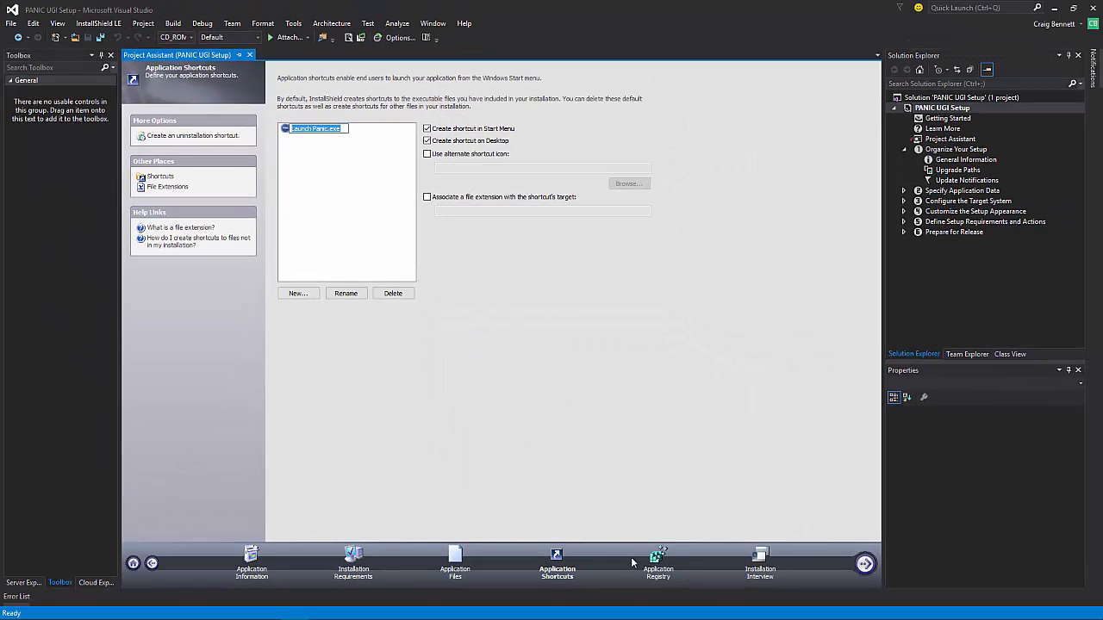
{"action": "left_click", "coordinate": [658, 566]}
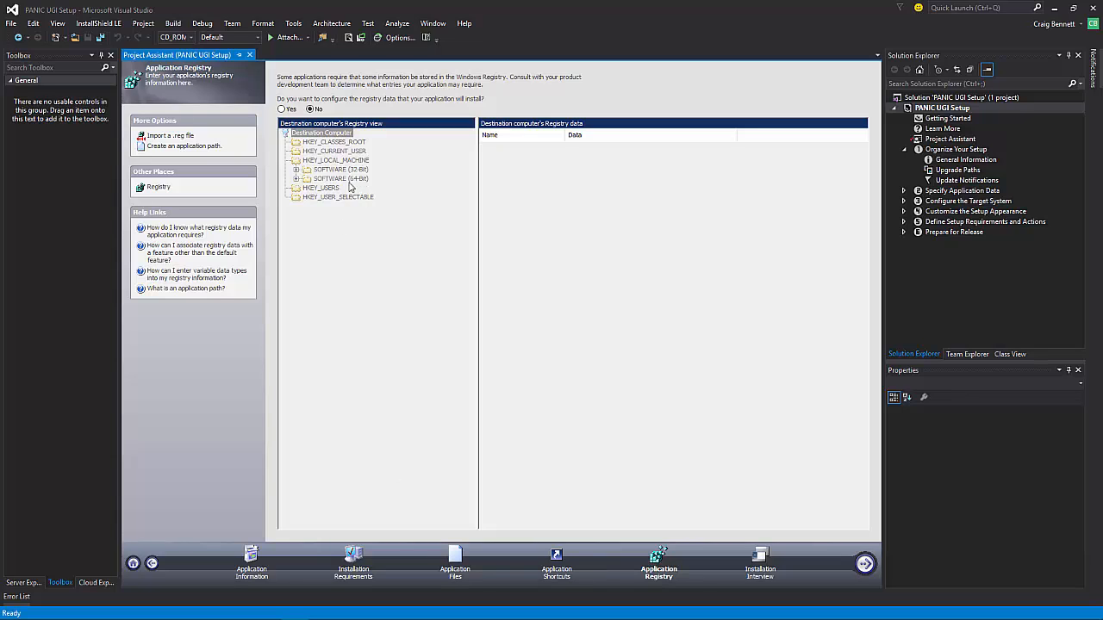
{"action": "left_click", "coordinate": [760, 565]}
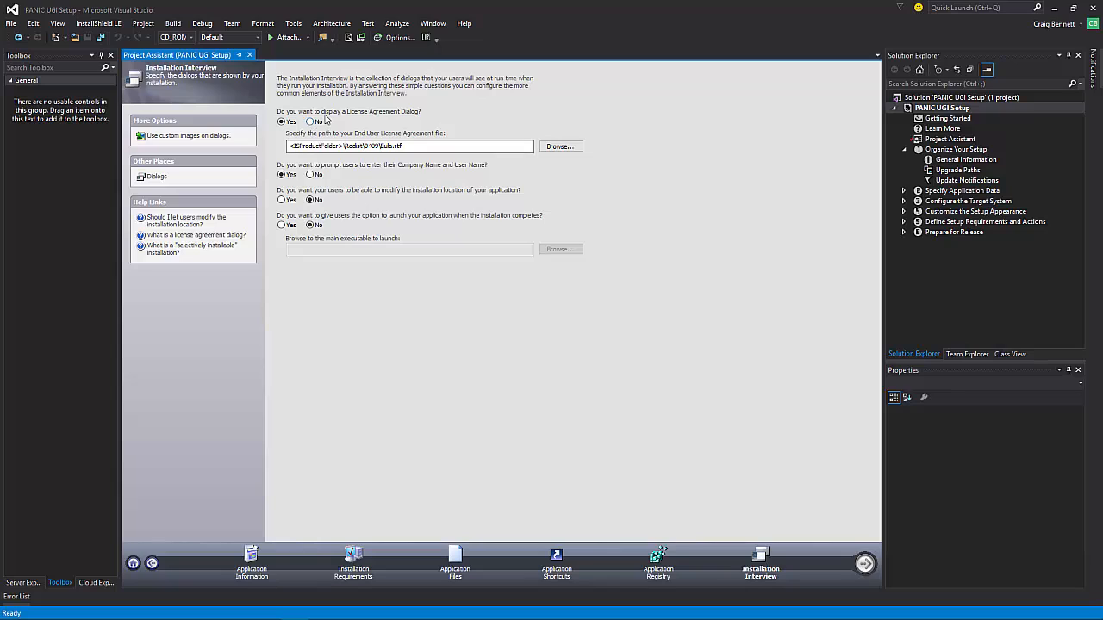
Set License Agreement to No and changeable install location to Yes, peek at custom dialog images, and enter the Dialogs editor.
{"action": "left_click", "coordinate": [311, 121]}
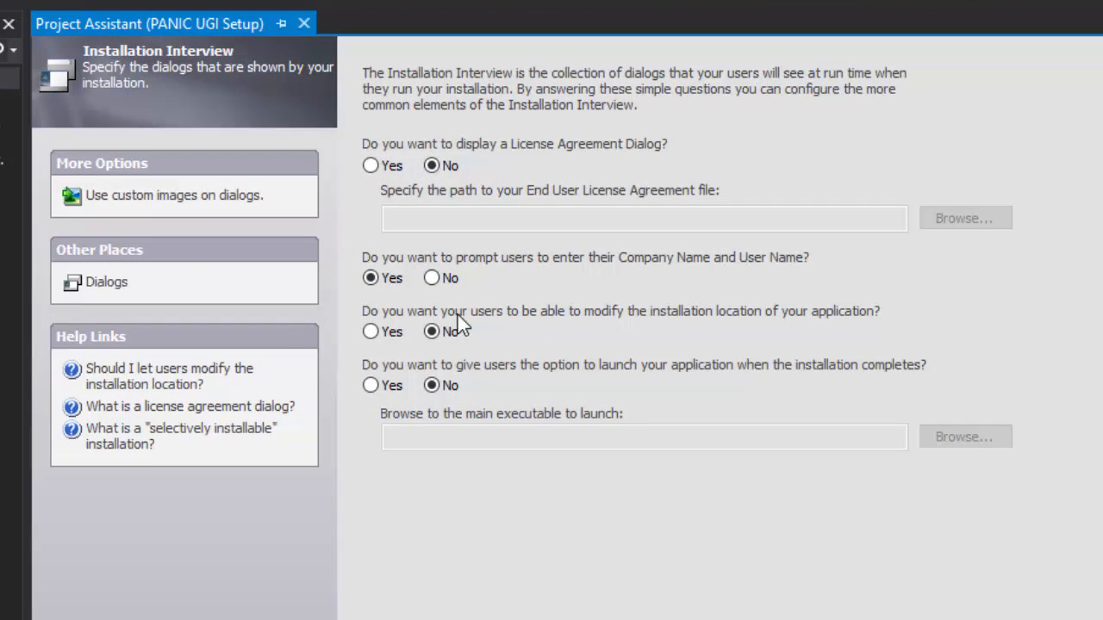
{"action": "left_click", "coordinate": [370, 330]}
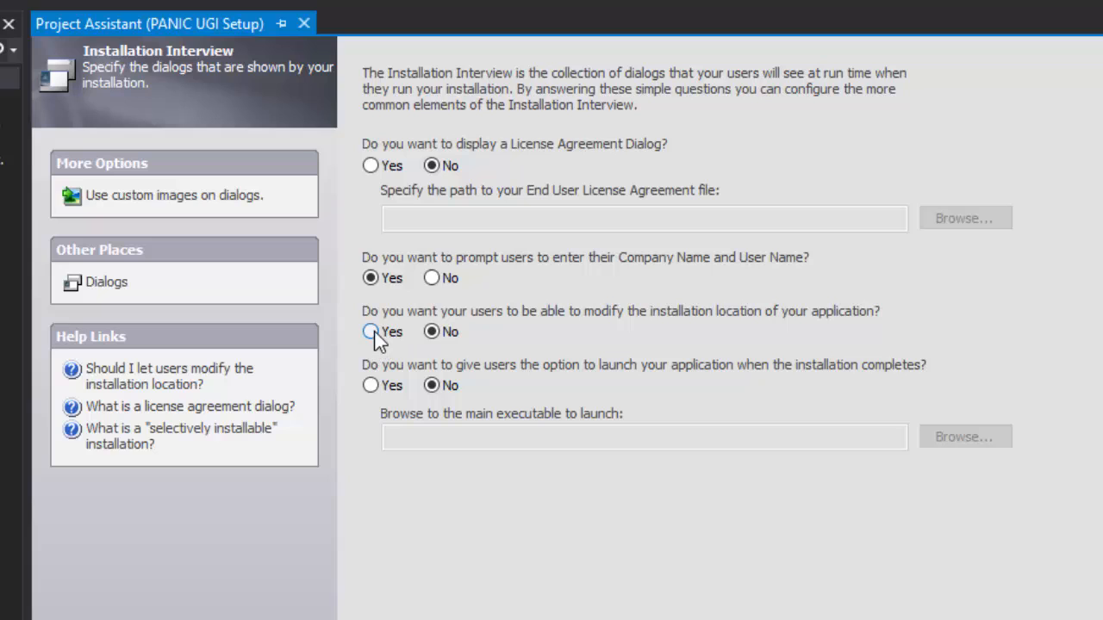
{"action": "left_click", "coordinate": [371, 331]}
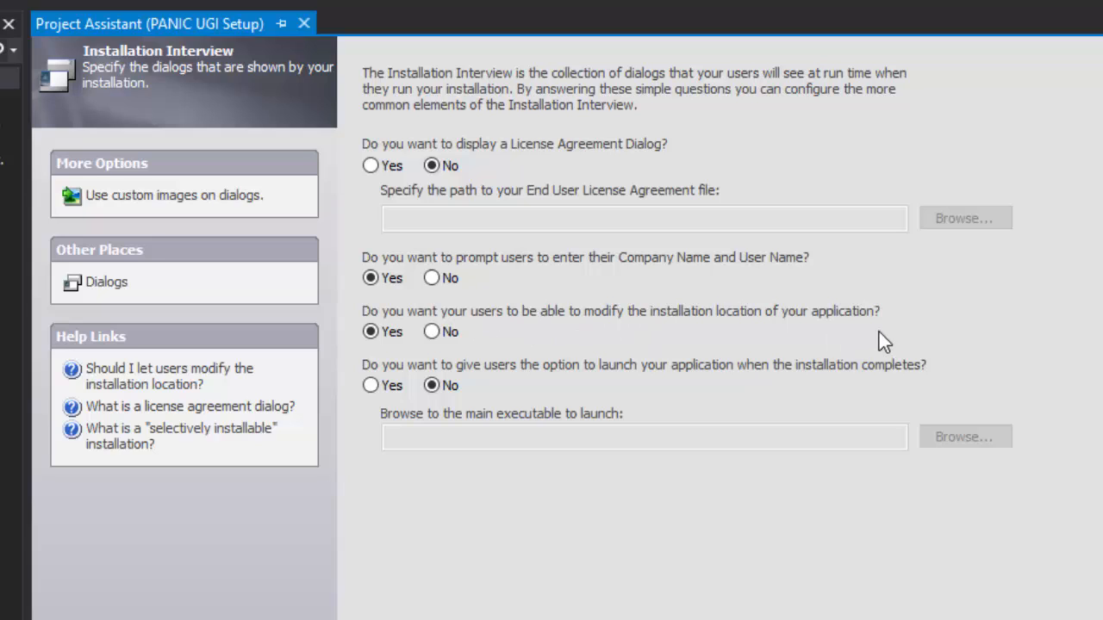
{"action": "mouse_move", "coordinate": [972, 338]}
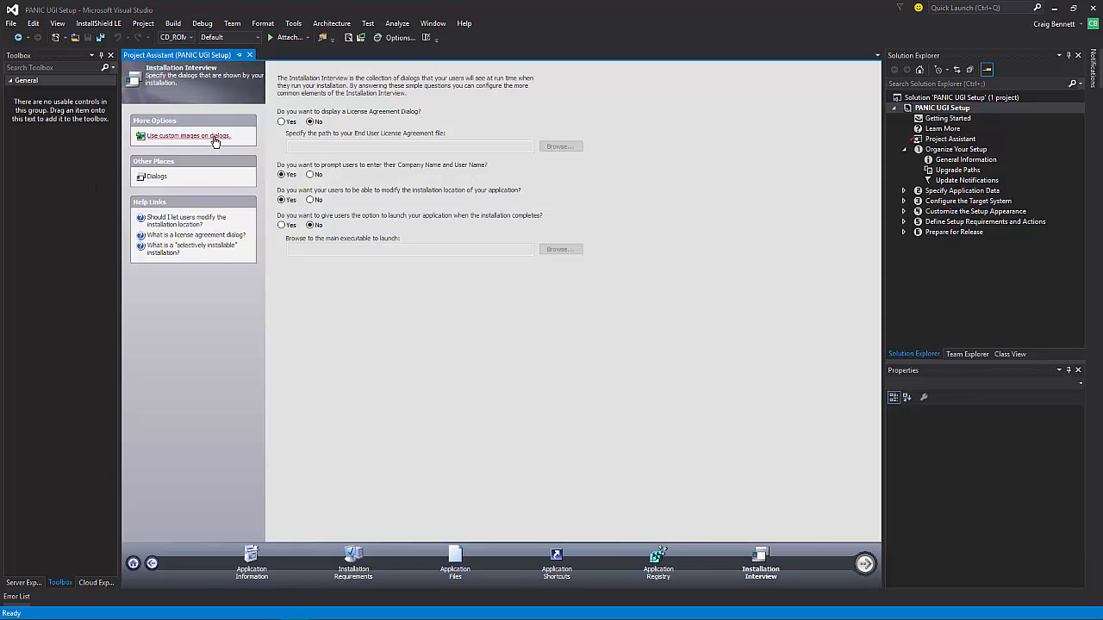
{"action": "left_click", "coordinate": [188, 134]}
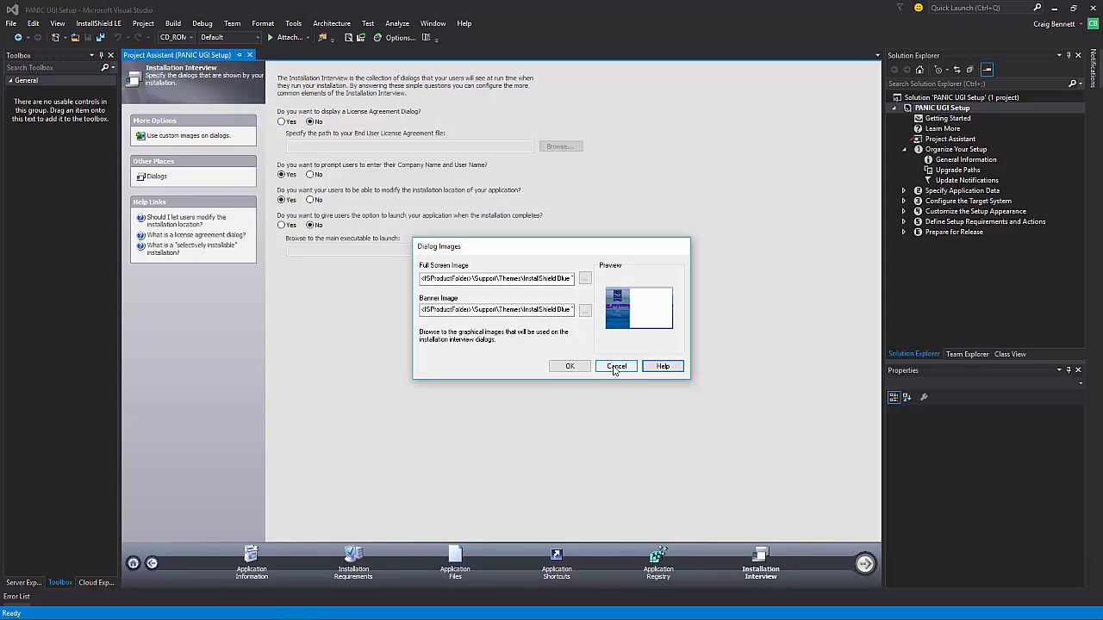
{"action": "left_click", "coordinate": [617, 366]}
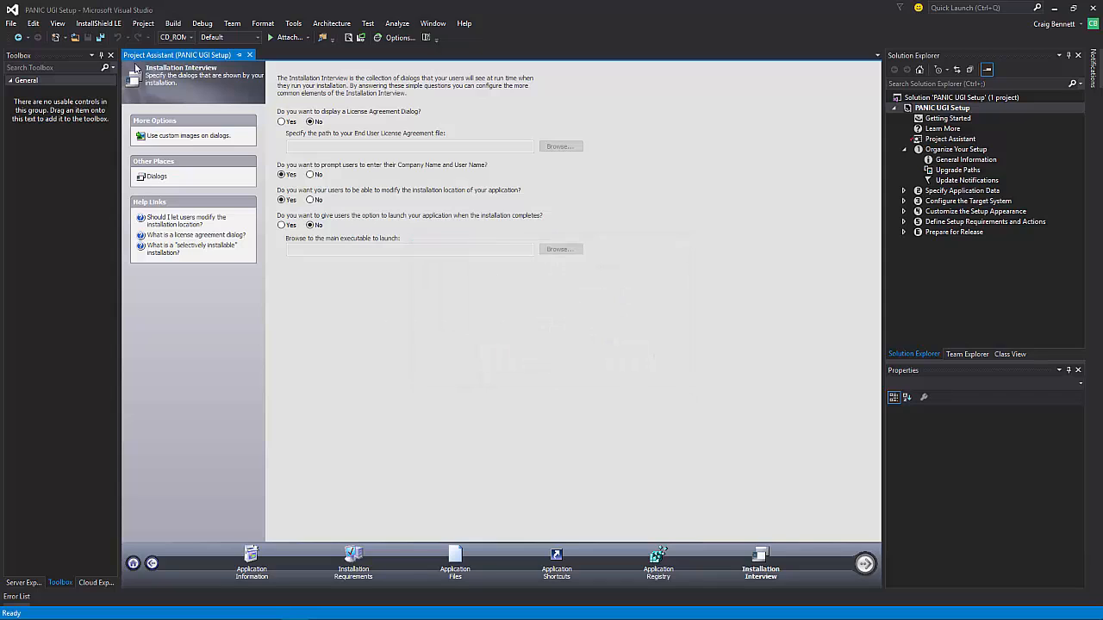
{"action": "left_click", "coordinate": [155, 176]}
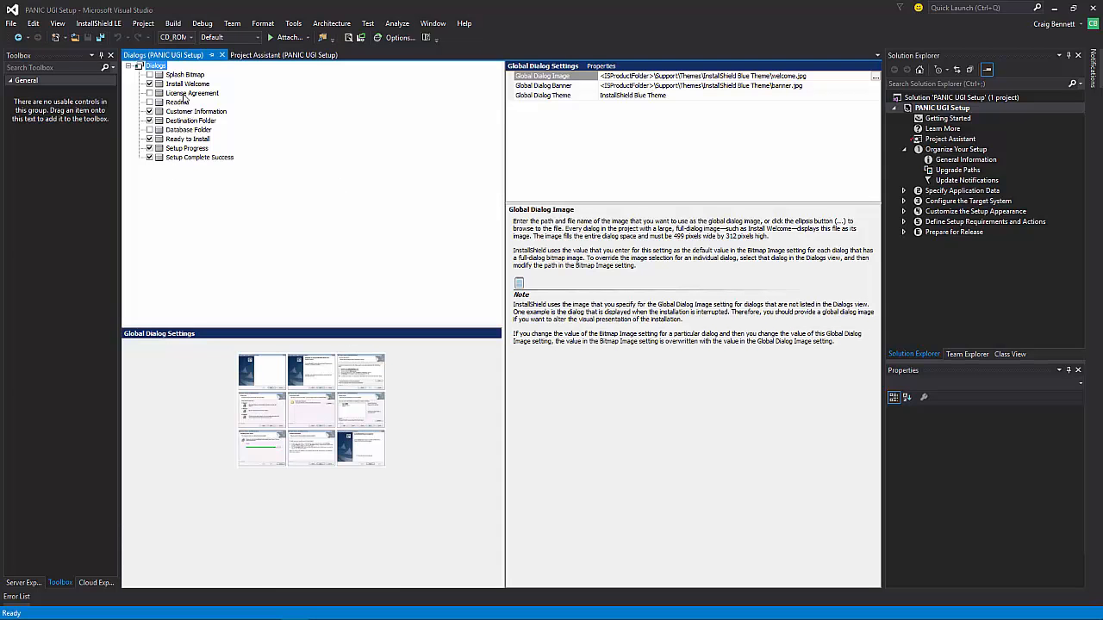
Review the interview dialogs: Destination Folder, Ready to Install, Customer Information, Splash Bitmap, Install Welcome, License Agreement, Setup Complete Success.
{"action": "left_click", "coordinate": [190, 121]}
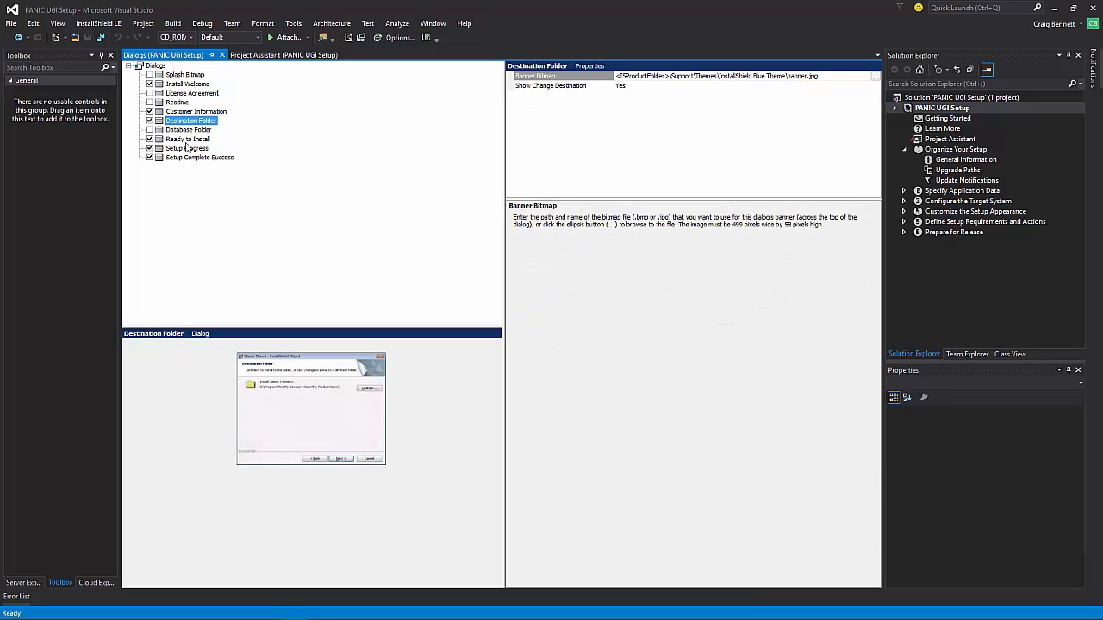
{"action": "left_click", "coordinate": [186, 138]}
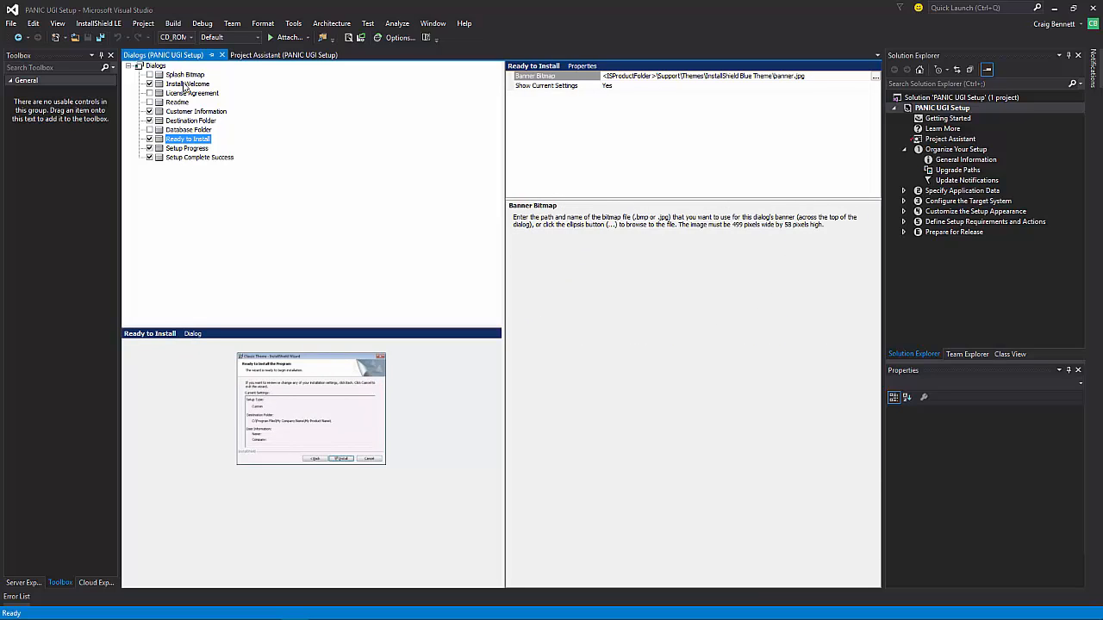
{"action": "left_click", "coordinate": [193, 93]}
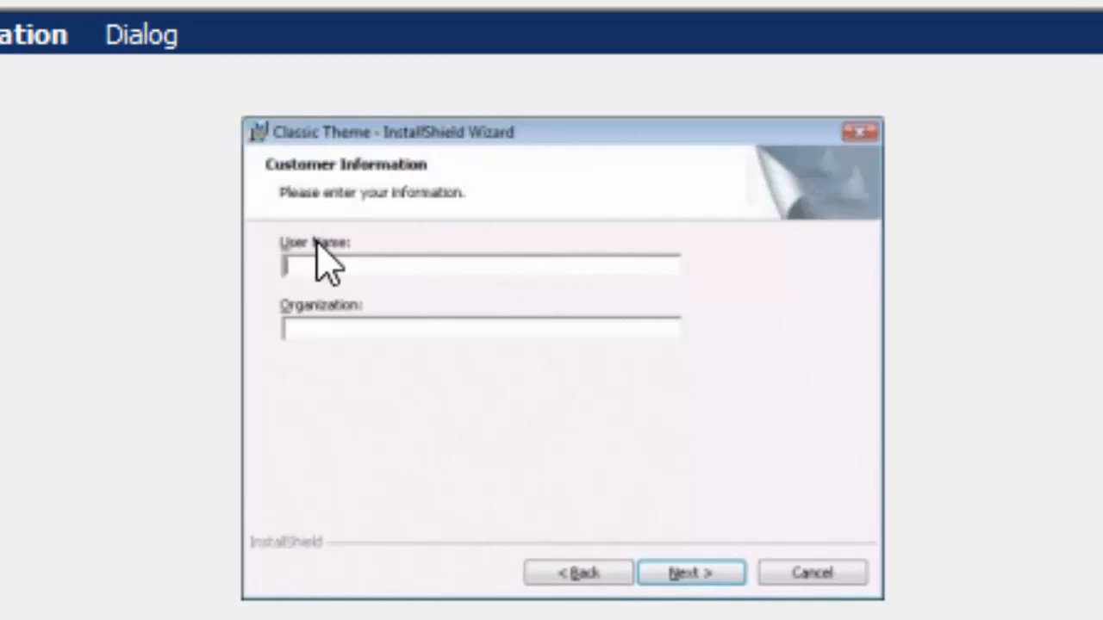
{"action": "mouse_move", "coordinate": [392, 344]}
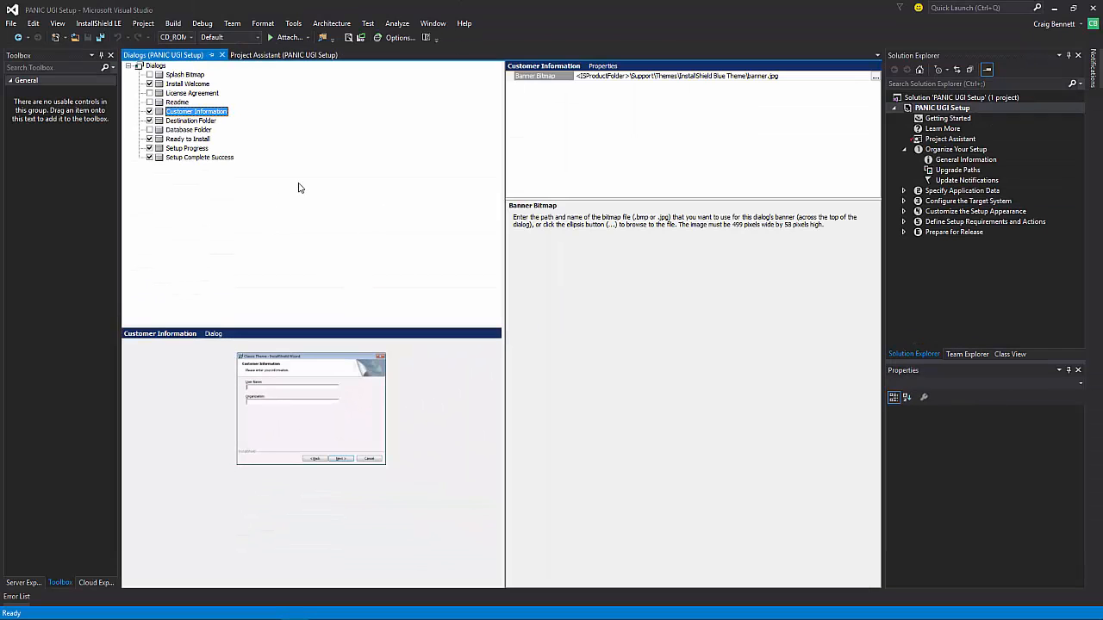
{"action": "mouse_move", "coordinate": [296, 374]}
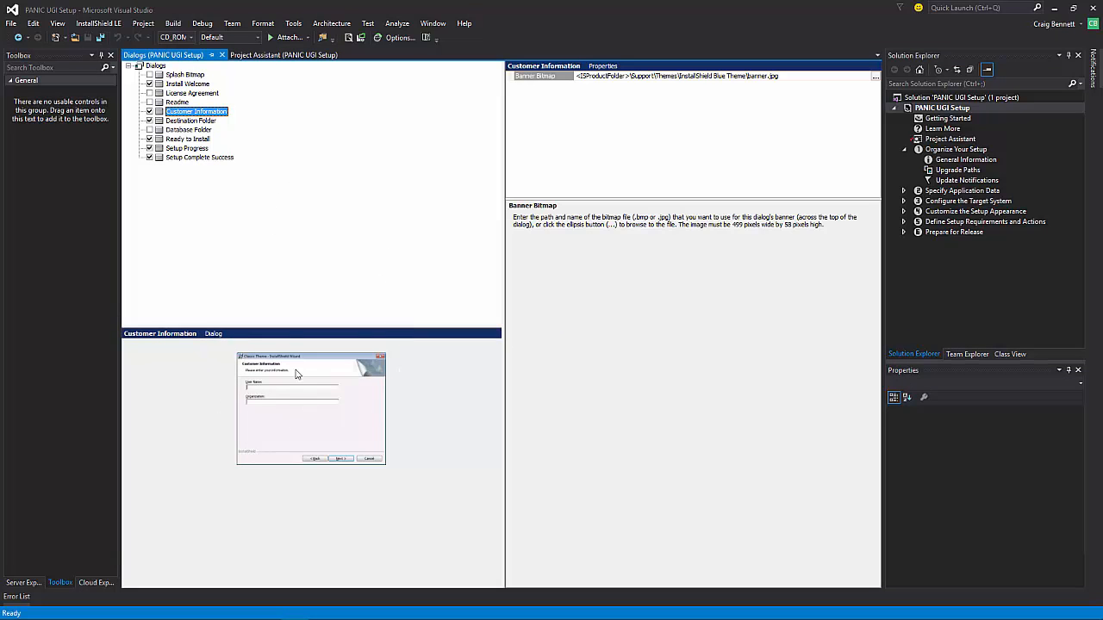
{"action": "mouse_move", "coordinate": [312, 245]}
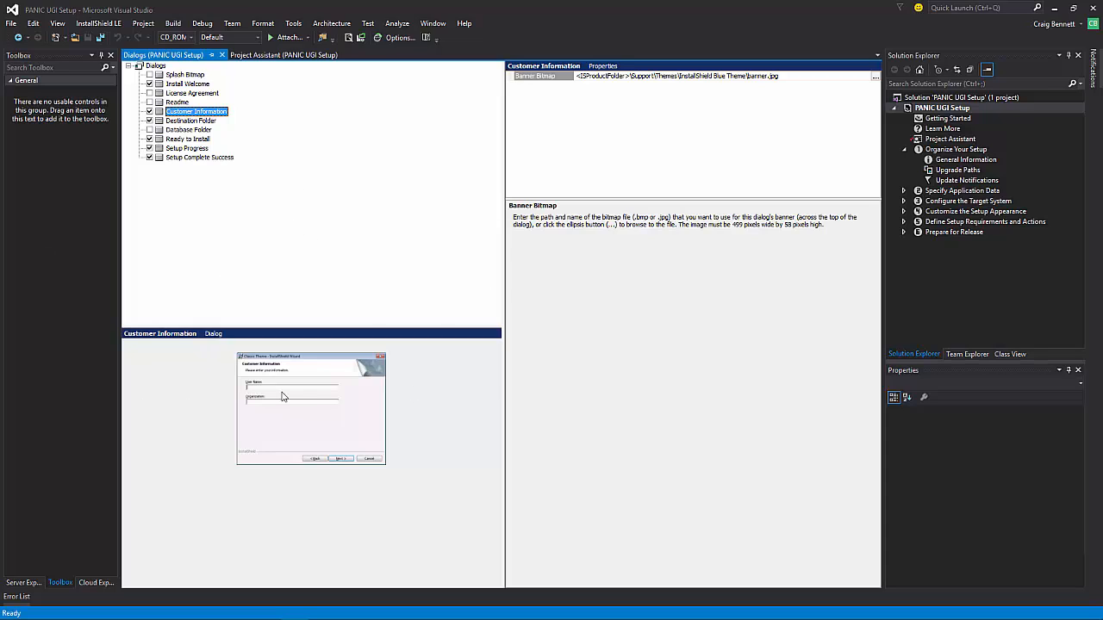
{"action": "left_click", "coordinate": [184, 74]}
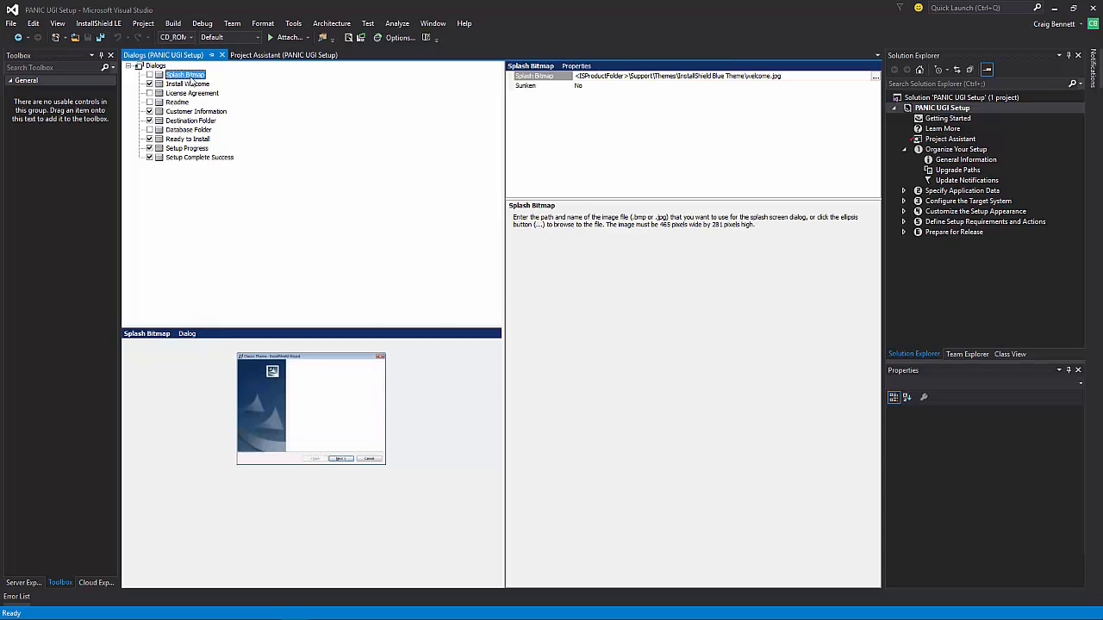
{"action": "mouse_move", "coordinate": [279, 421]}
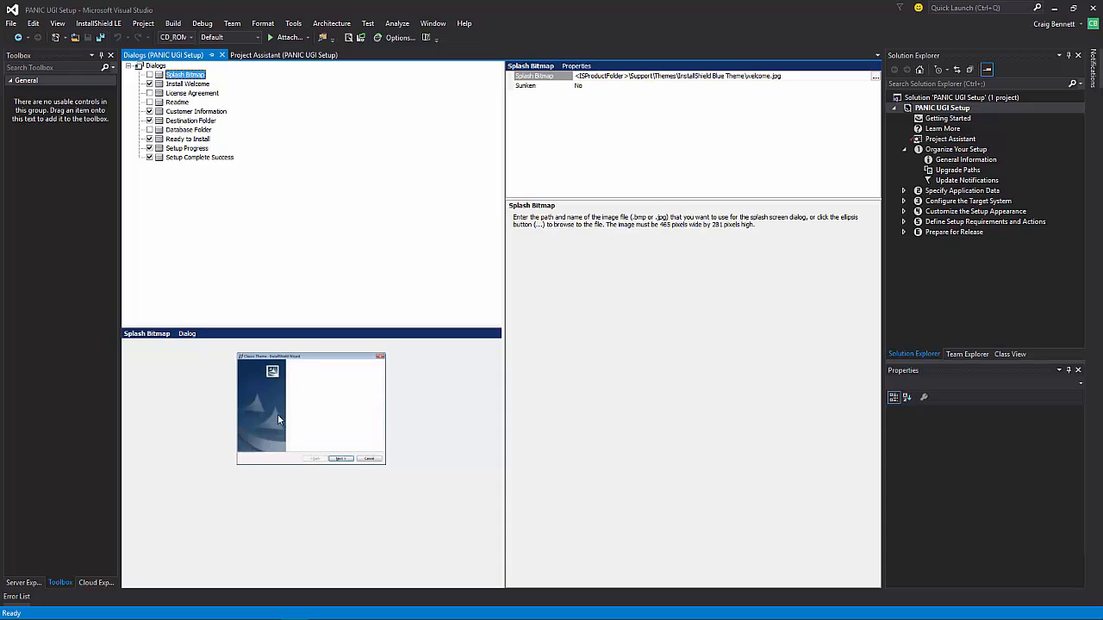
{"action": "left_click", "coordinate": [186, 83]}
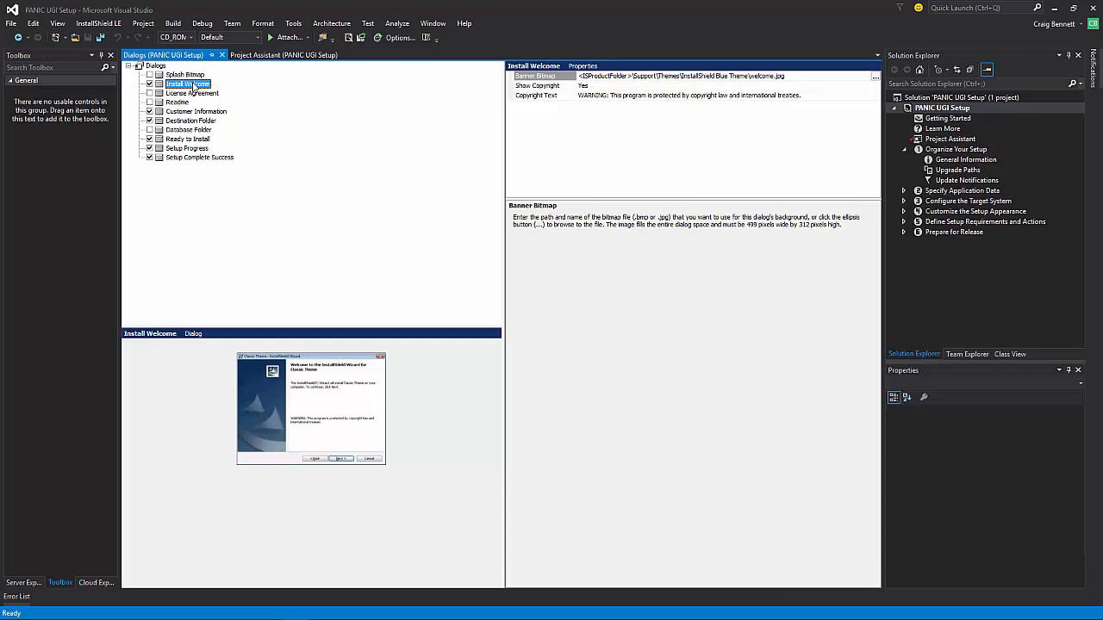
{"action": "mouse_move", "coordinate": [268, 396]}
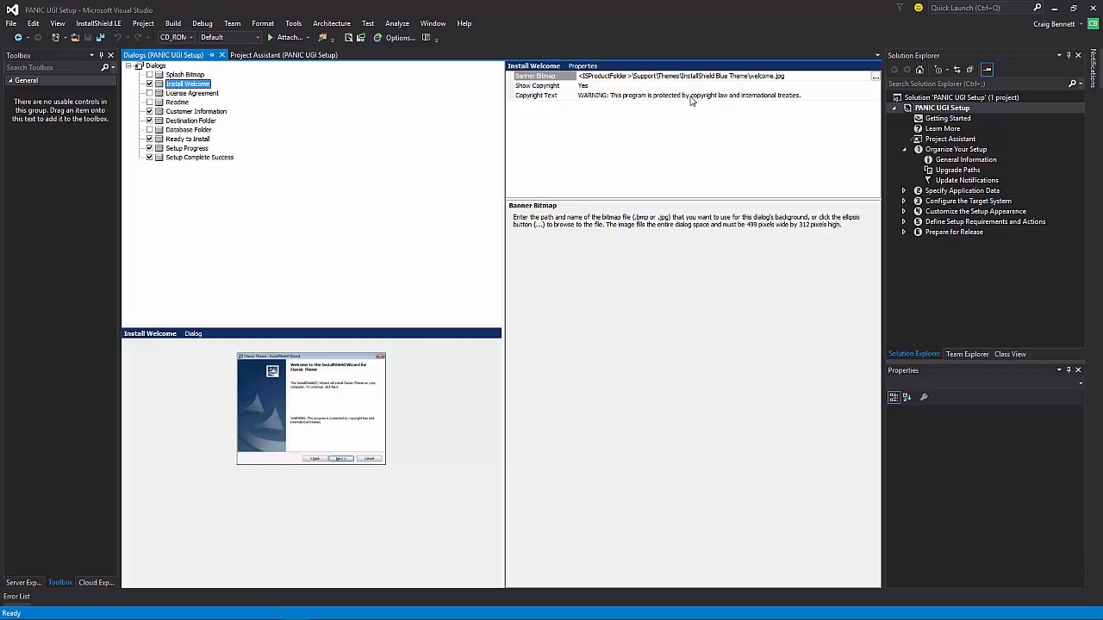
{"action": "mouse_move", "coordinate": [627, 100]}
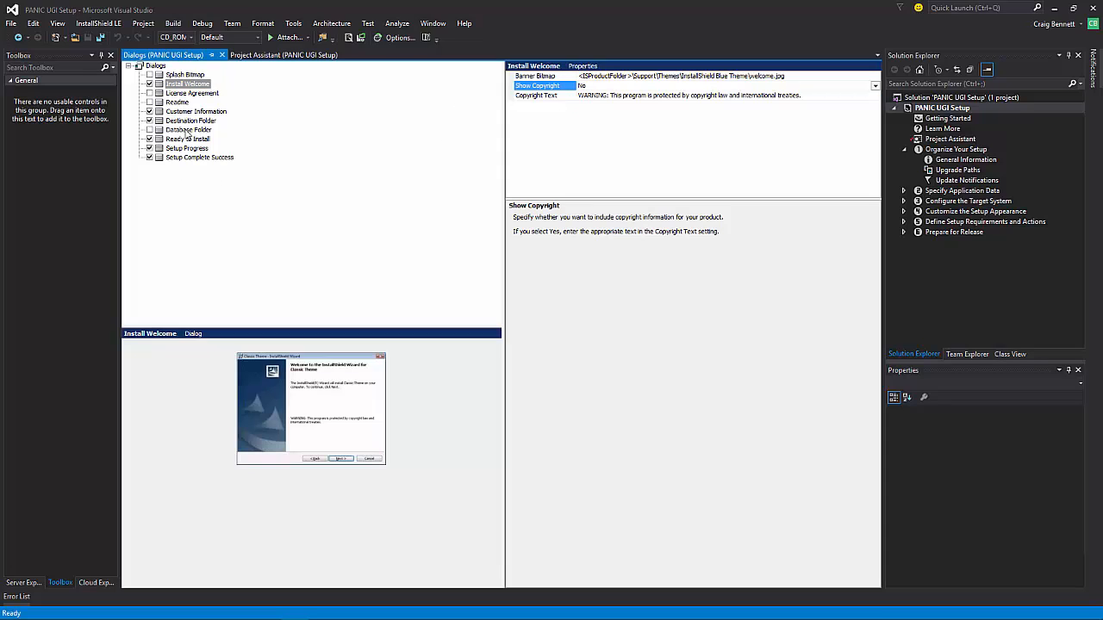
{"action": "left_click", "coordinate": [191, 93]}
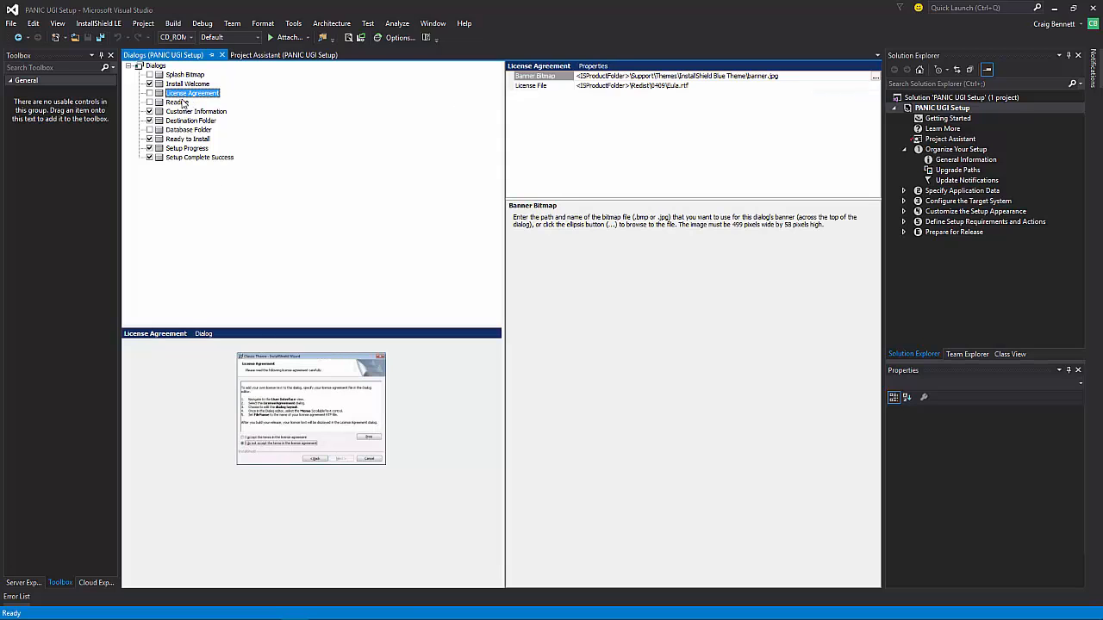
{"action": "left_click", "coordinate": [190, 121]}
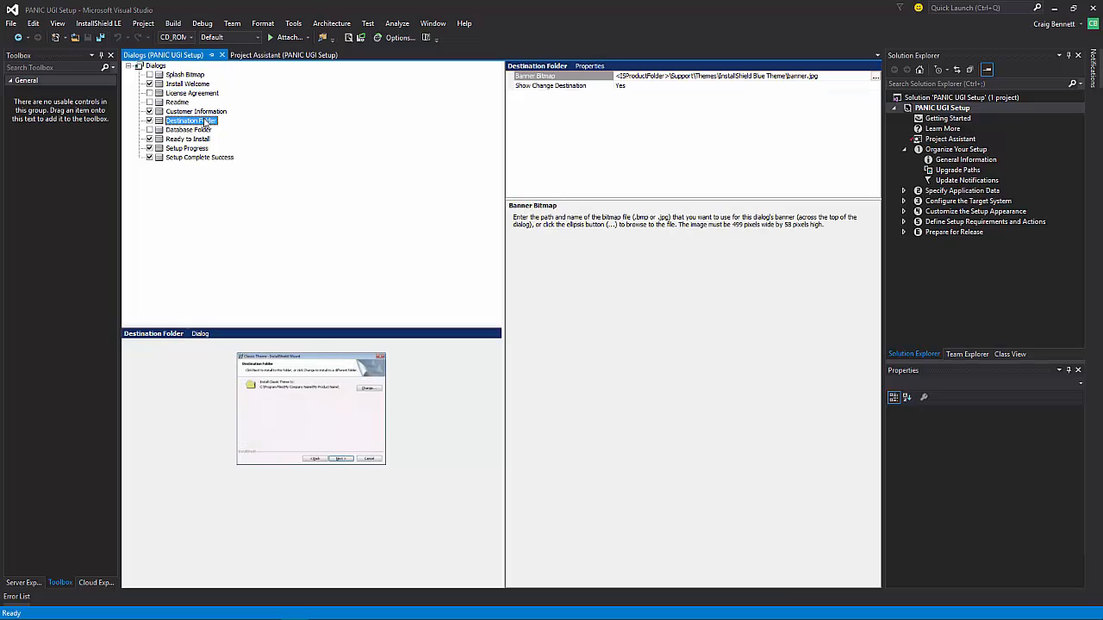
{"action": "left_click", "coordinate": [200, 157]}
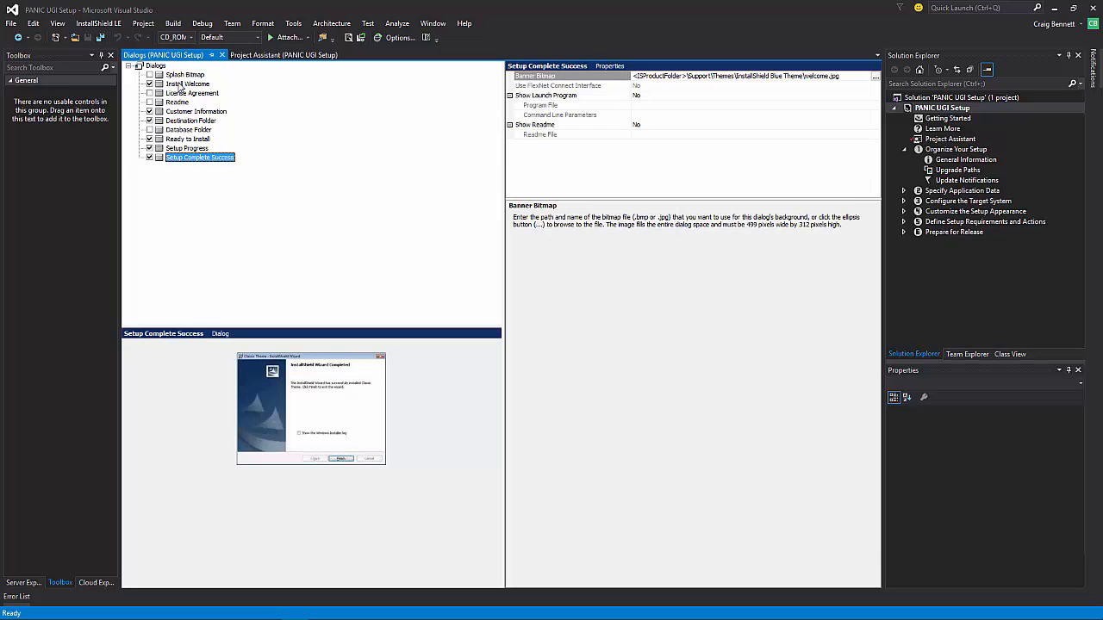
Set Install Welcome's Show Copyright to Yes and move toward the Text and Messages page.
{"action": "left_click", "coordinate": [186, 82]}
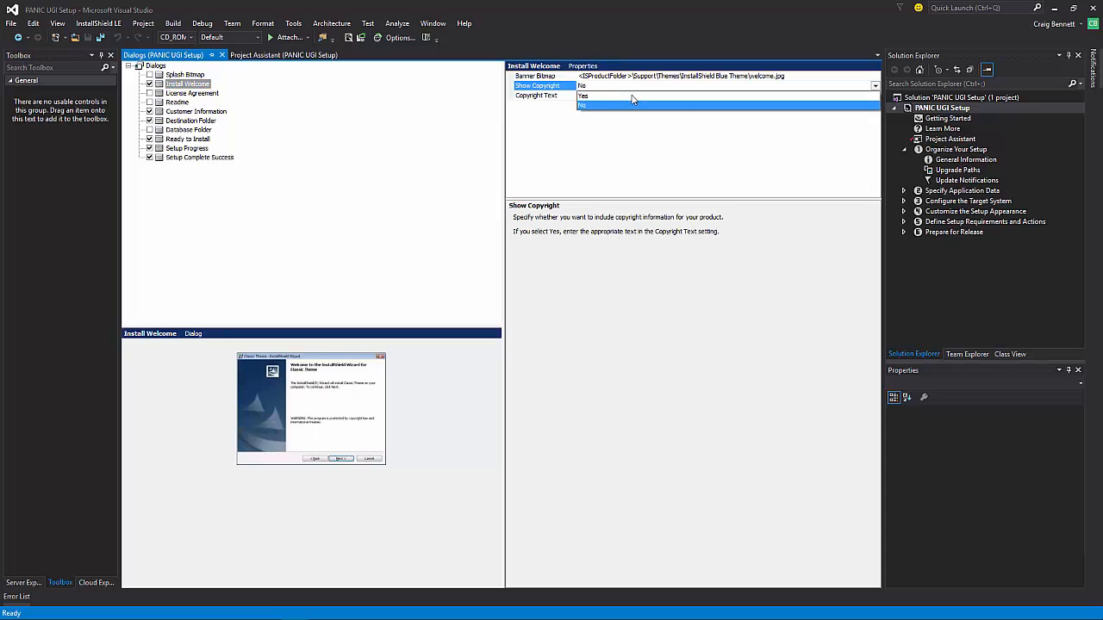
{"action": "left_click", "coordinate": [582, 86]}
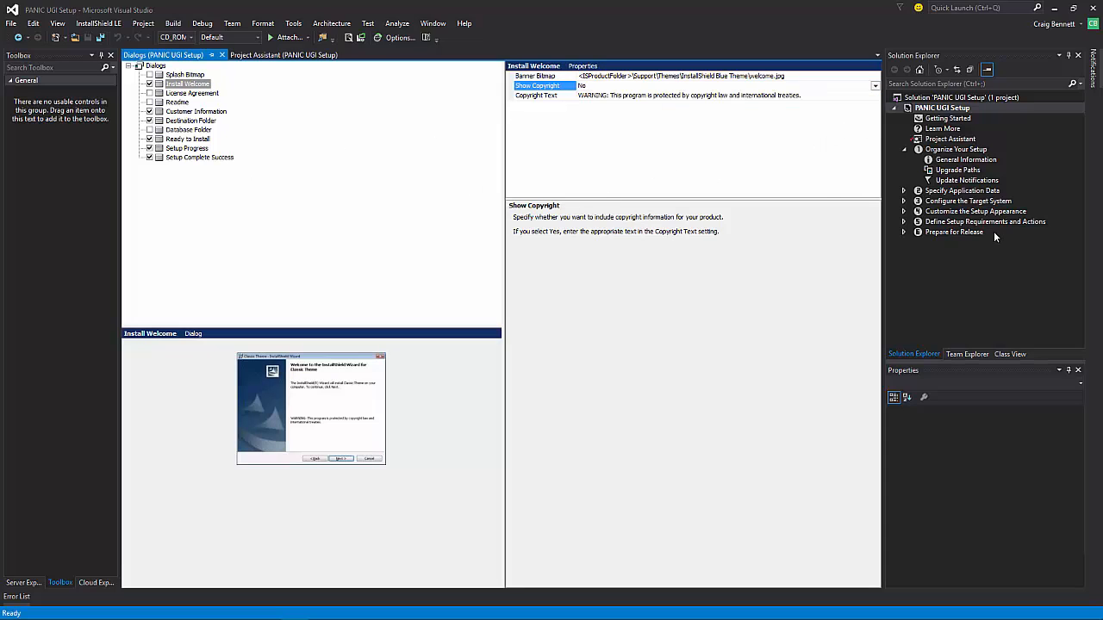
{"action": "mouse_move", "coordinate": [904, 224]}
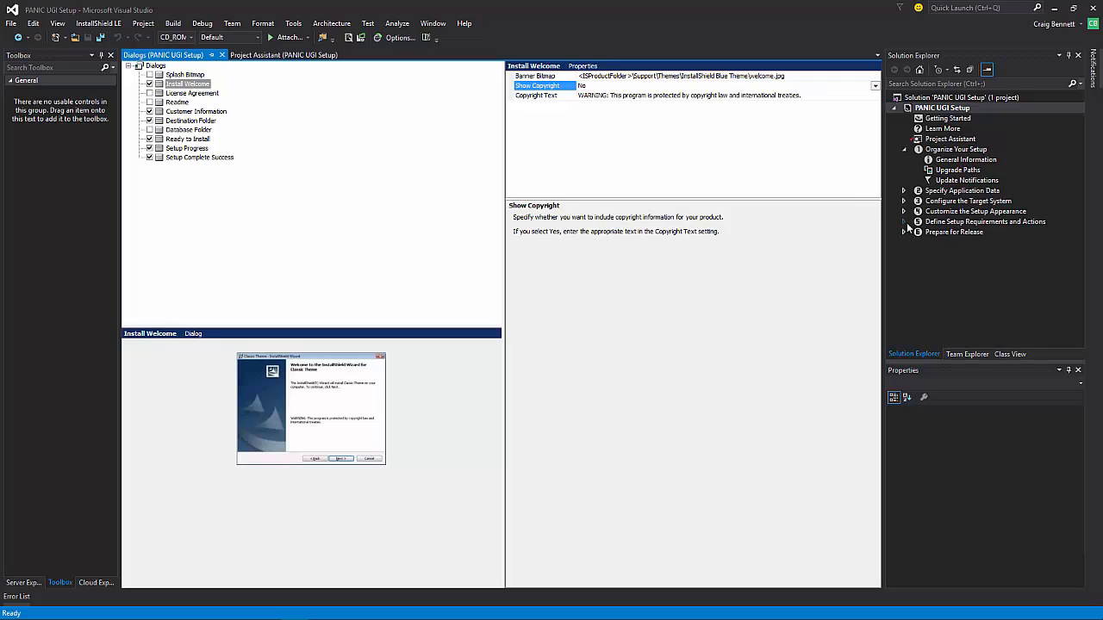
{"action": "left_click", "coordinate": [942, 107]}
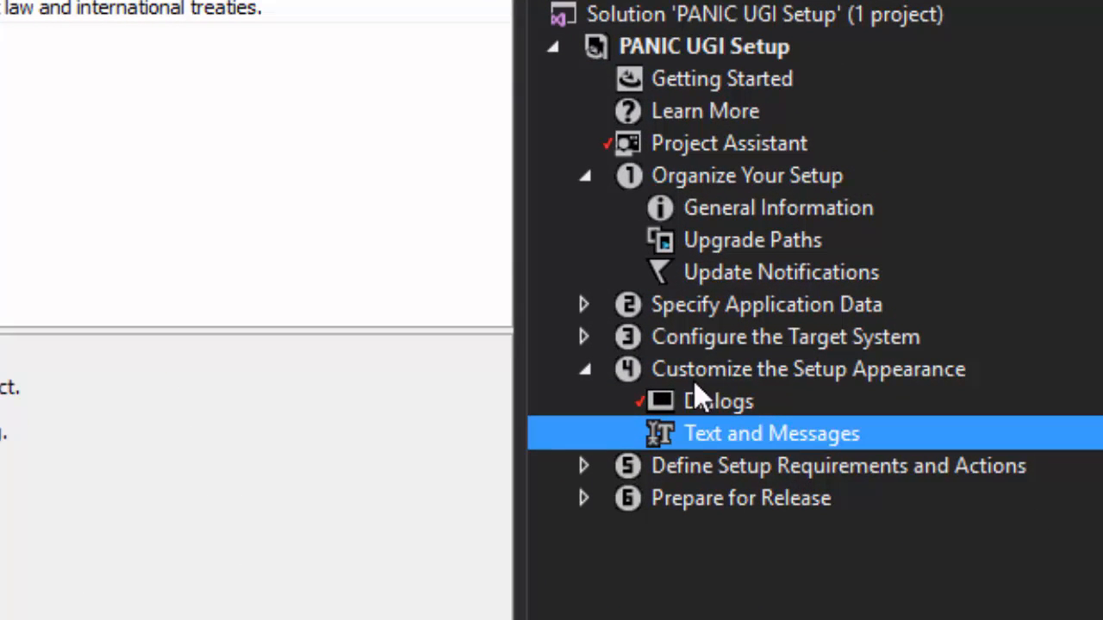
{"action": "mouse_move", "coordinate": [878, 396]}
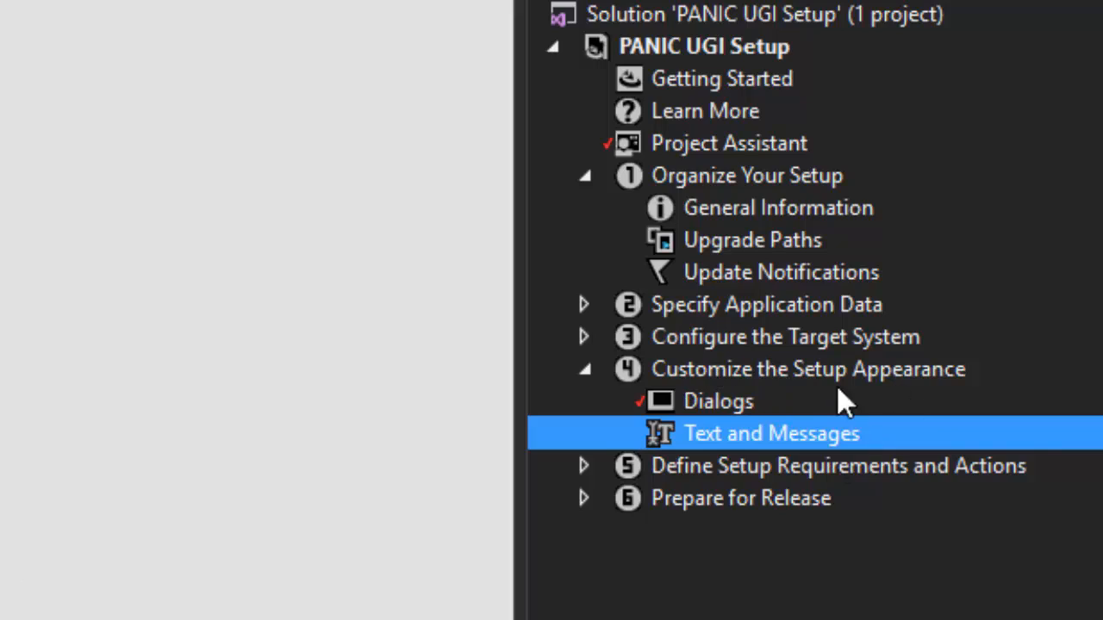
{"action": "mouse_move", "coordinate": [761, 440]}
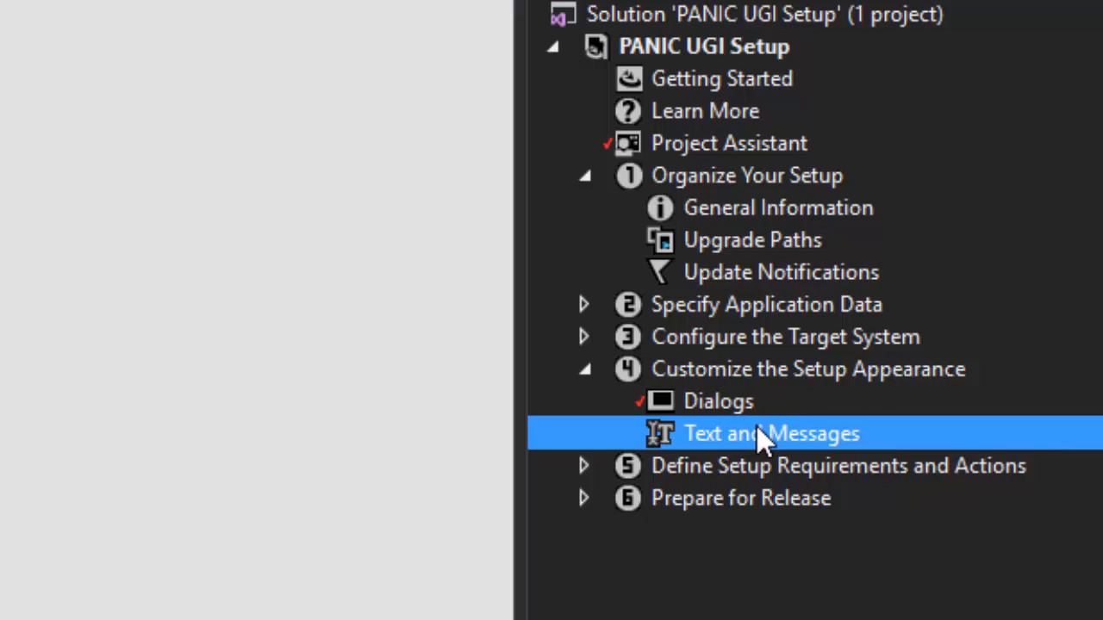
In Text and Messages, expand Dialog Text and Messages and show the Custom Setup Tips strings.
{"action": "double_click", "coordinate": [770, 435]}
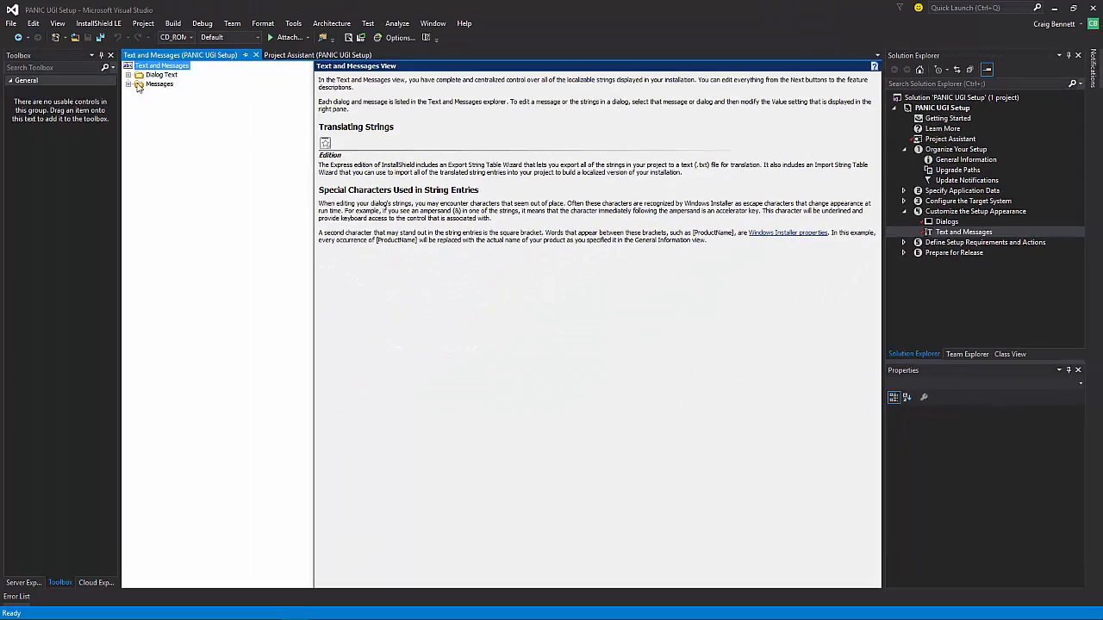
{"action": "left_click", "coordinate": [129, 74]}
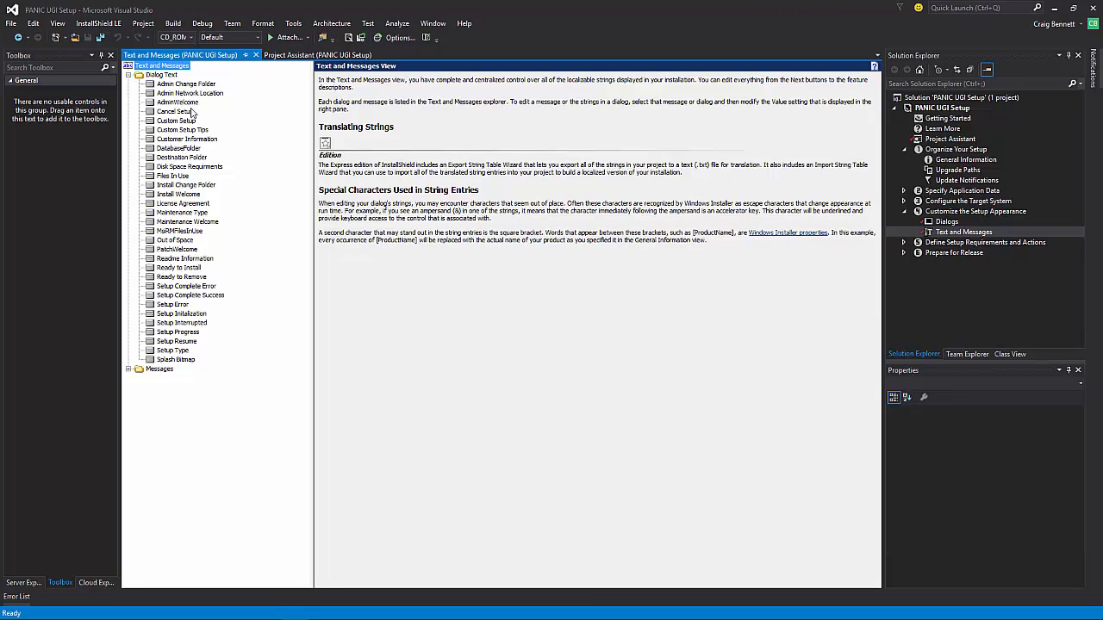
{"action": "mouse_move", "coordinate": [188, 148]}
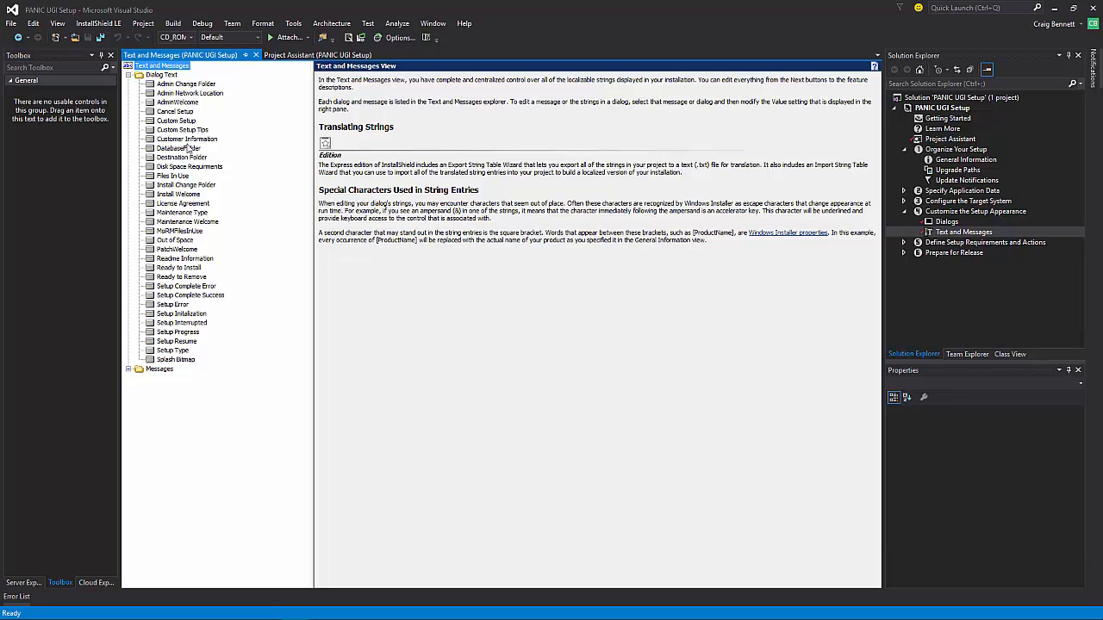
{"action": "left_click", "coordinate": [129, 368]}
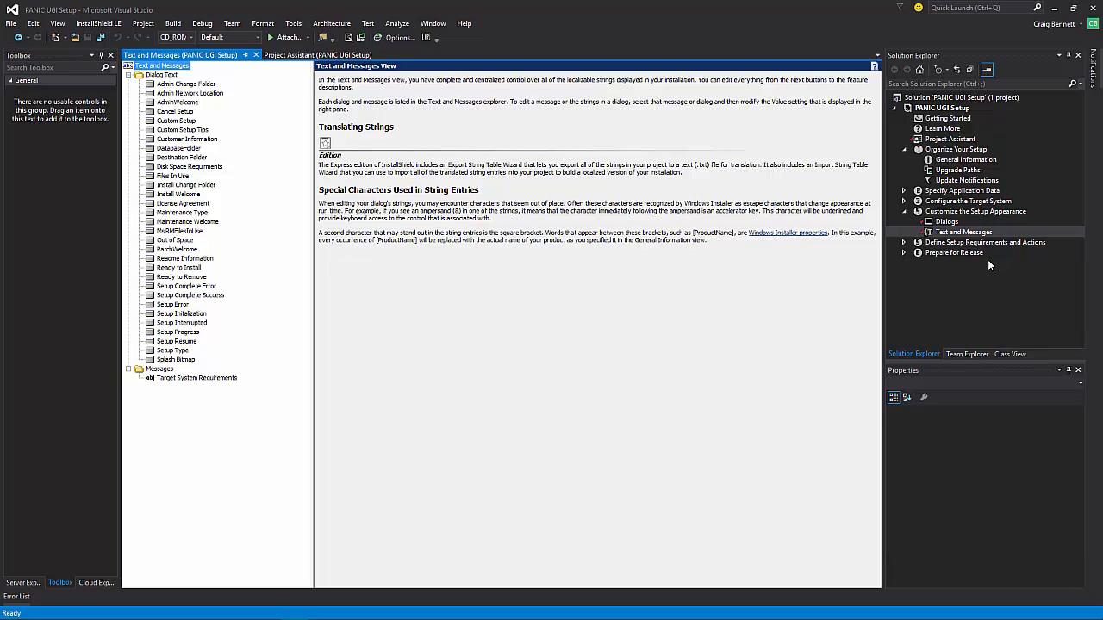
{"action": "left_click", "coordinate": [186, 138]}
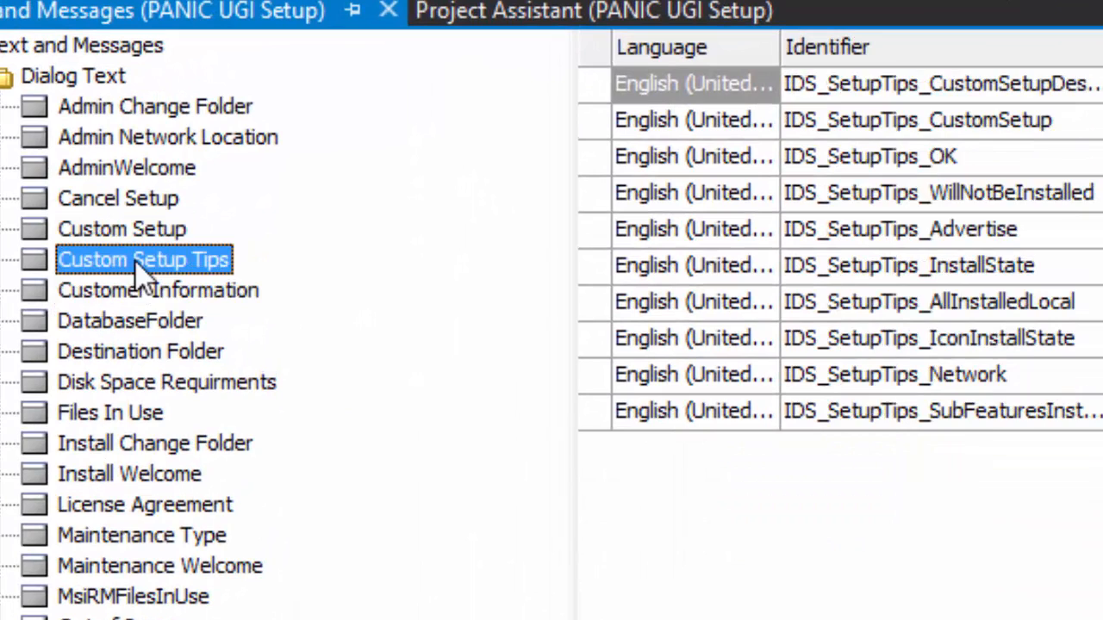
Change the Customer Information User Name label to '&Building:' and start replacing the Organization label text.
{"action": "left_click", "coordinate": [159, 289]}
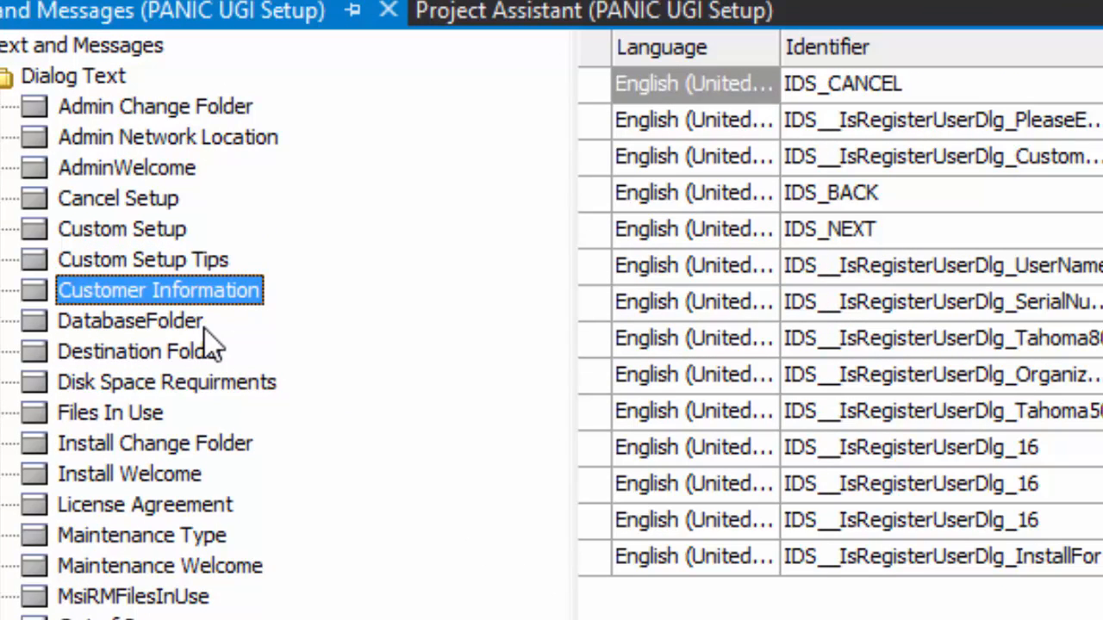
{"action": "mouse_move", "coordinate": [211, 344]}
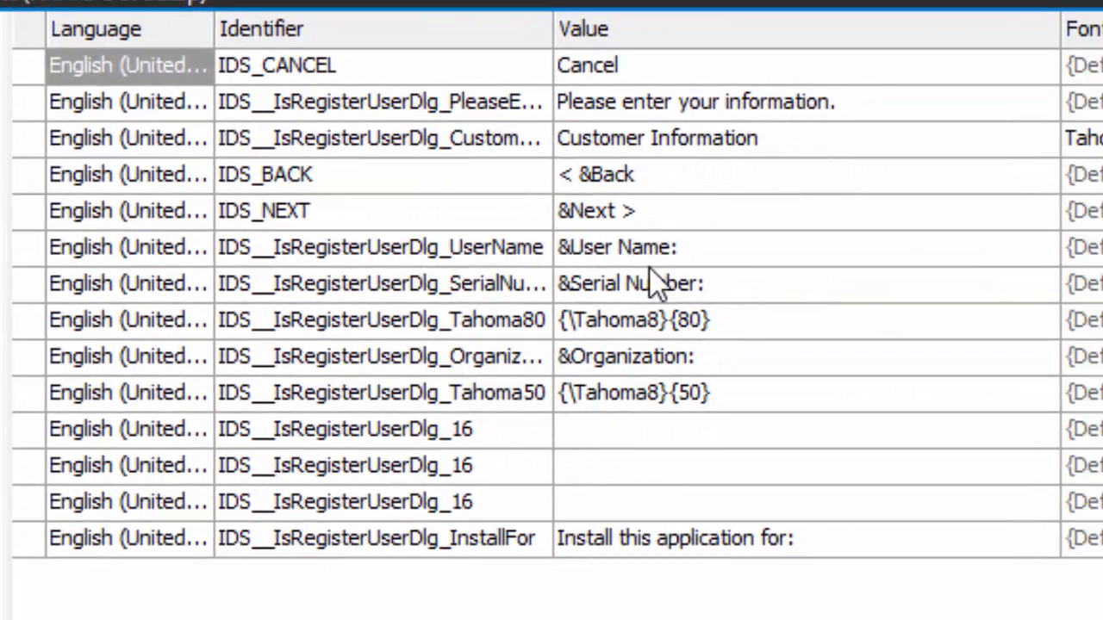
{"action": "left_click", "coordinate": [617, 248]}
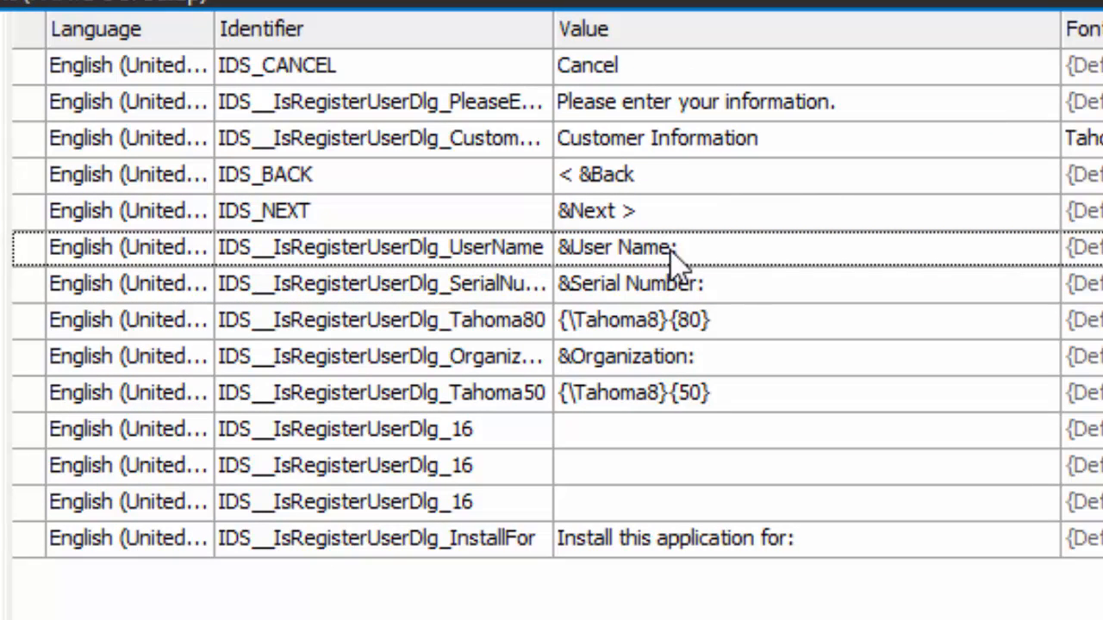
{"action": "double_click", "coordinate": [620, 248]}
{"action": "type", "text": "&Building:"}
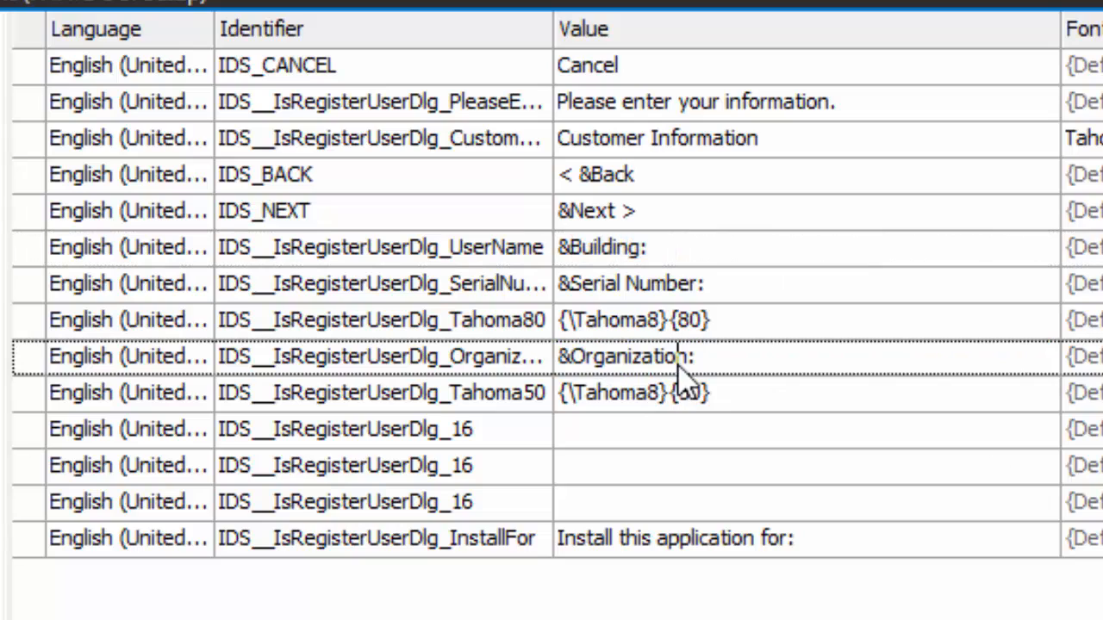
{"action": "left_click", "coordinate": [624, 355]}
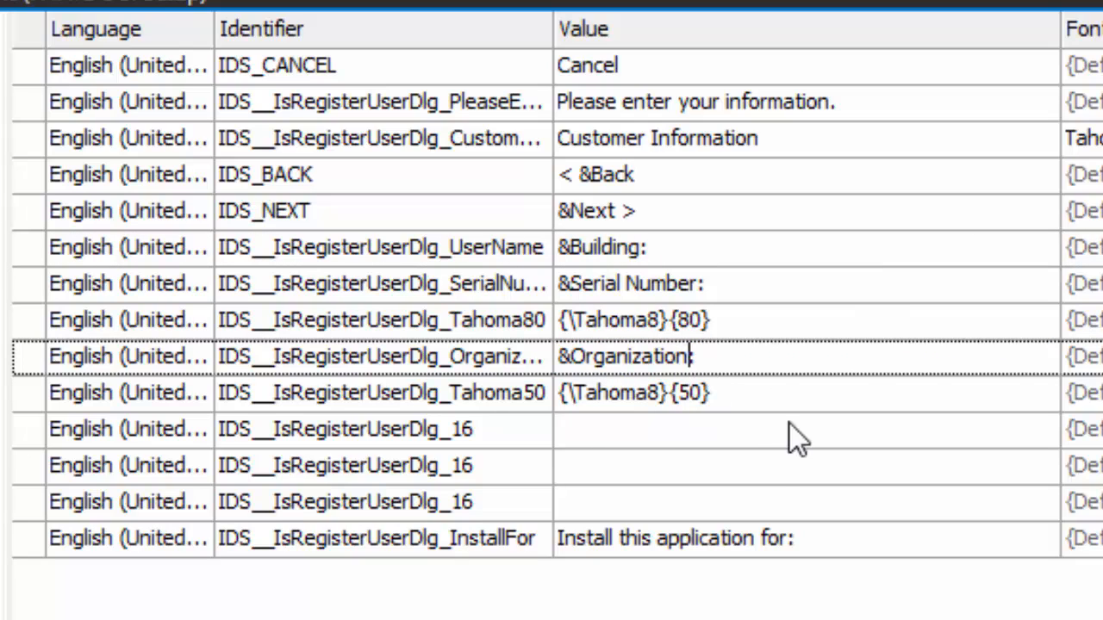
{"action": "key", "text": "BackSpace"}
{"action": "type", "text": "&Room:"}
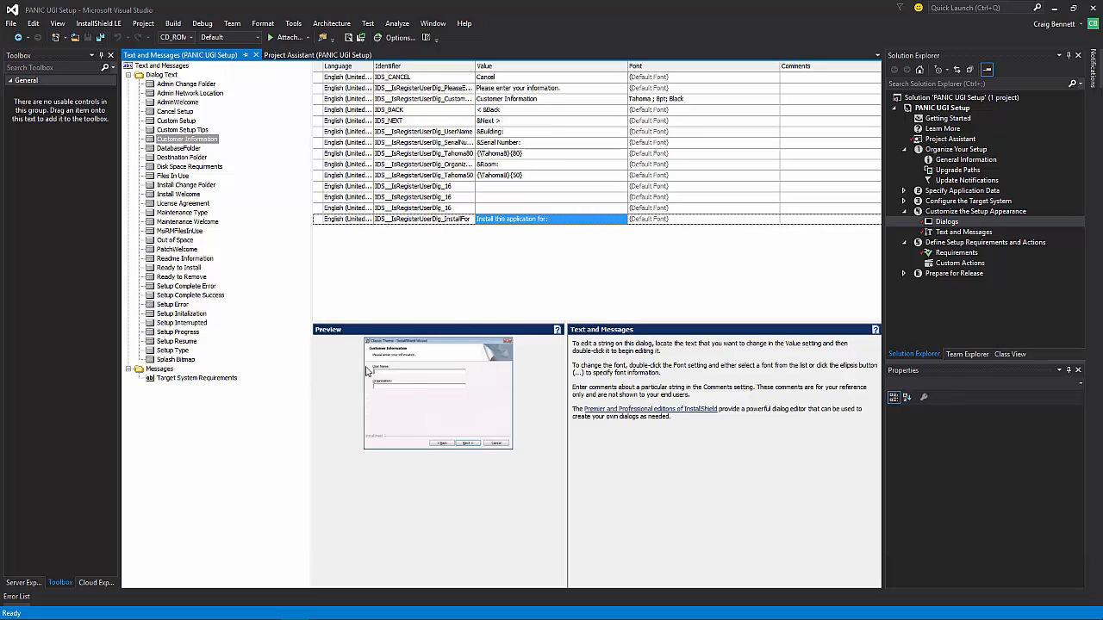
{"action": "mouse_move", "coordinate": [396, 322]}
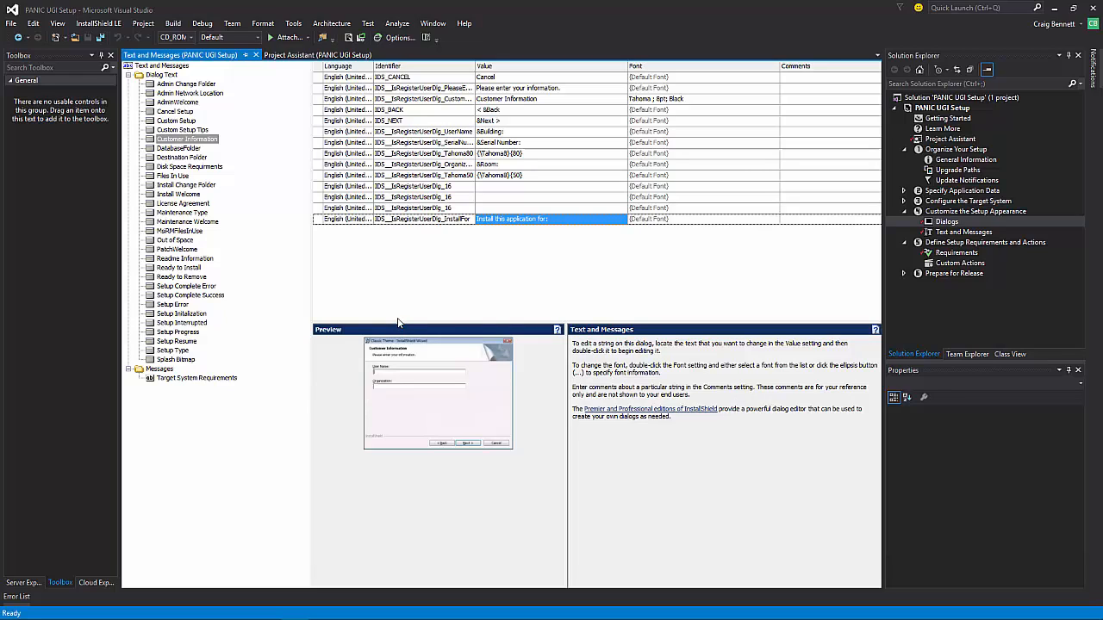
{"action": "mouse_move", "coordinate": [590, 362]}
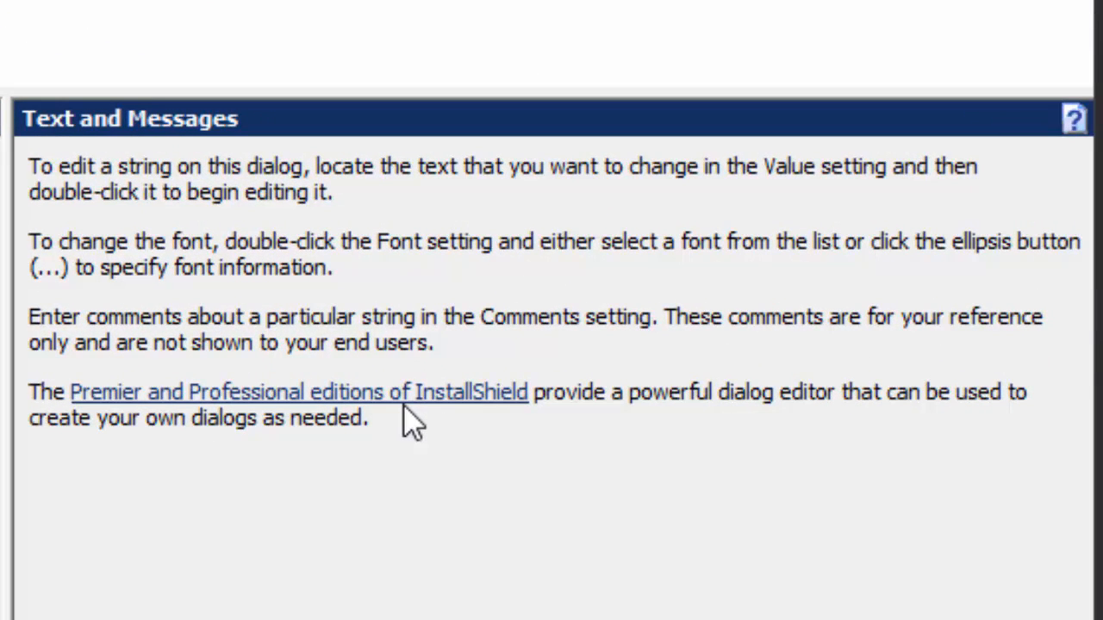
{"action": "mouse_move", "coordinate": [392, 311]}
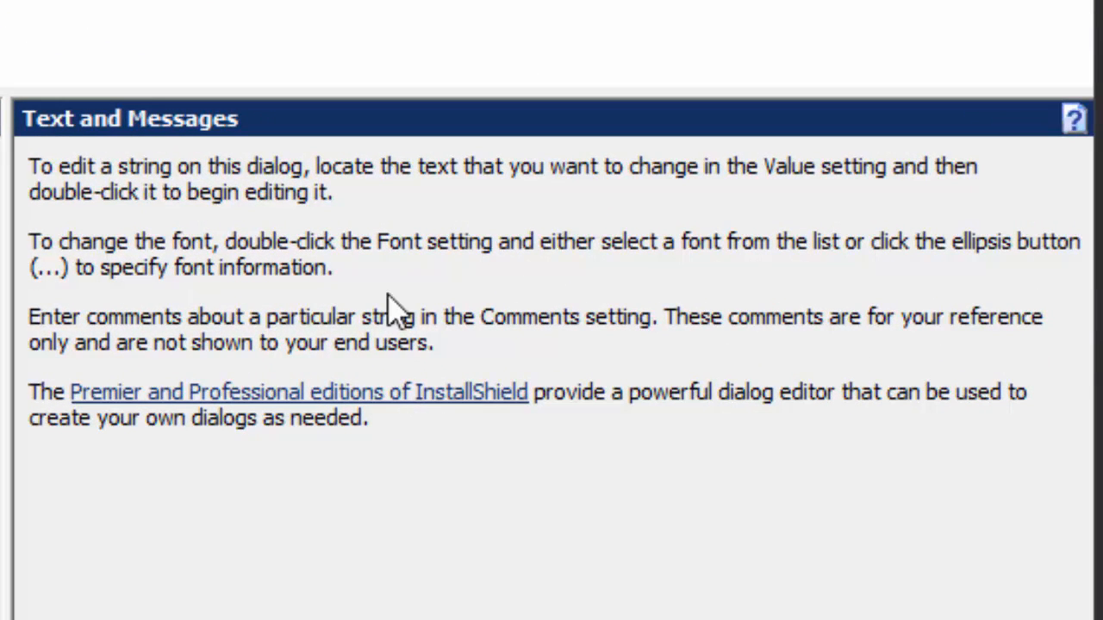
{"action": "mouse_move", "coordinate": [671, 429]}
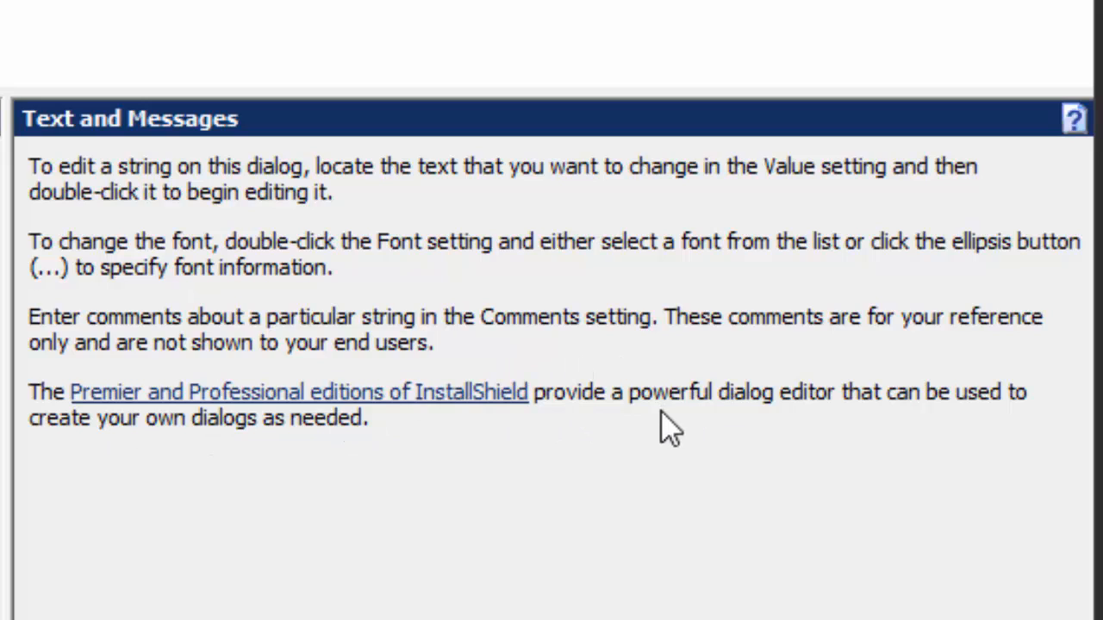
{"action": "mouse_move", "coordinate": [551, 441]}
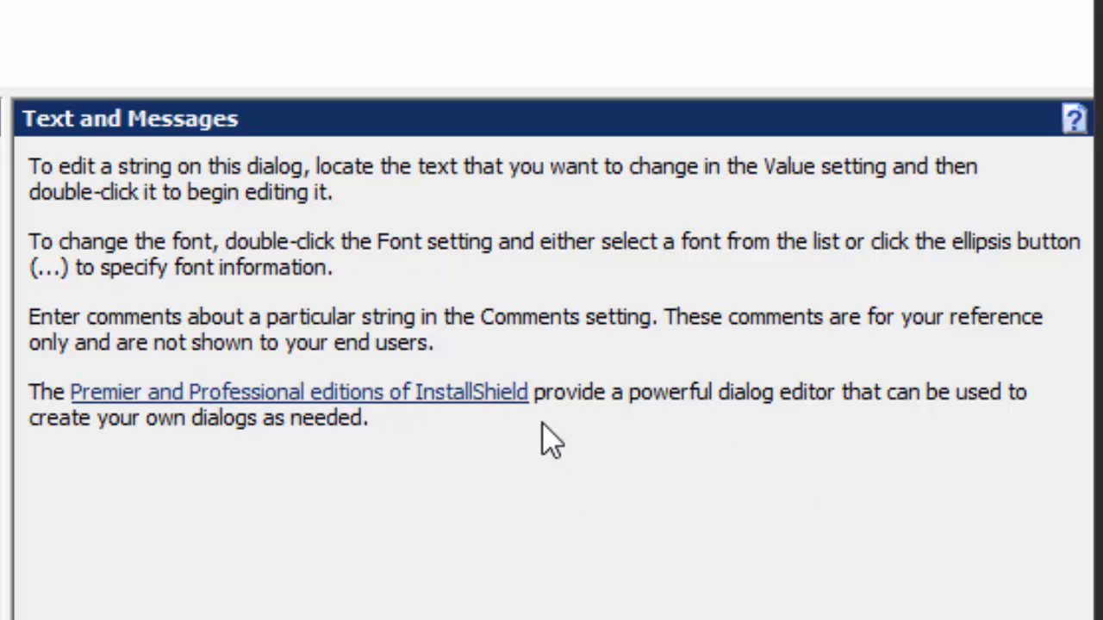
{"action": "mouse_move", "coordinate": [444, 239]}
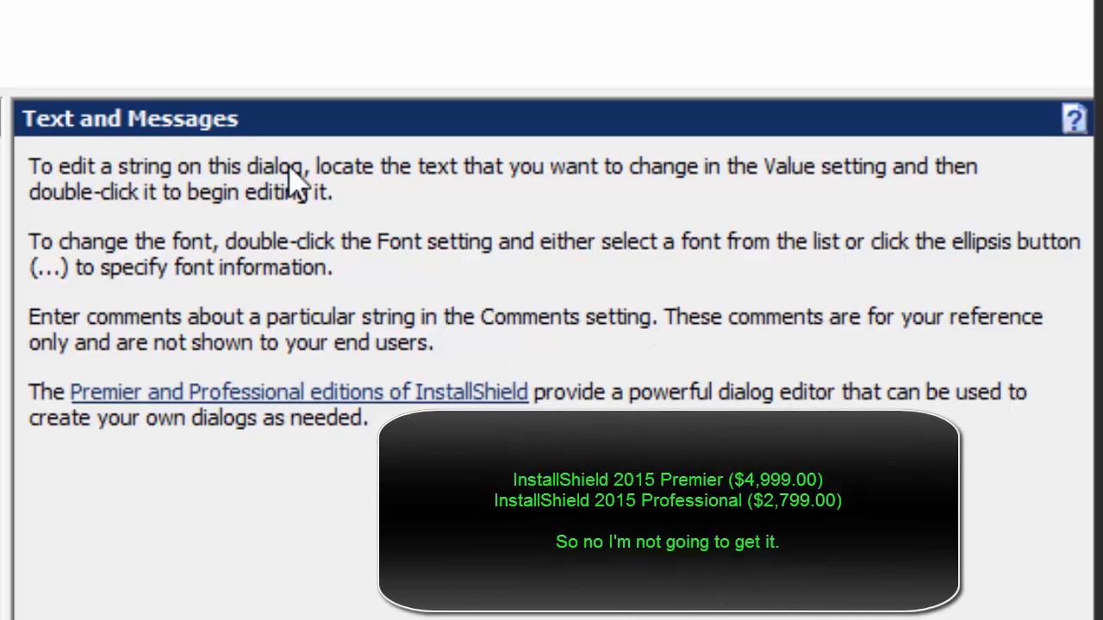
{"action": "mouse_move", "coordinate": [551, 258]}
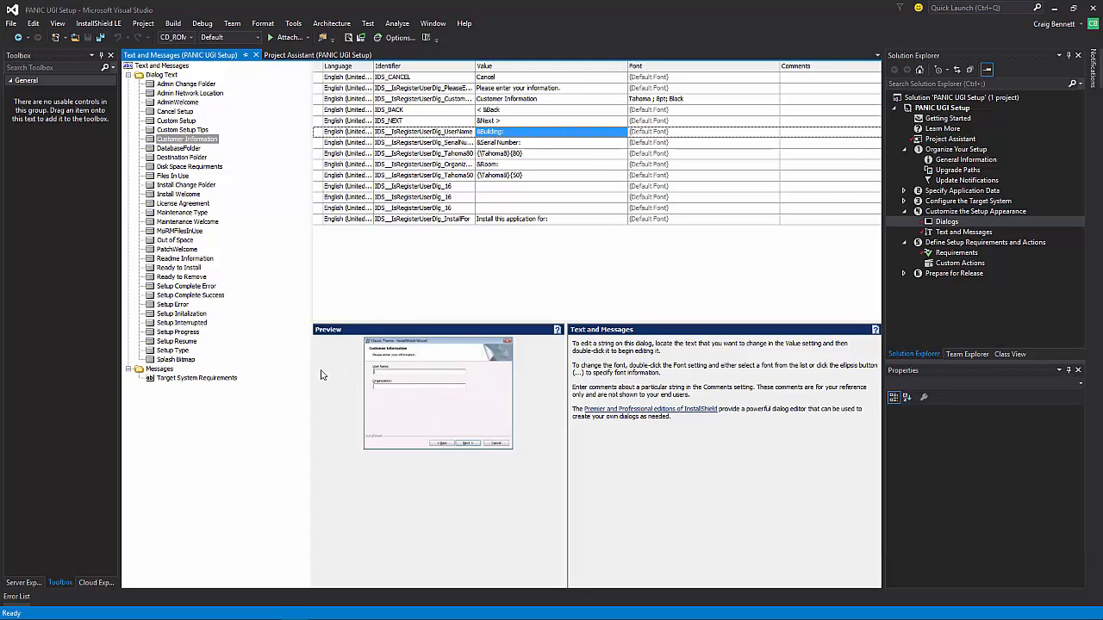
{"action": "mouse_move", "coordinate": [431, 441]}
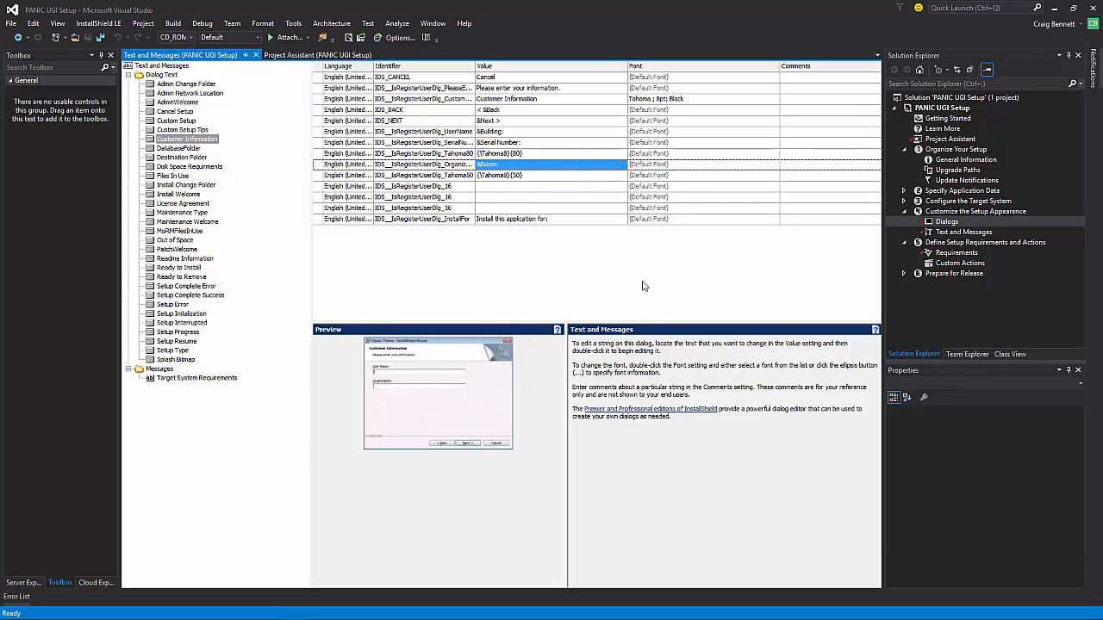
{"action": "mouse_move", "coordinate": [634, 269]}
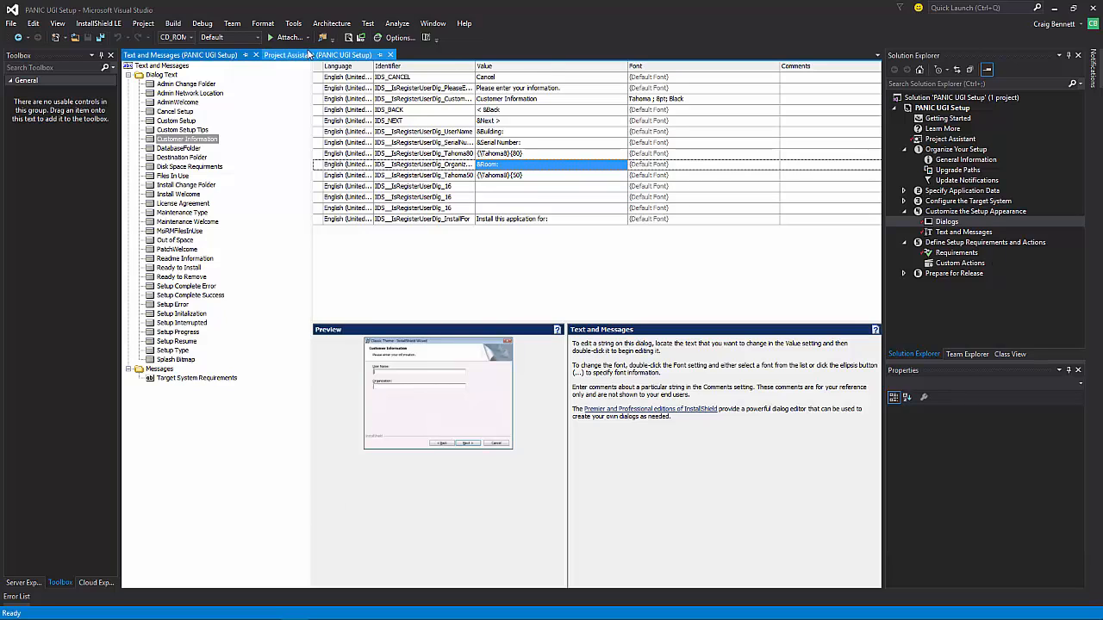
Step the Project Assistant from Installation Requirements through Application Files and Shortcuts to Application Registry.
{"action": "left_click", "coordinate": [289, 55]}
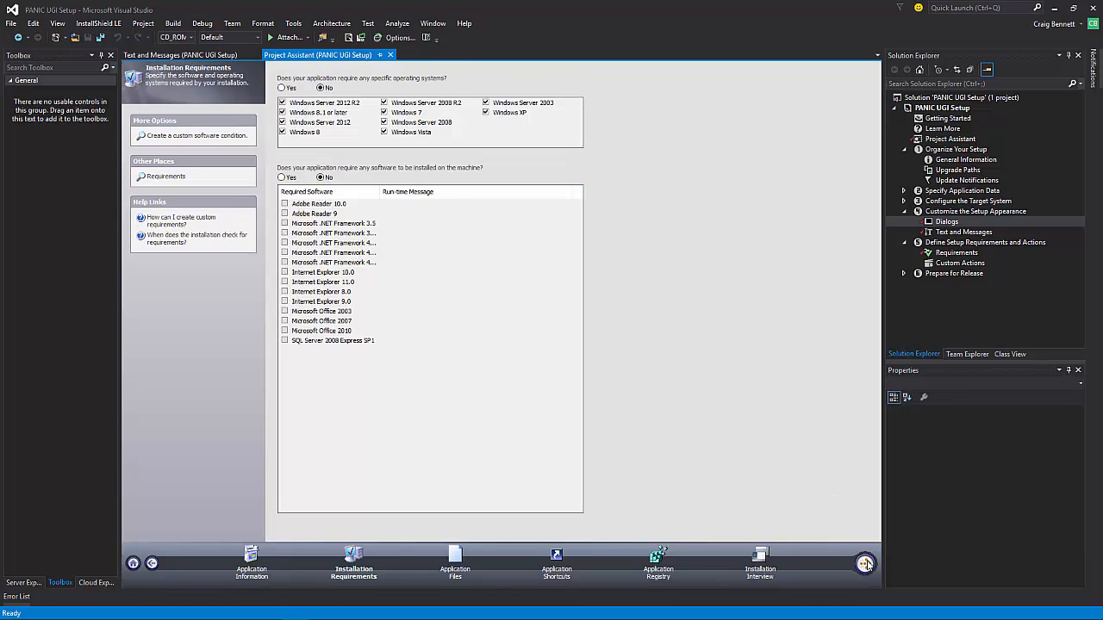
{"action": "left_click", "coordinate": [455, 565]}
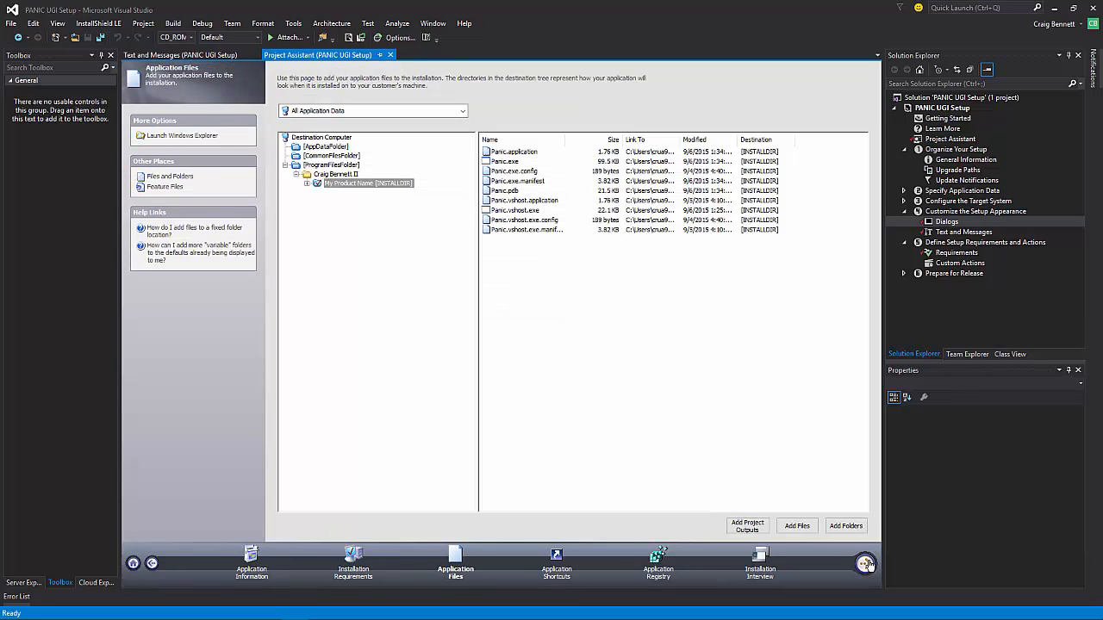
{"action": "left_click", "coordinate": [555, 565]}
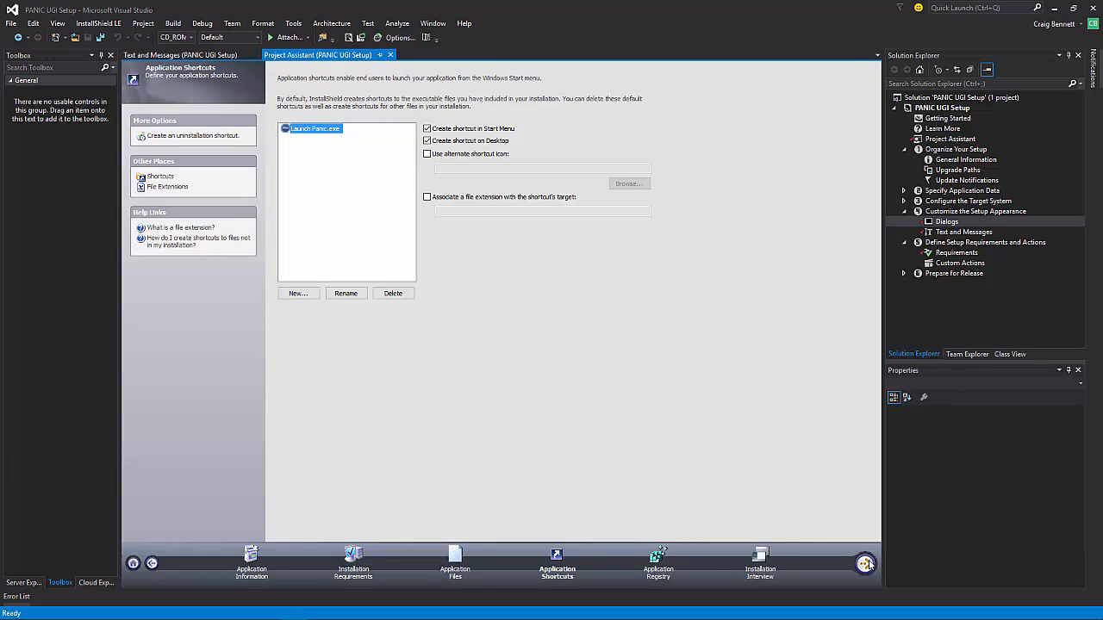
{"action": "left_click", "coordinate": [758, 565]}
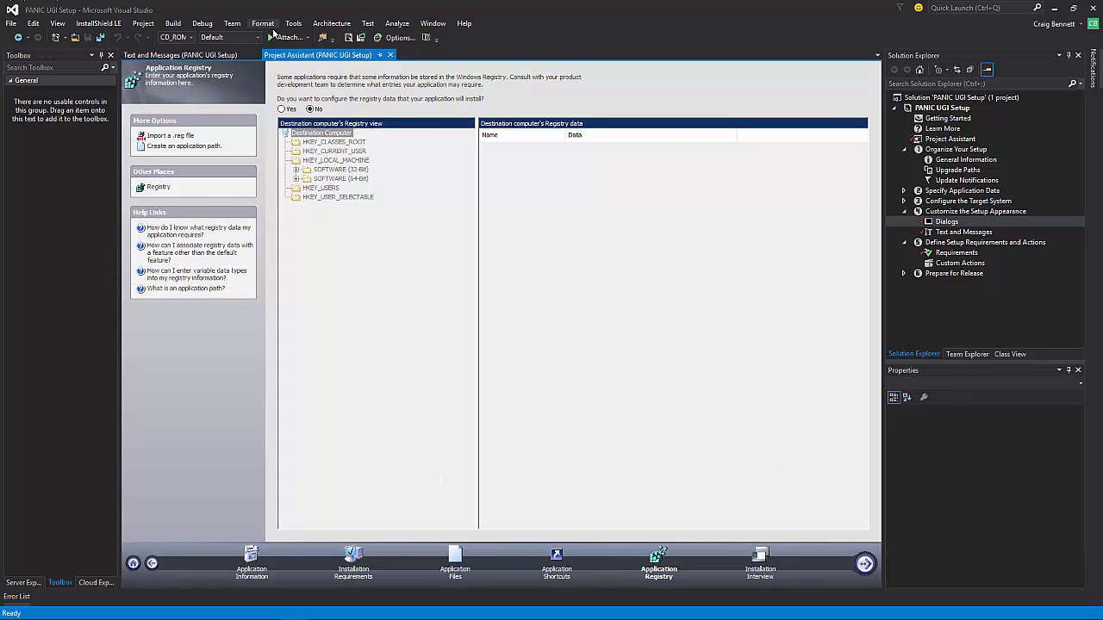
{"action": "left_click", "coordinate": [173, 24]}
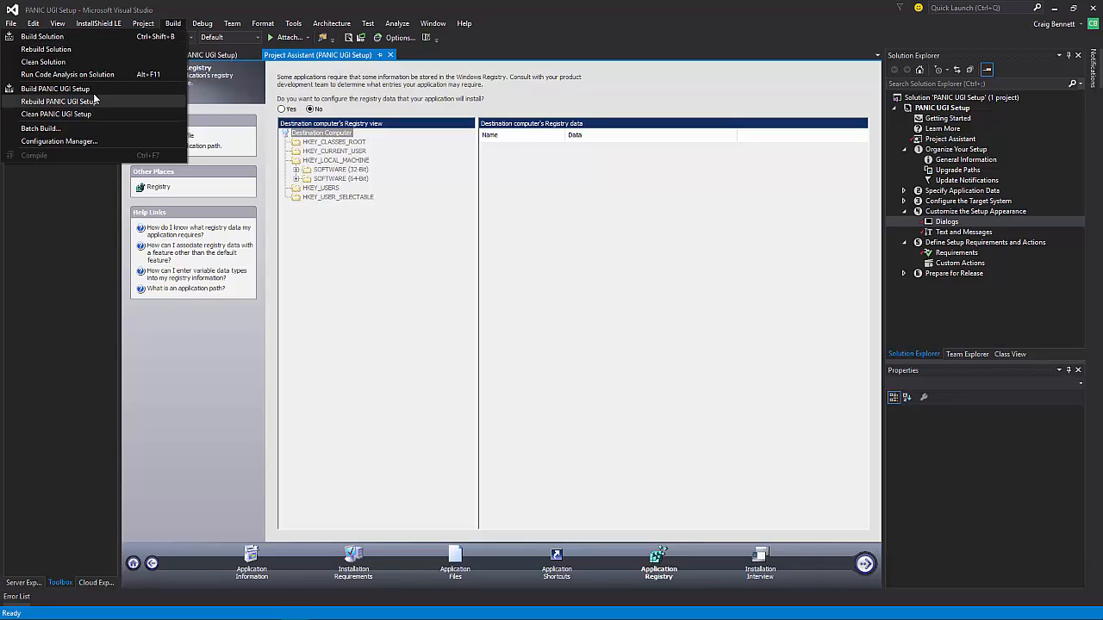
Build the PANIC UGI Setup project into installer output.
{"action": "left_click", "coordinate": [55, 89]}
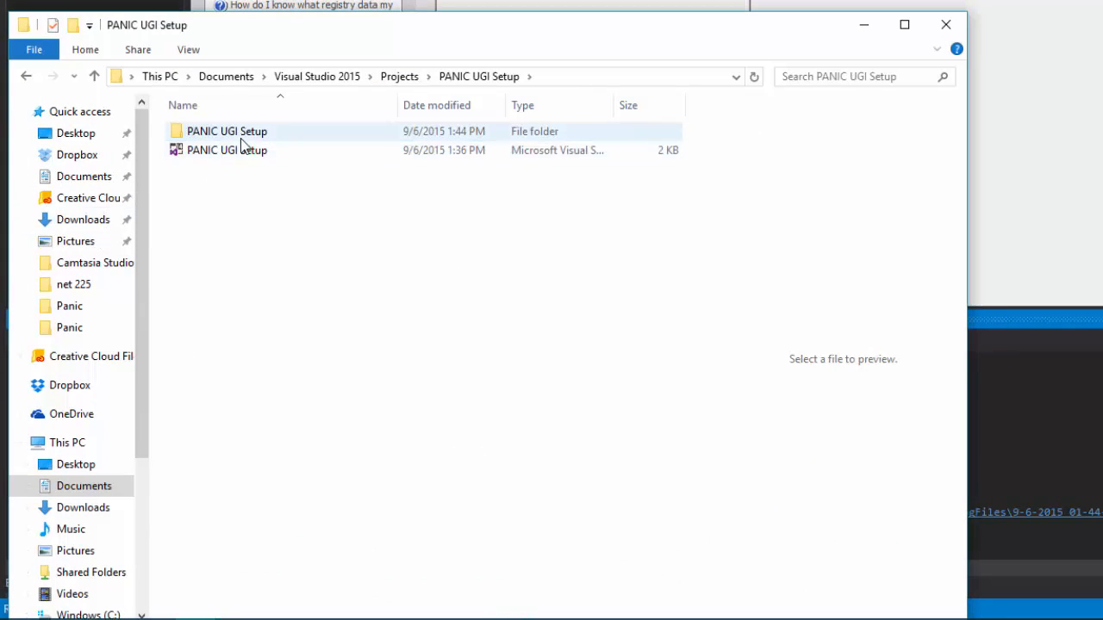
Navigate into PANIC UGI Setup, Express, CD_ROM, DiskImages and the DISK1 output folder.
{"action": "double_click", "coordinate": [228, 130]}
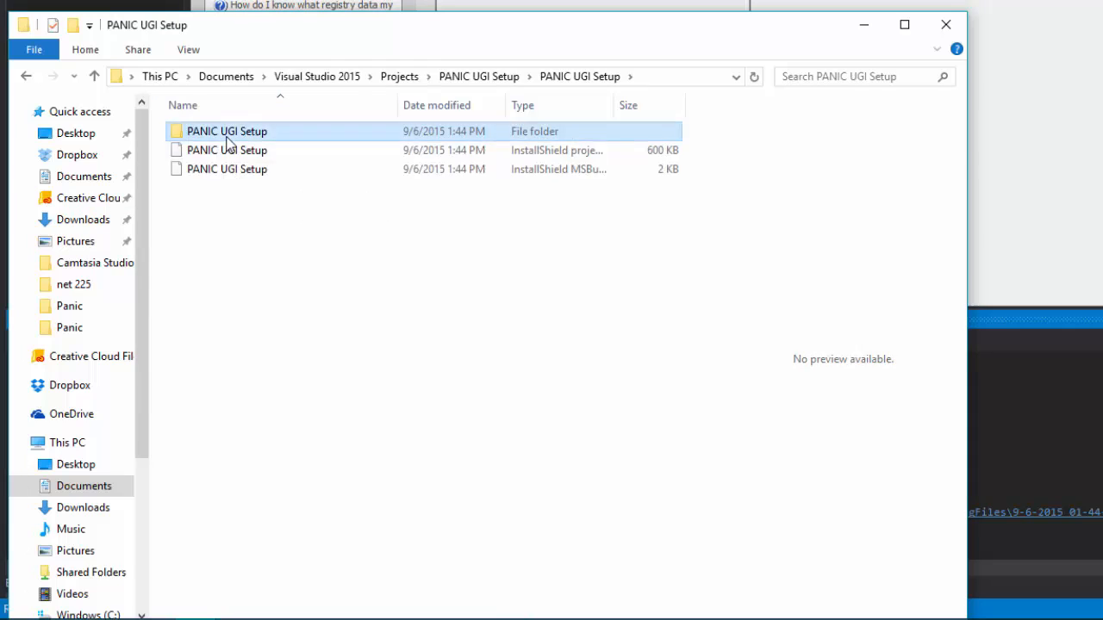
{"action": "double_click", "coordinate": [228, 131]}
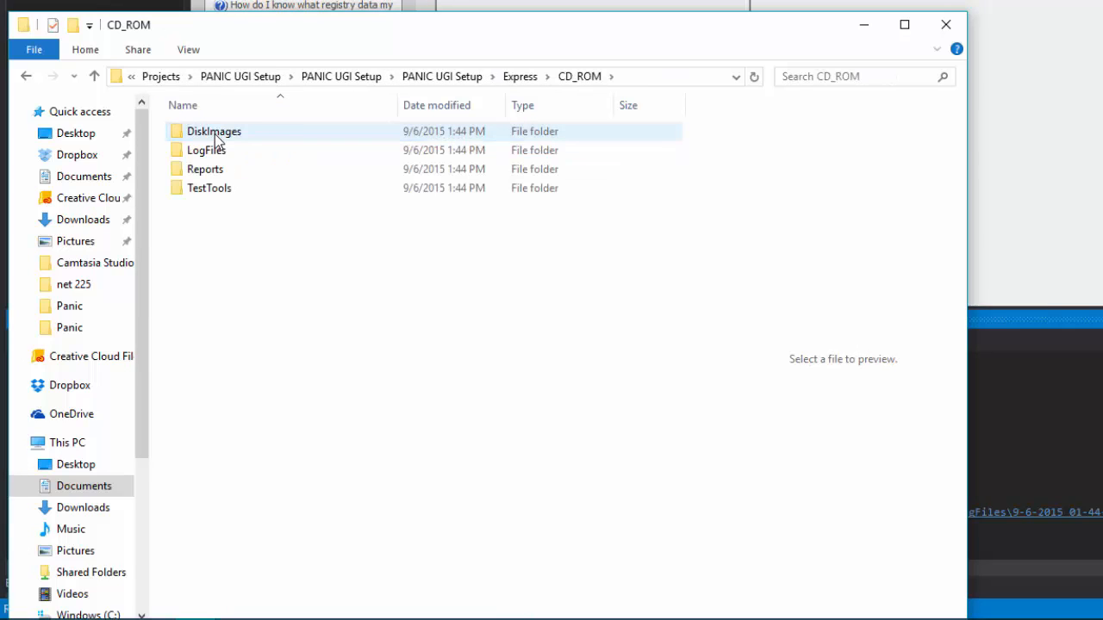
{"action": "double_click", "coordinate": [214, 131]}
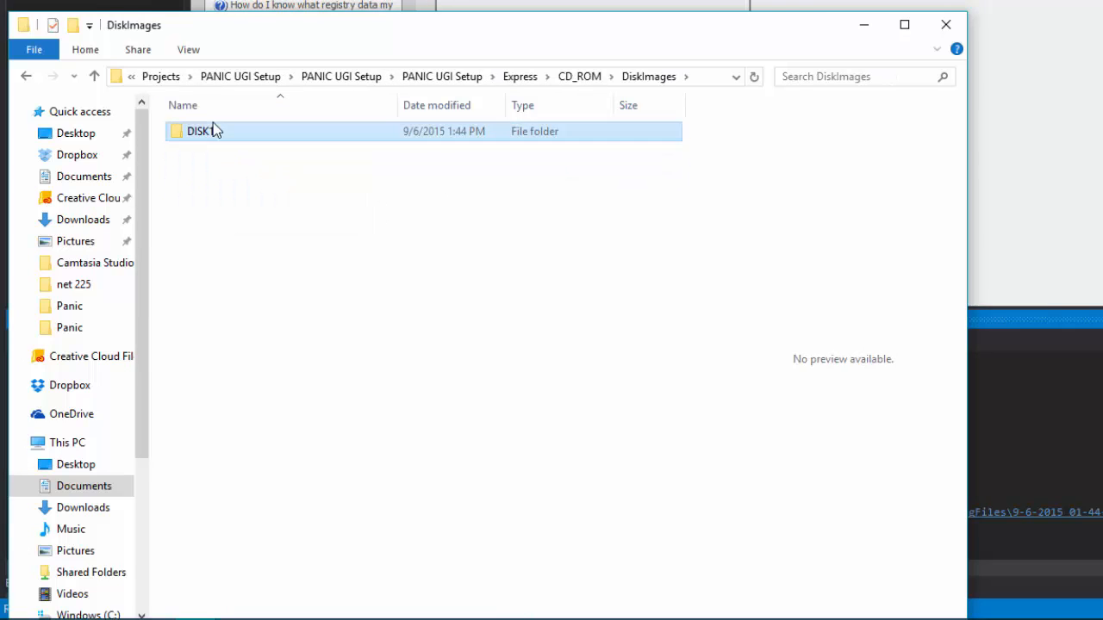
{"action": "double_click", "coordinate": [198, 131]}
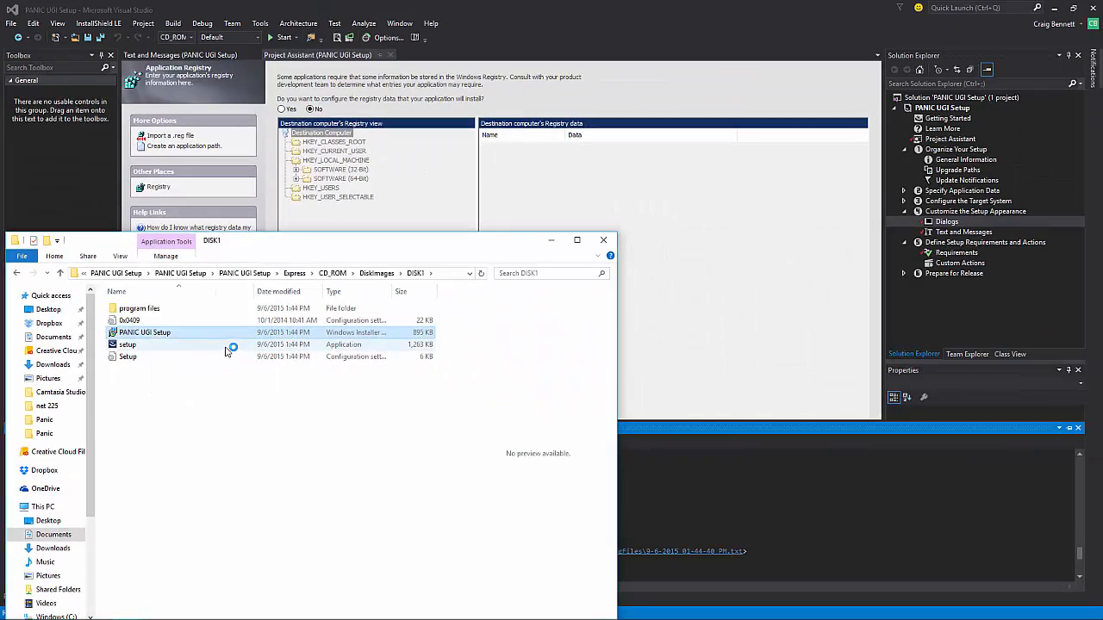
Launch the built setup, pass the welcome page, and fill Building 'dshfoidsajf' and Room 'asdfdsaf'.
{"action": "double_click", "coordinate": [145, 331]}
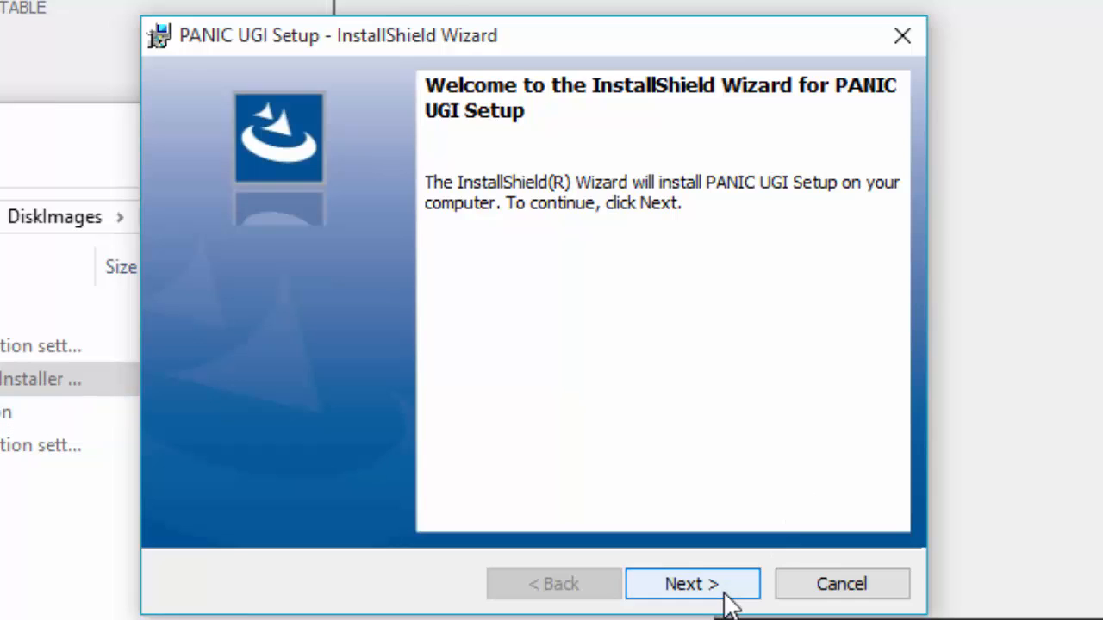
{"action": "left_click", "coordinate": [693, 583]}
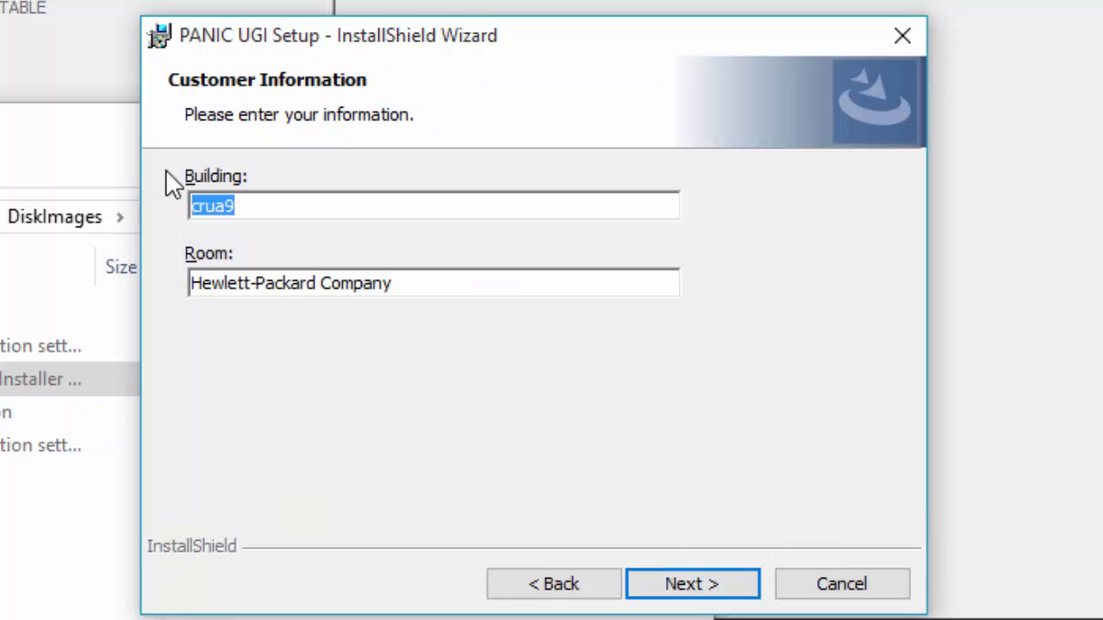
{"action": "mouse_move", "coordinate": [673, 572]}
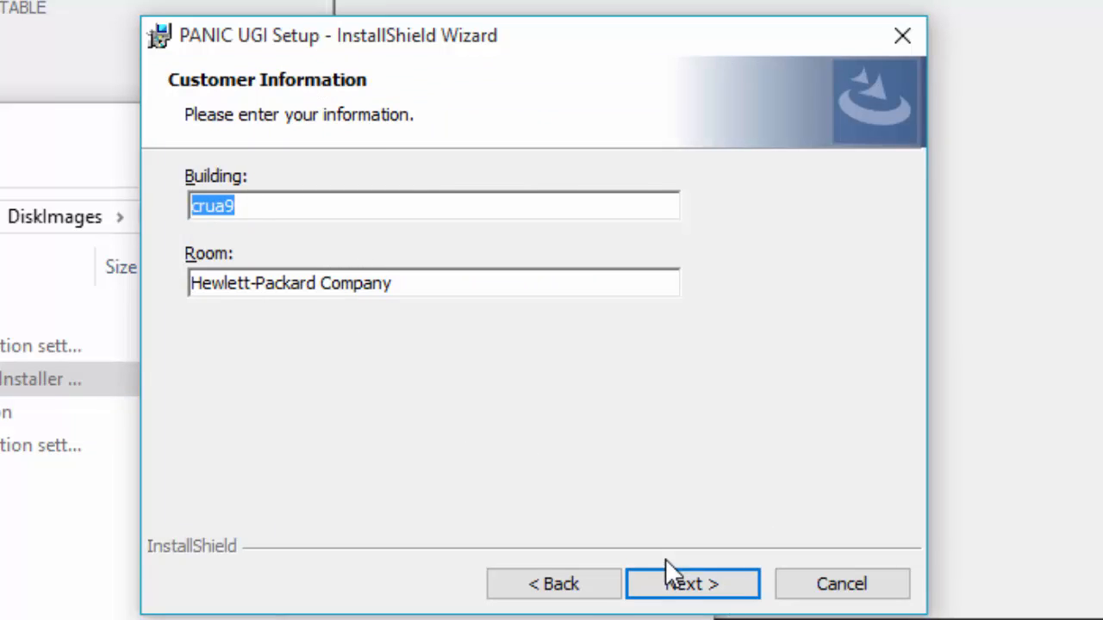
{"action": "mouse_move", "coordinate": [553, 584]}
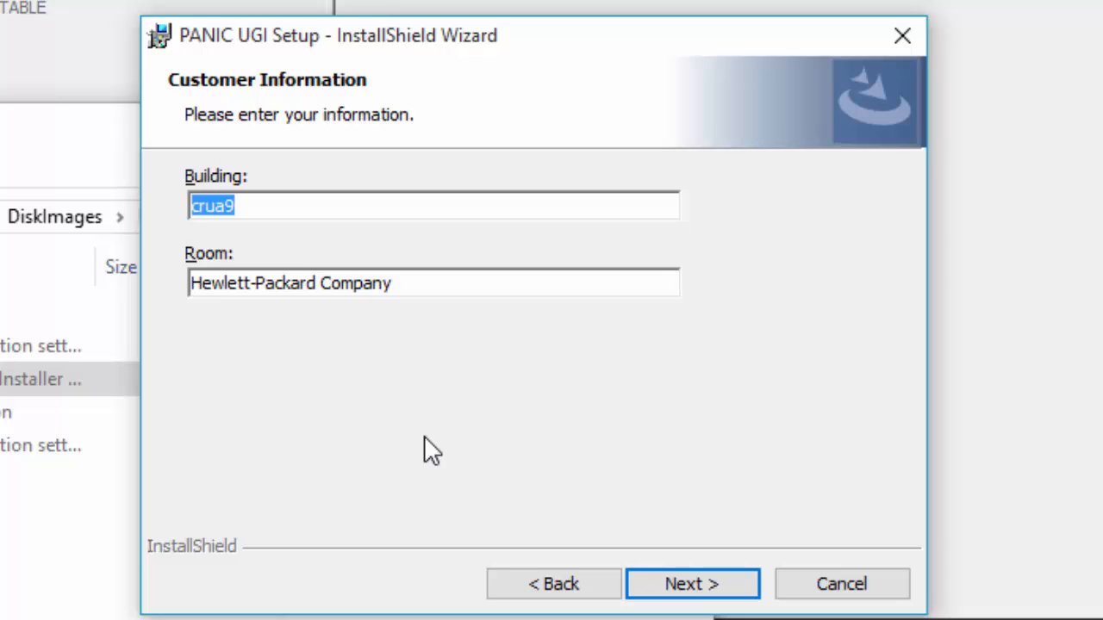
{"action": "mouse_move", "coordinate": [428, 434]}
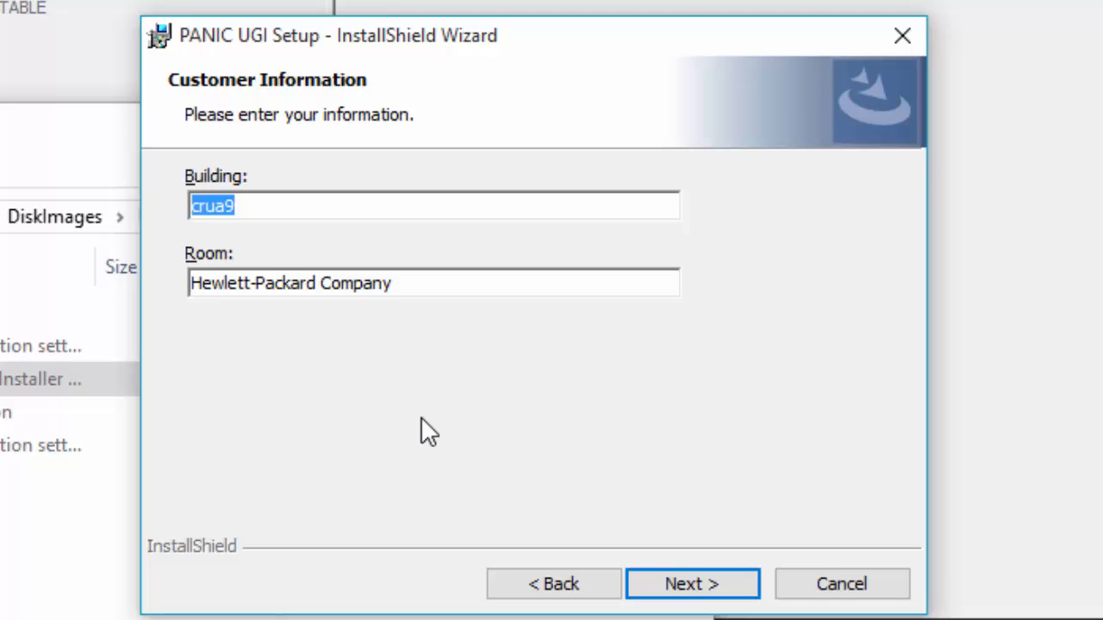
{"action": "mouse_move", "coordinate": [481, 431]}
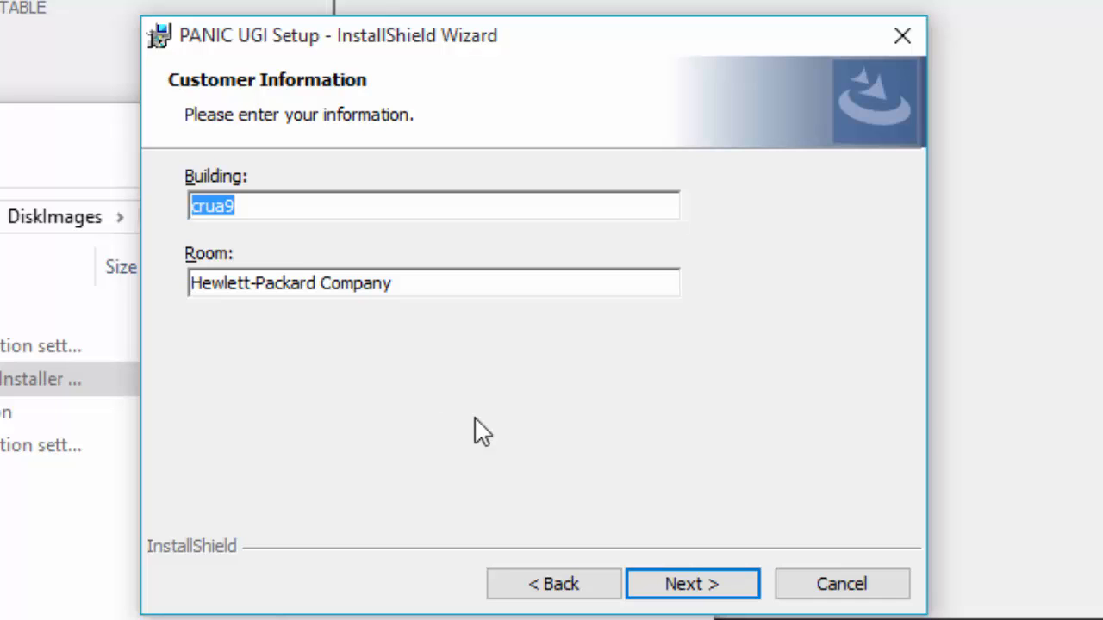
{"action": "mouse_move", "coordinate": [681, 584]}
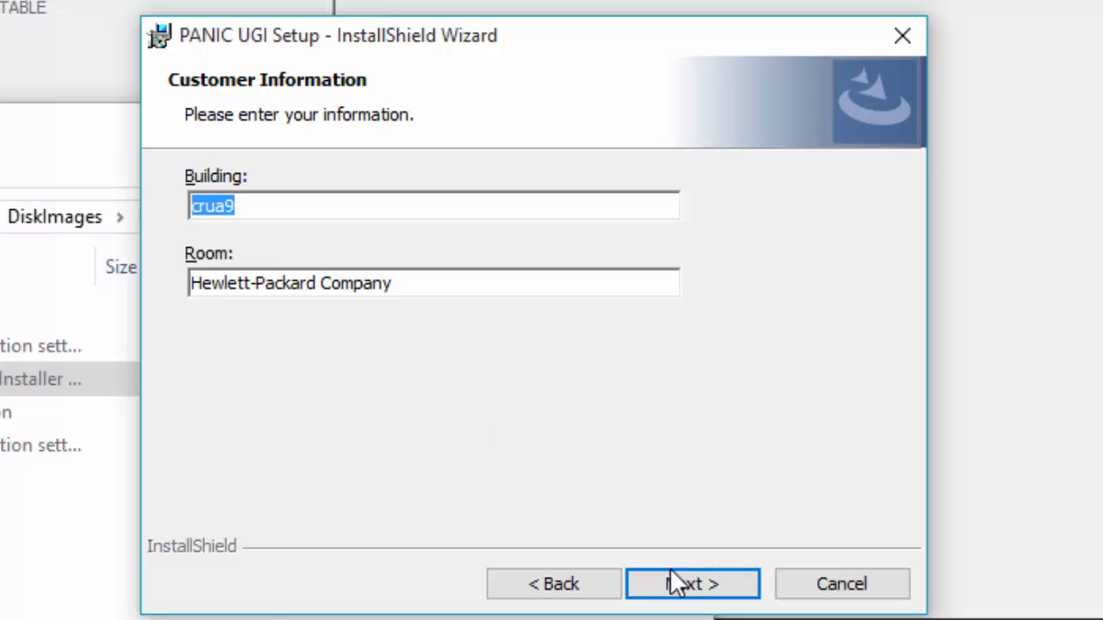
{"action": "mouse_move", "coordinate": [373, 188]}
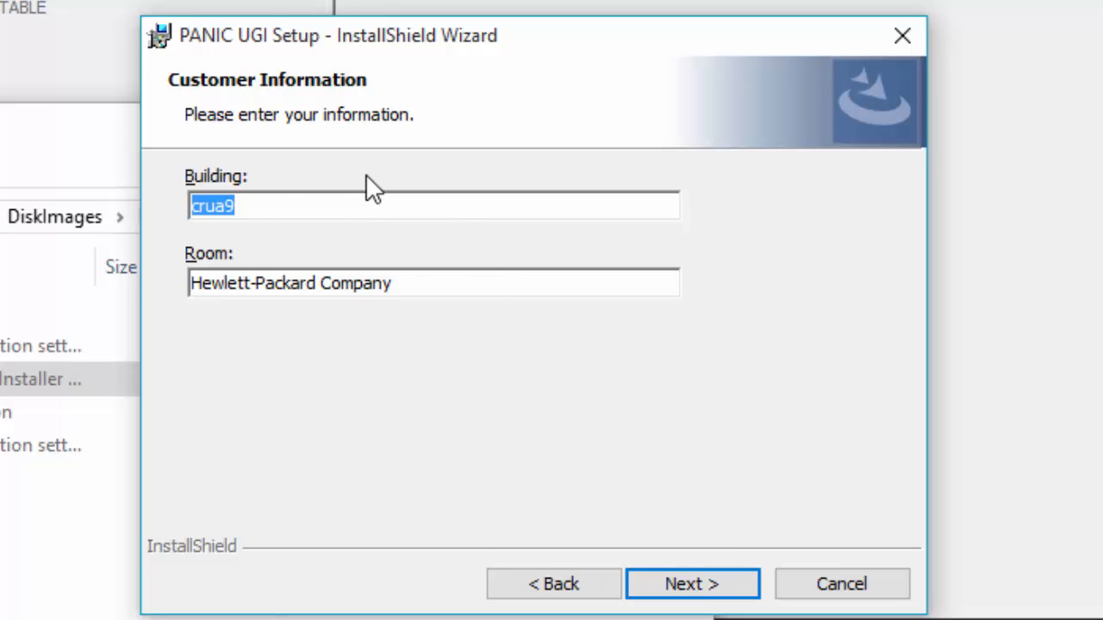
{"action": "mouse_move", "coordinate": [670, 503]}
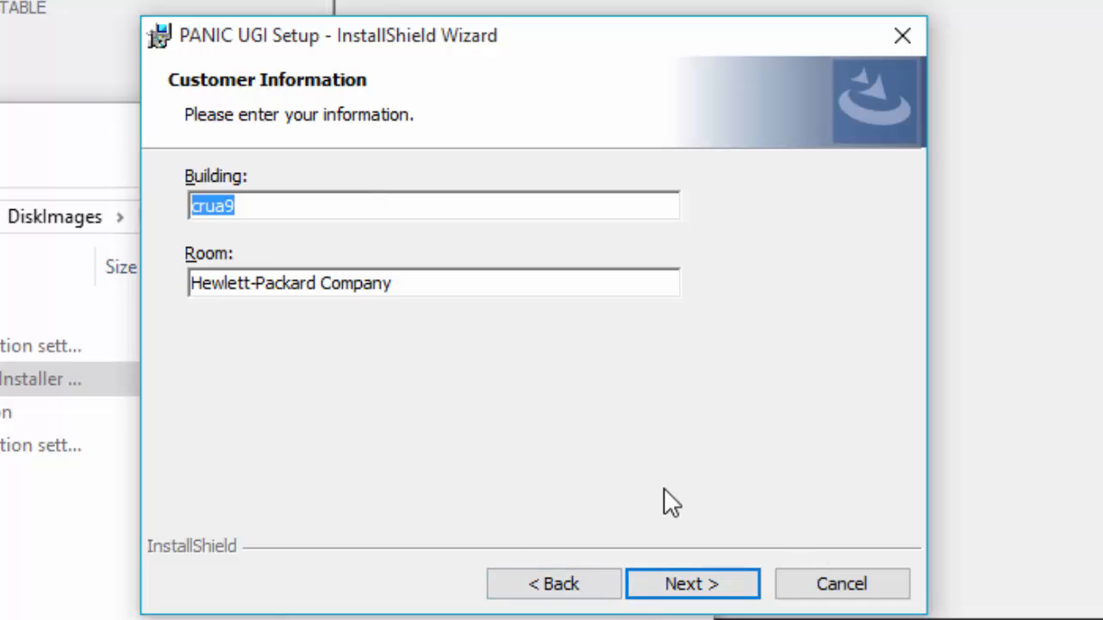
{"action": "mouse_move", "coordinate": [670, 498]}
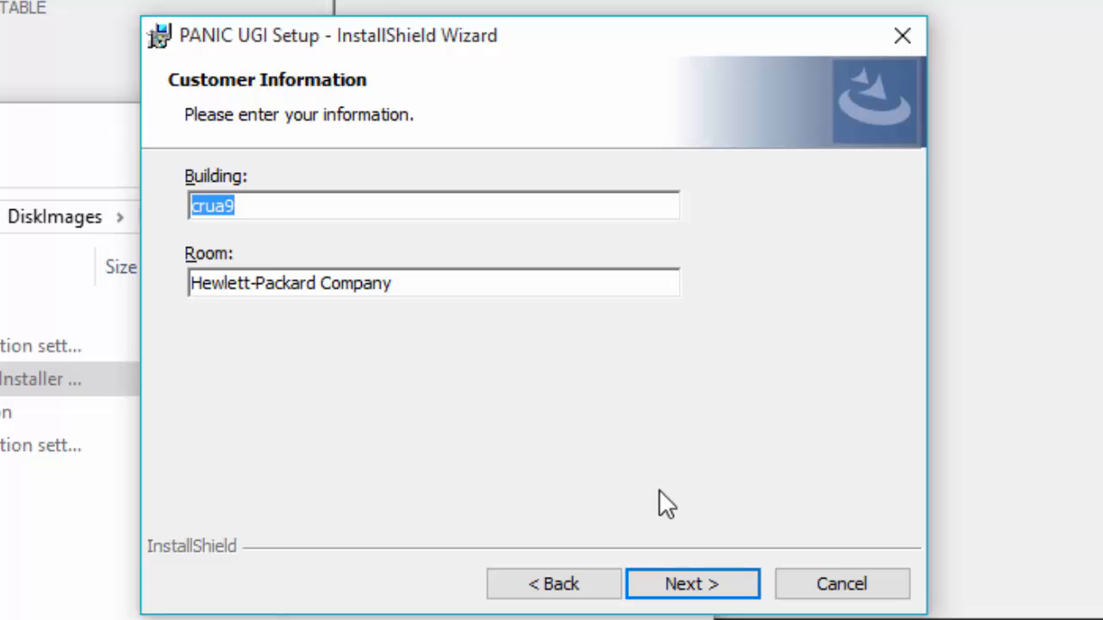
{"action": "mouse_move", "coordinate": [555, 445]}
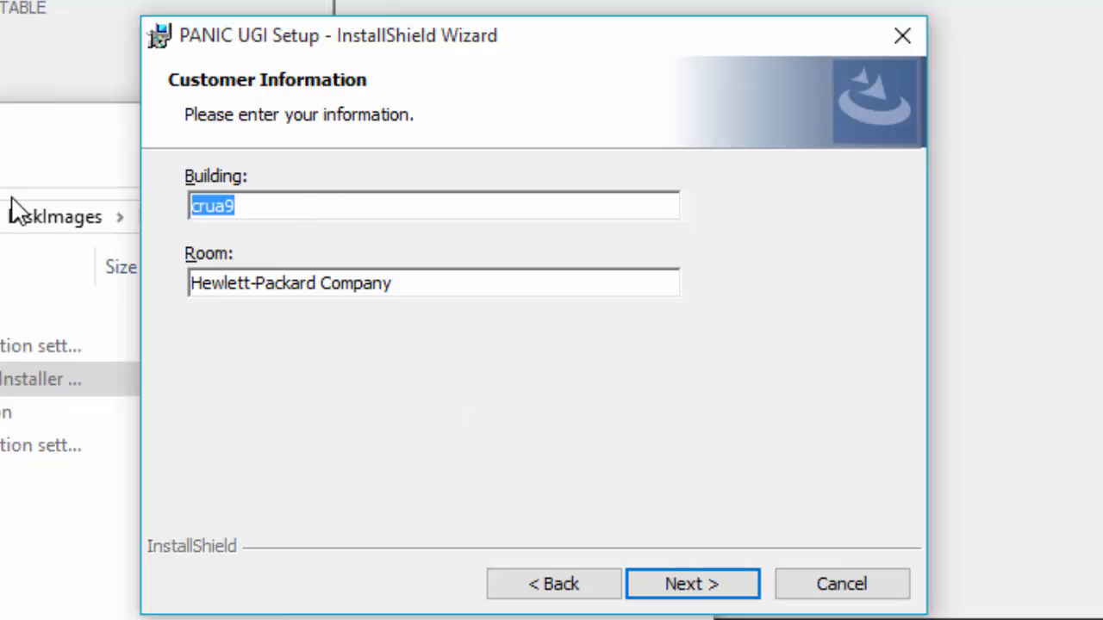
{"action": "type", "text": "dshfoidsajf"}
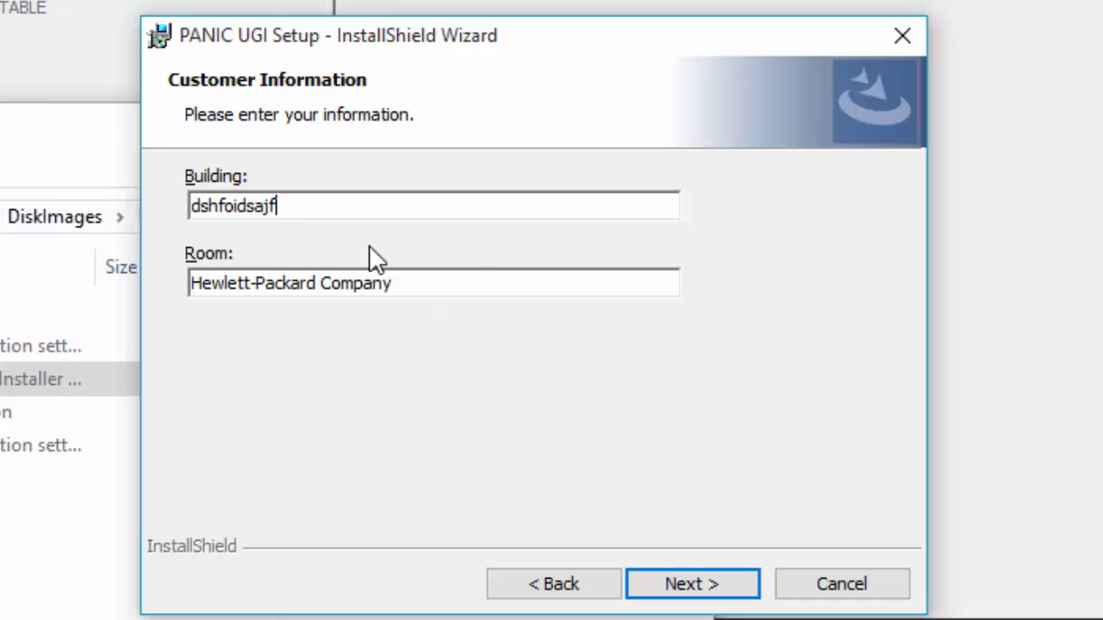
{"action": "type", "text": "asdfdsaf"}
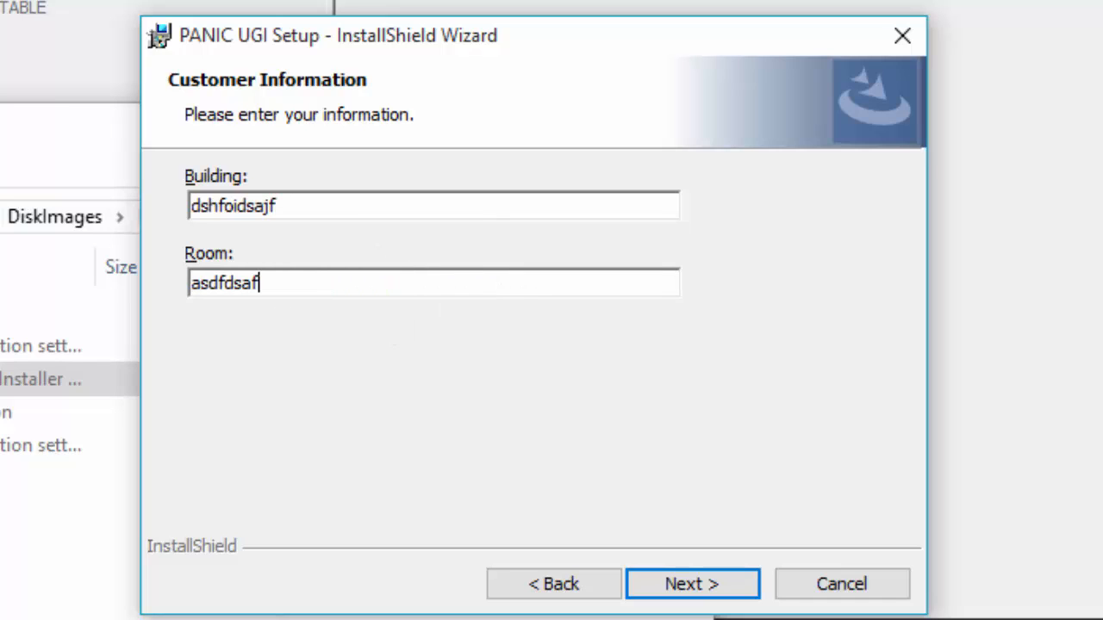
Advance the wizard to the Destination Folder page with the default Program Files path.
{"action": "left_click", "coordinate": [693, 584]}
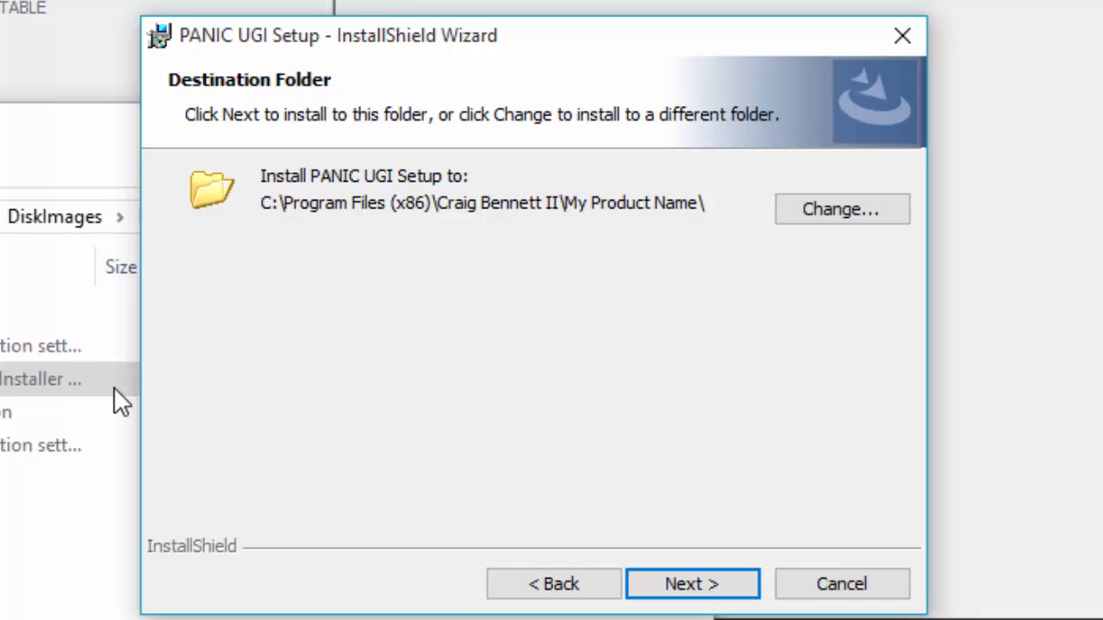
{"action": "mouse_move", "coordinate": [553, 584]}
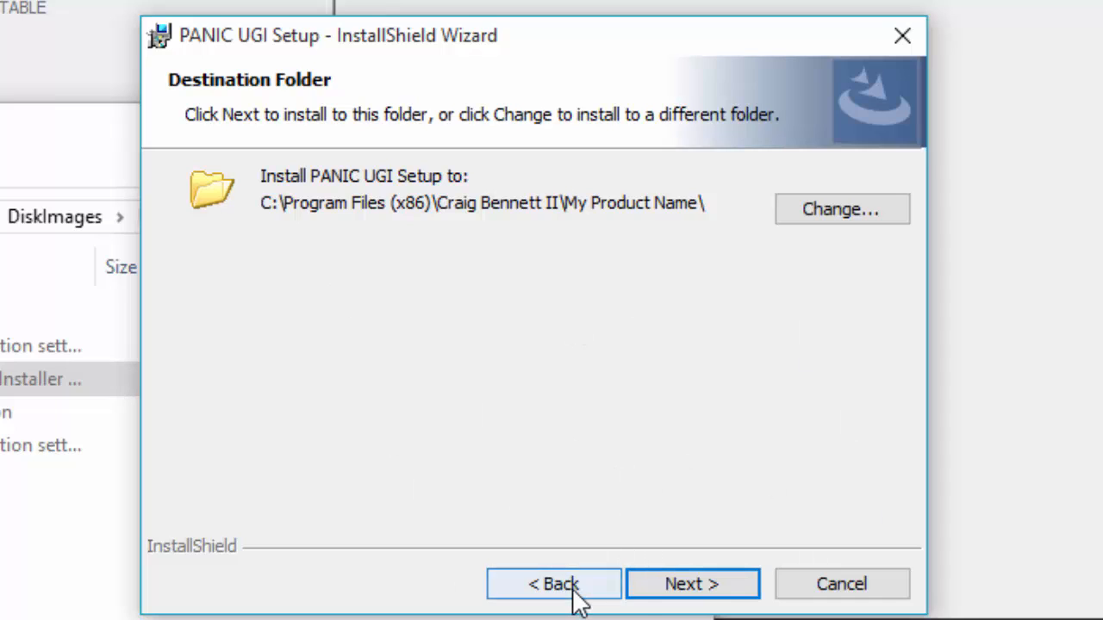
{"action": "mouse_move", "coordinate": [531, 555]}
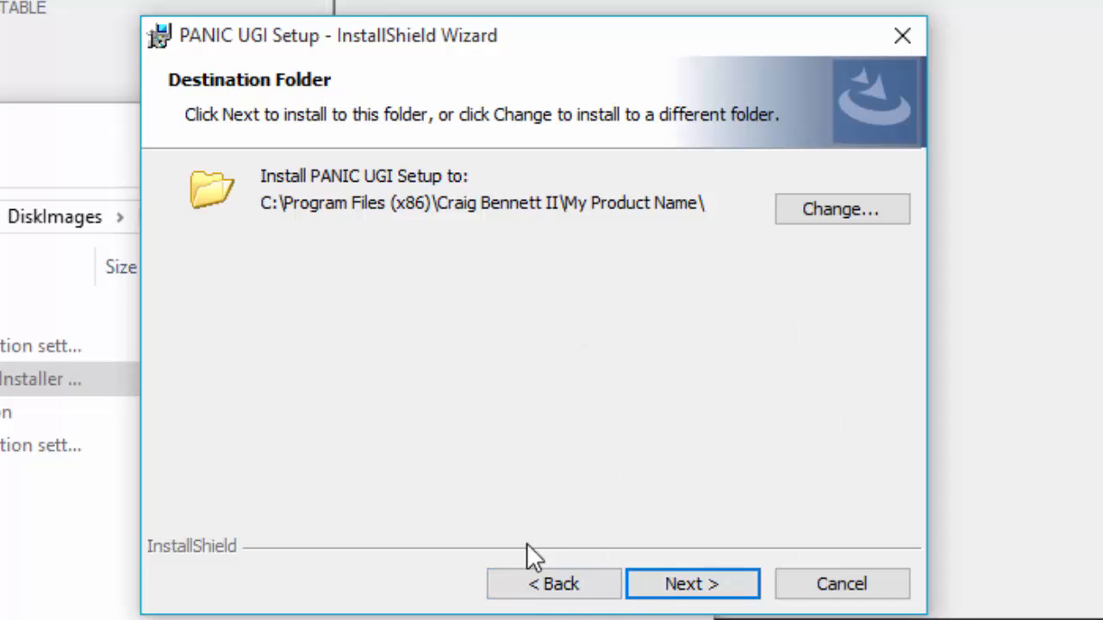
{"action": "mouse_move", "coordinate": [561, 534]}
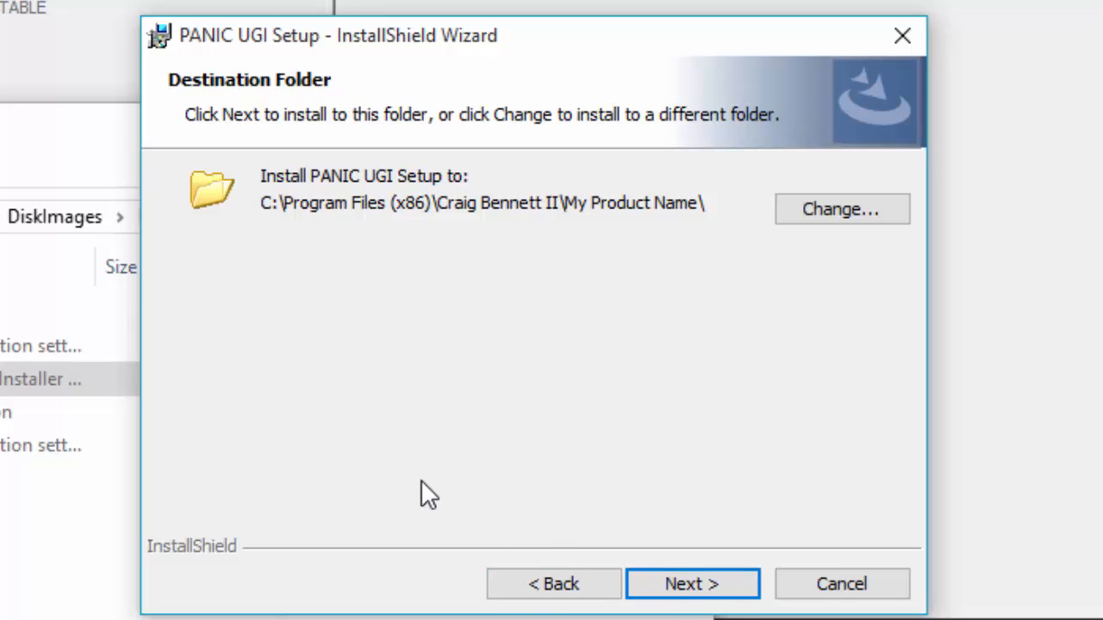
{"action": "mouse_move", "coordinate": [355, 376]}
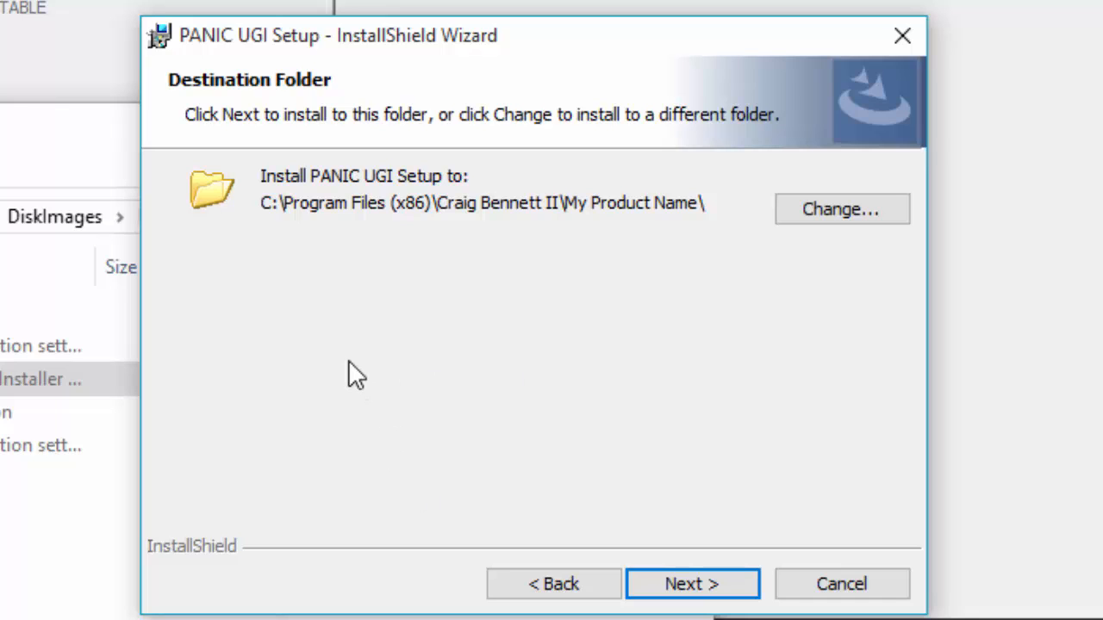
{"action": "mouse_move", "coordinate": [617, 572]}
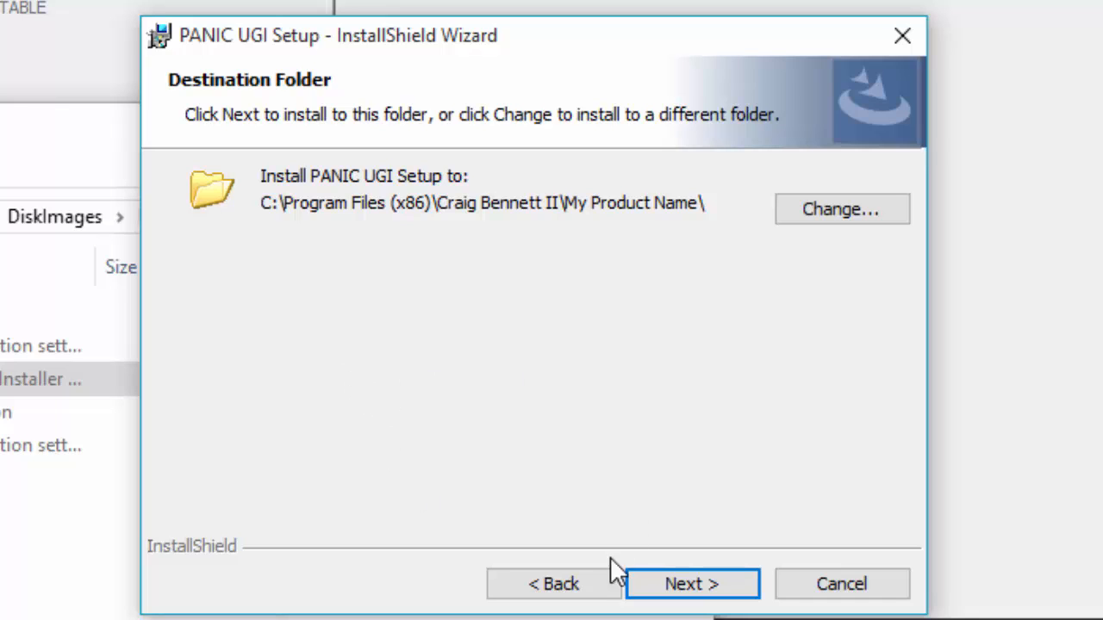
Advance the wizard to the custom Customer Information page showing Building and Room.
{"action": "left_click", "coordinate": [693, 583]}
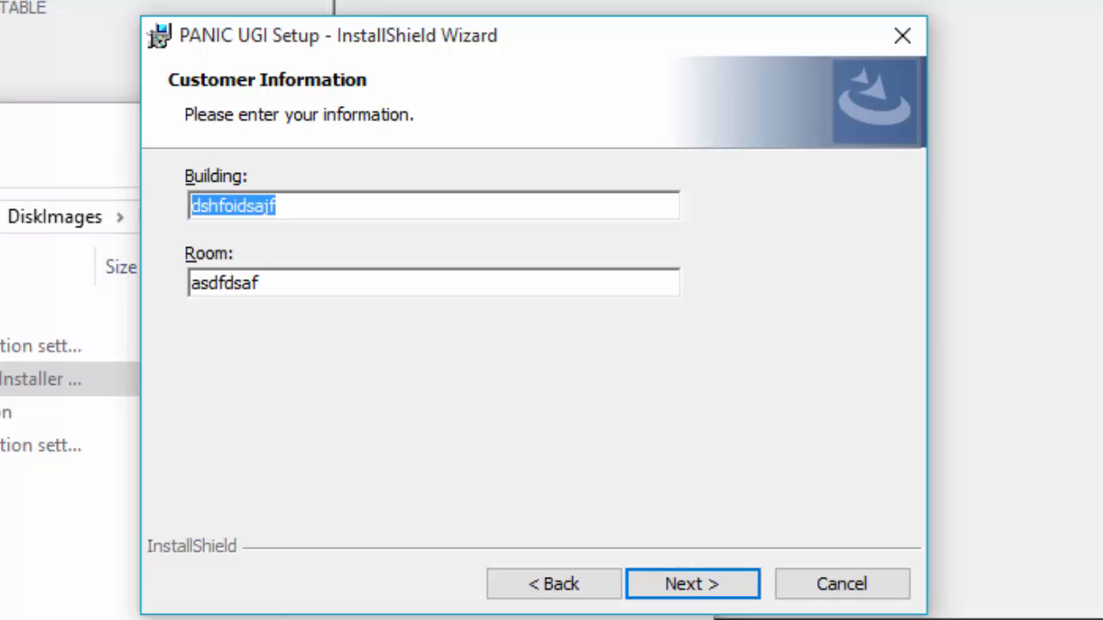
{"action": "mouse_move", "coordinate": [902, 34]}
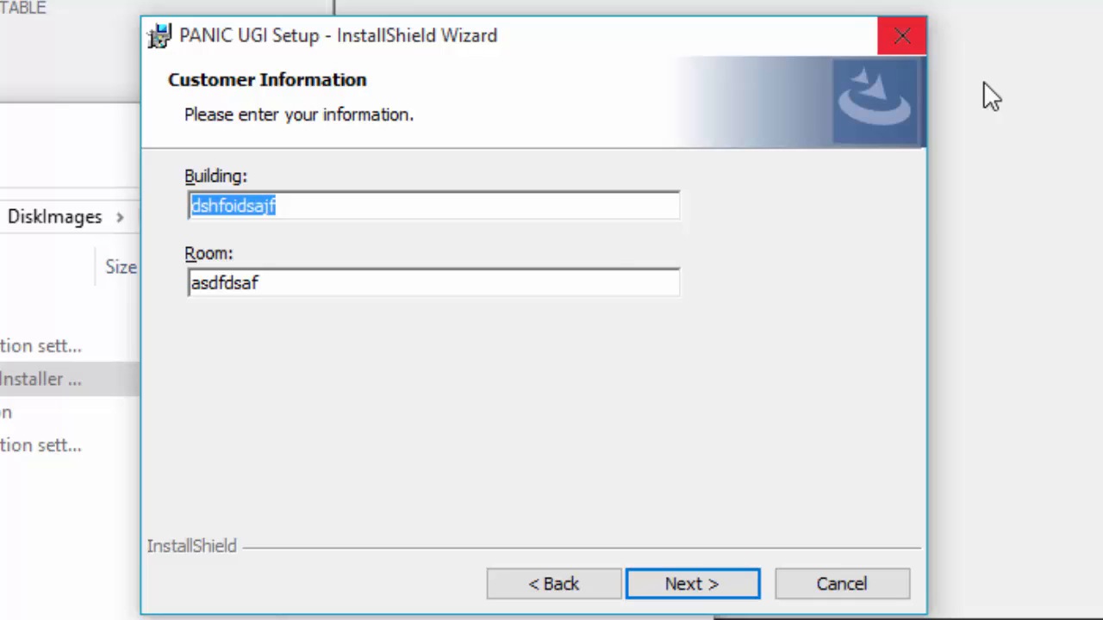
{"action": "mouse_move", "coordinate": [510, 317]}
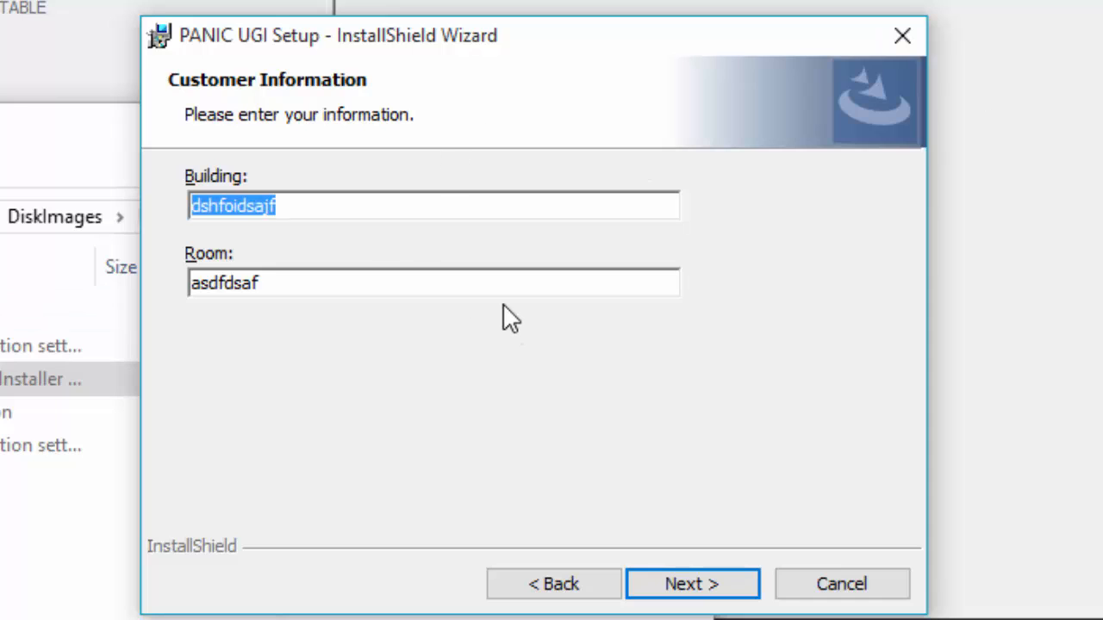
{"action": "mouse_move", "coordinate": [290, 203]}
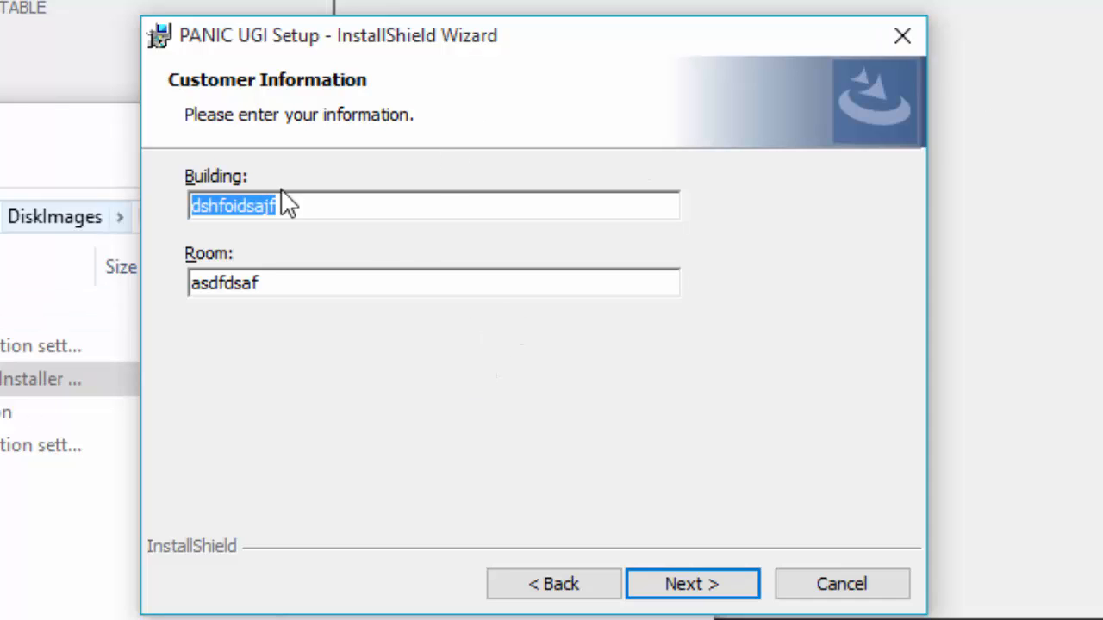
{"action": "mouse_move", "coordinate": [379, 347]}
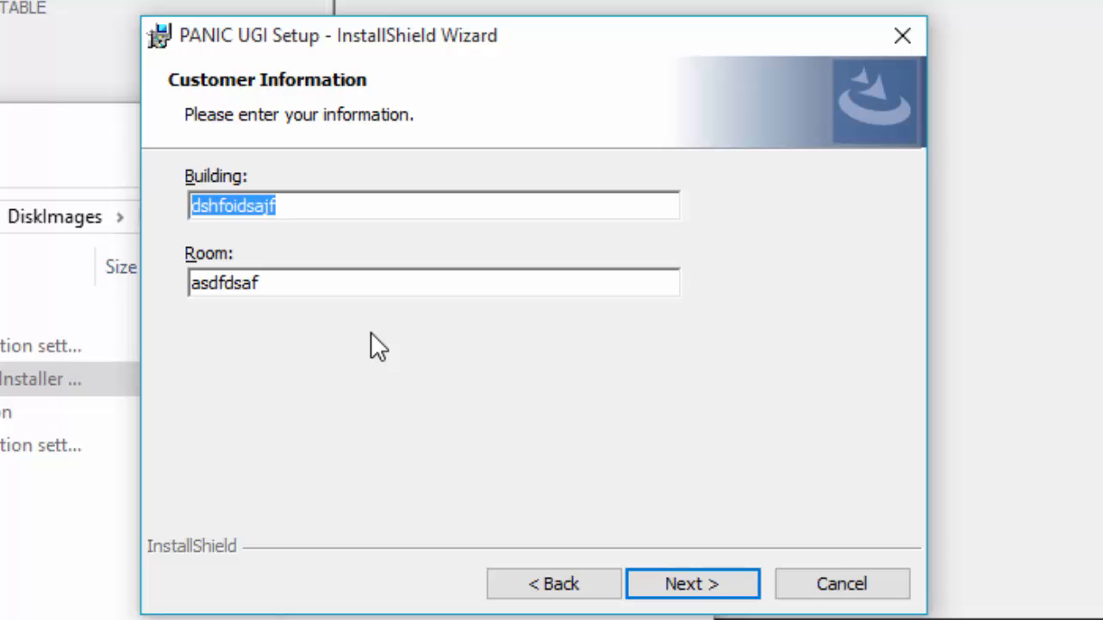
{"action": "mouse_move", "coordinate": [376, 377]}
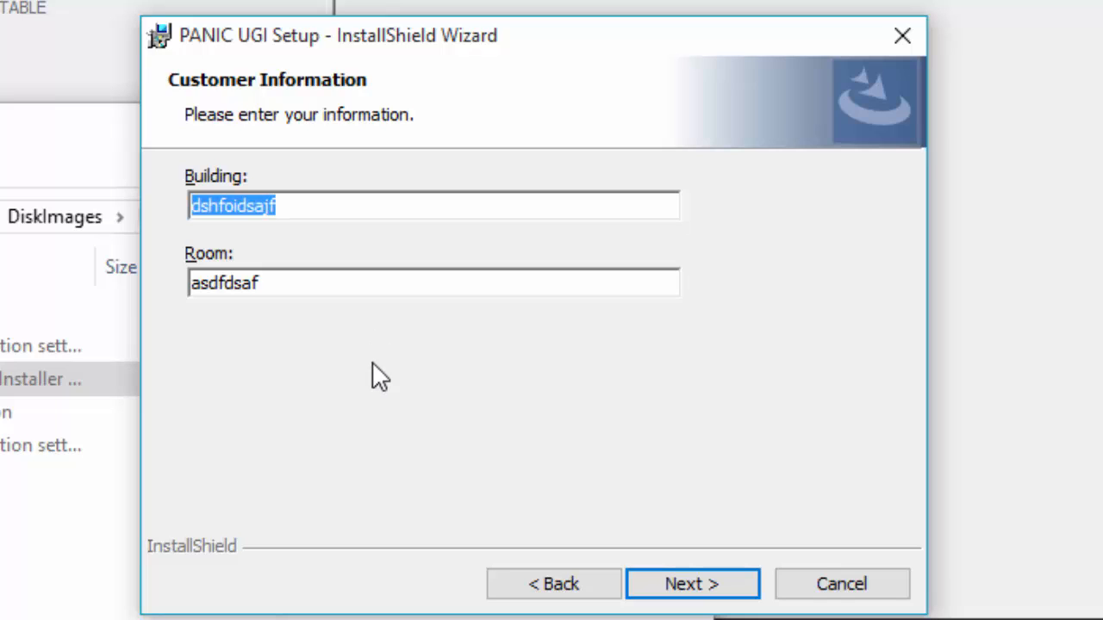
{"action": "mouse_move", "coordinate": [371, 397]}
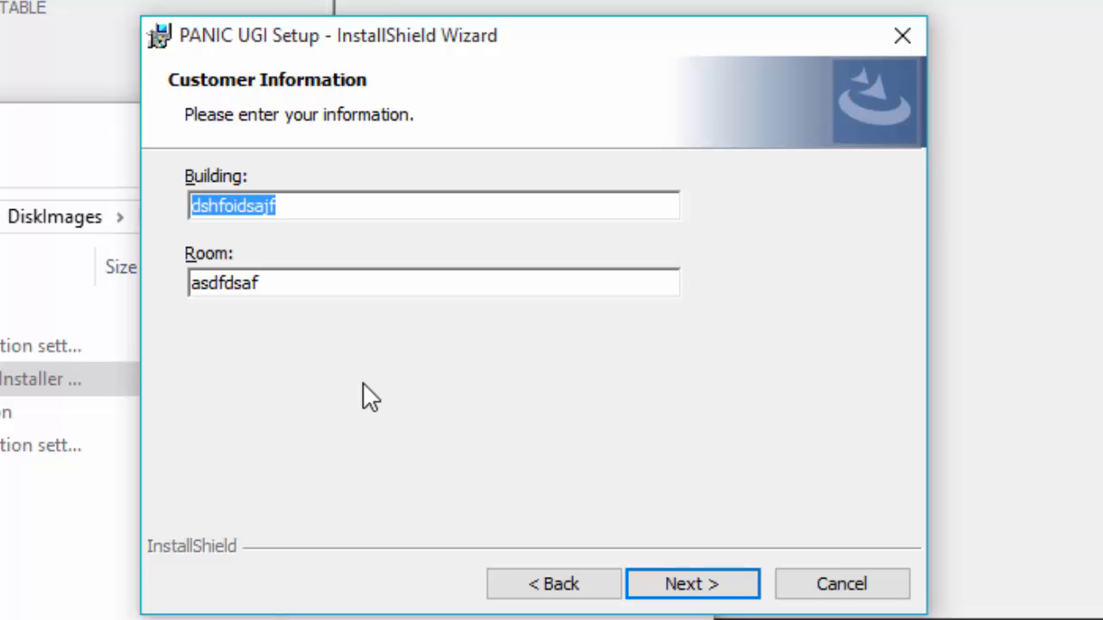
{"action": "mouse_move", "coordinate": [603, 429]}
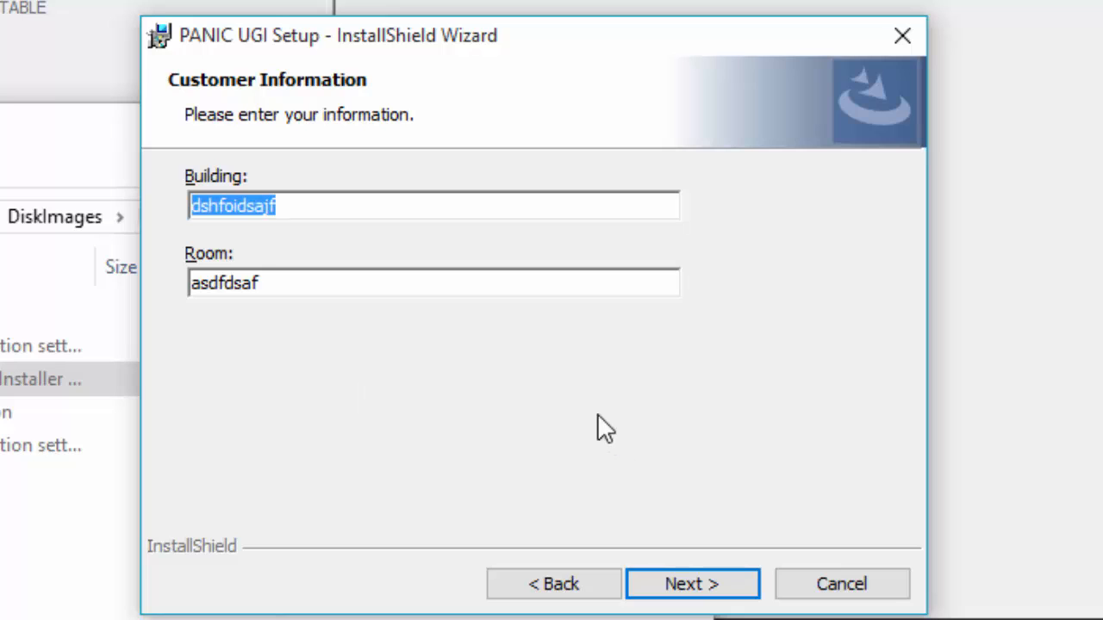
{"action": "mouse_move", "coordinate": [910, 549]}
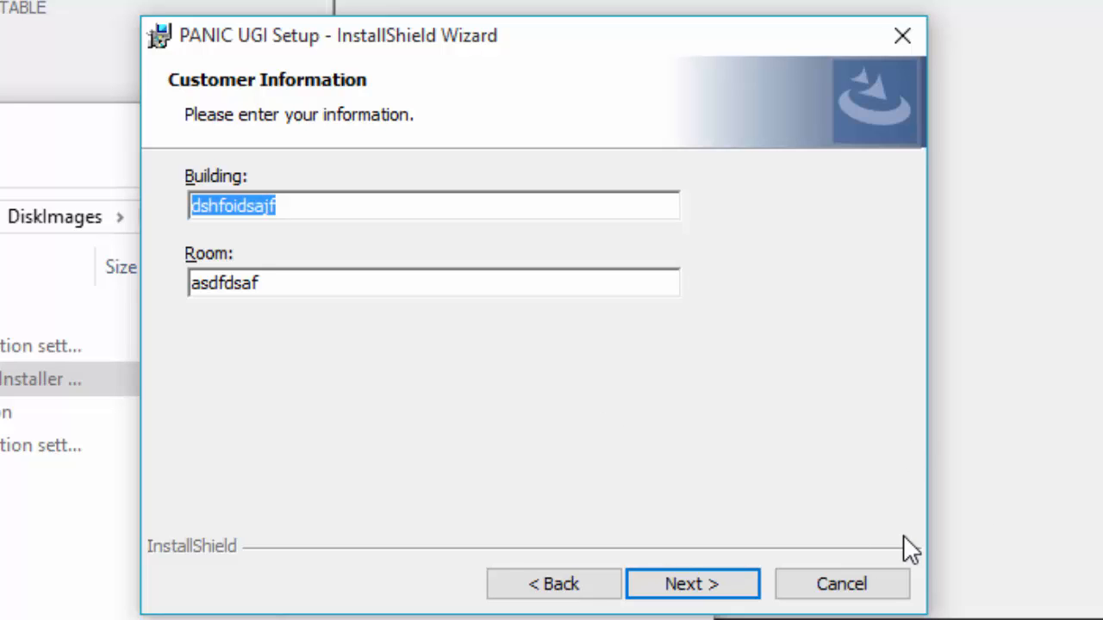
{"action": "mouse_move", "coordinate": [791, 517]}
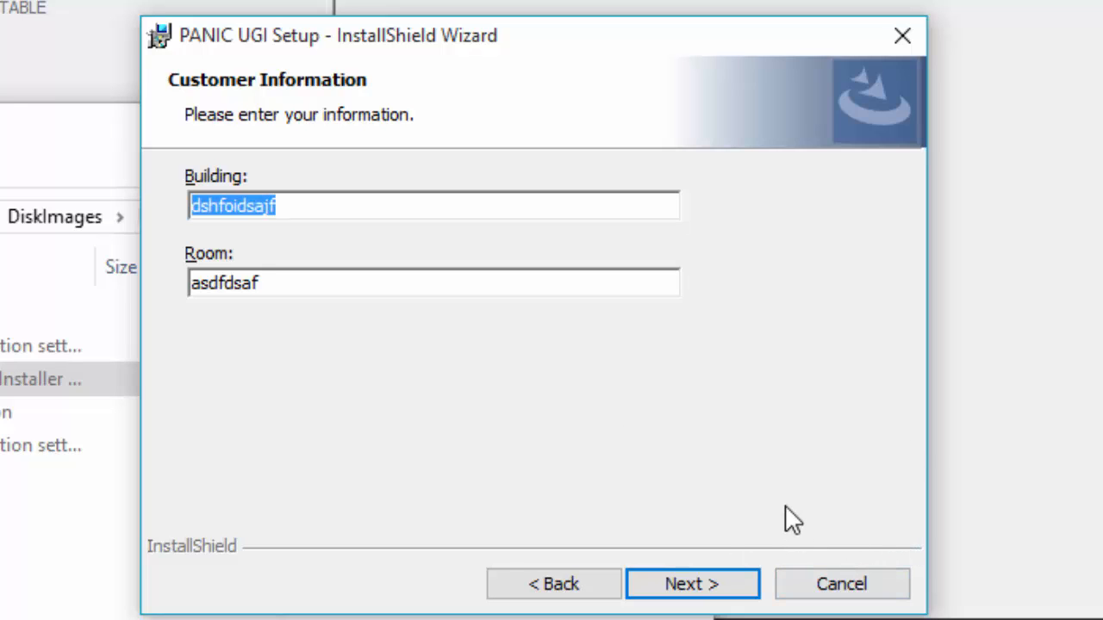
{"action": "mouse_move", "coordinate": [698, 507]}
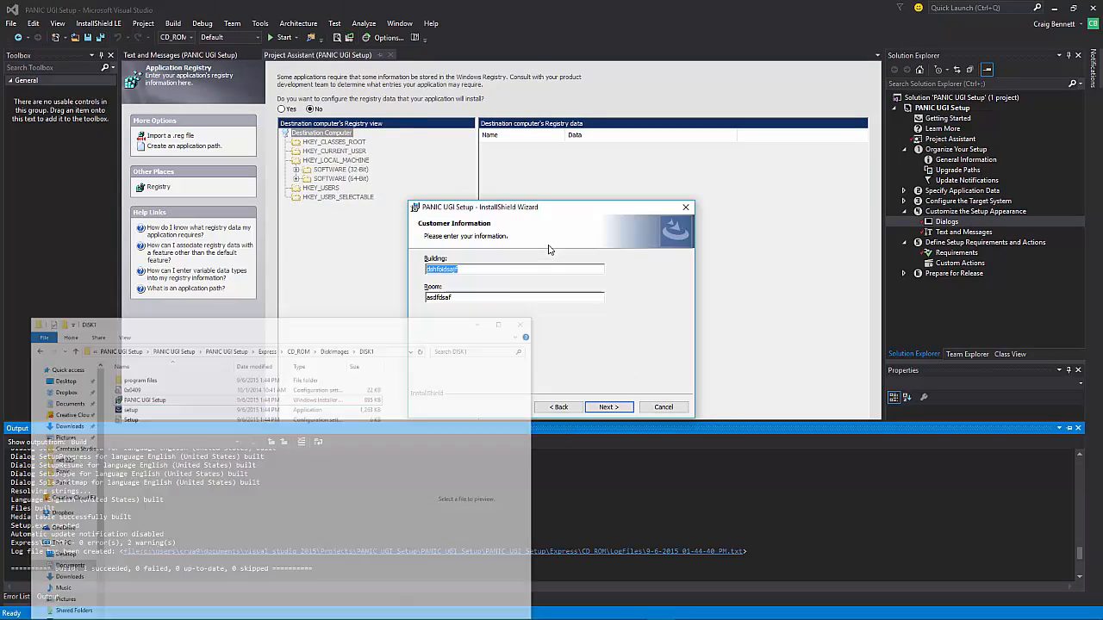
Cancel the installation, confirm Yes, and finish to close the wizard.
{"action": "left_click", "coordinate": [663, 407]}
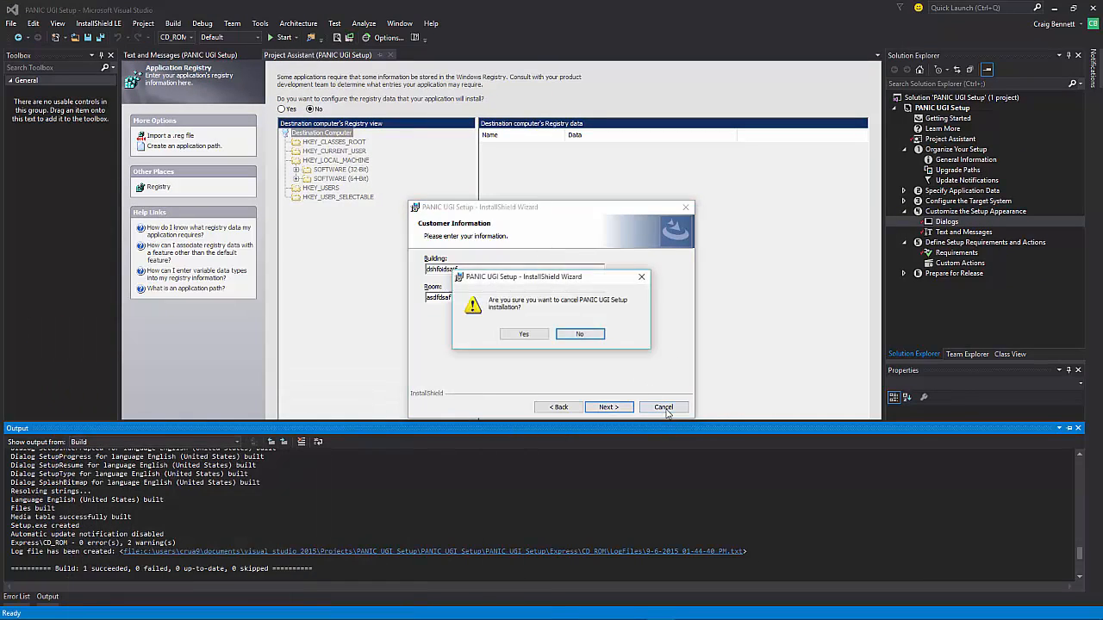
{"action": "left_click", "coordinate": [524, 334]}
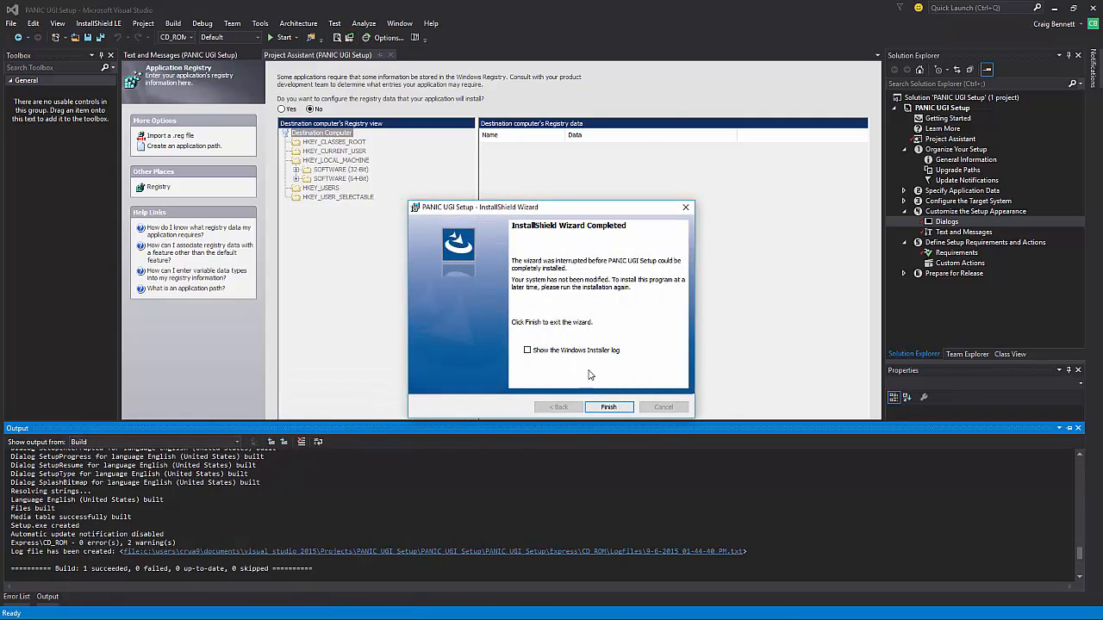
{"action": "left_click", "coordinate": [608, 407]}
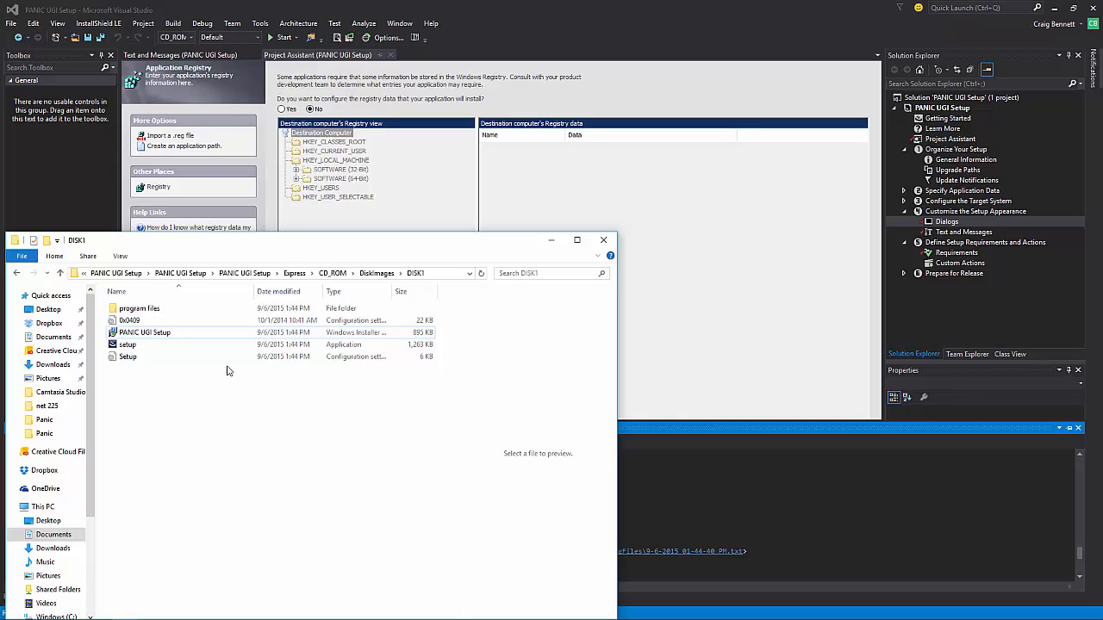
{"action": "left_click", "coordinate": [144, 333]}
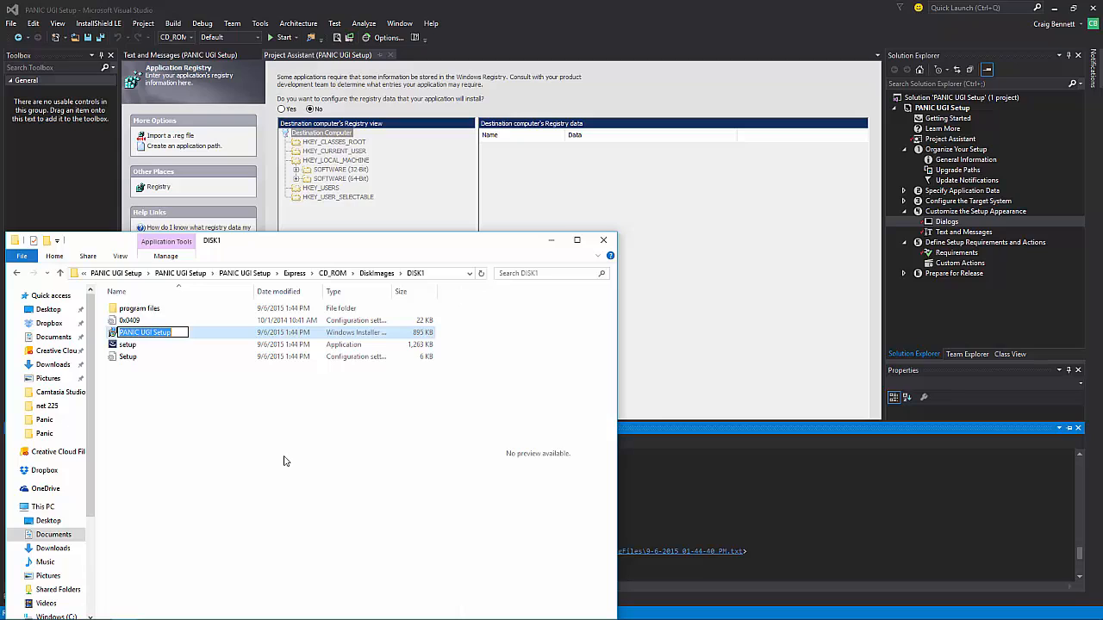
{"action": "mouse_move", "coordinate": [448, 527]}
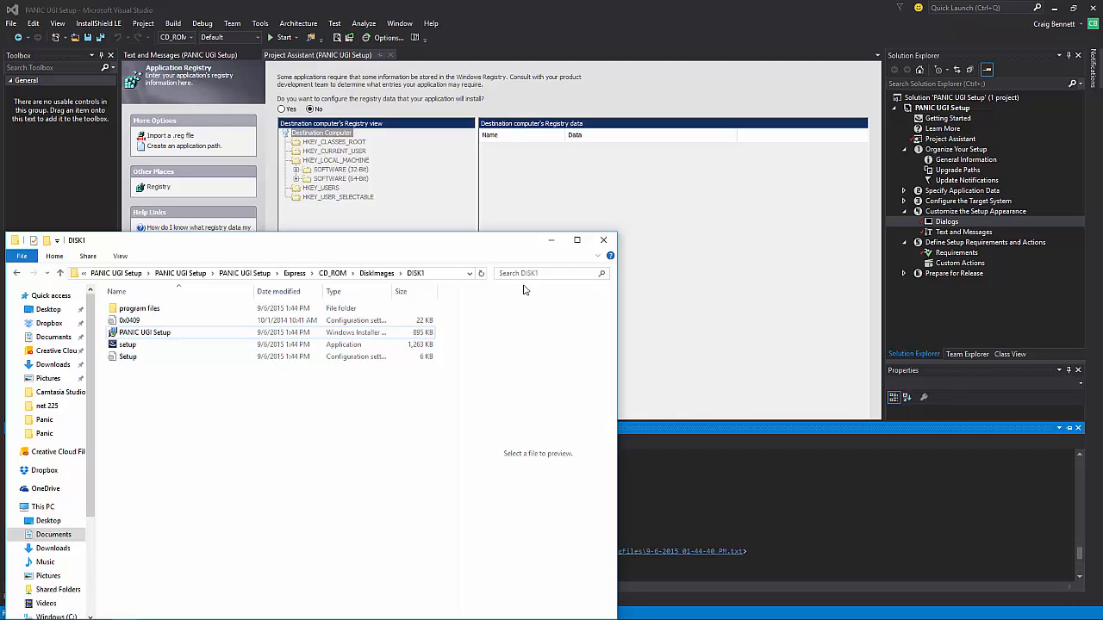
{"action": "left_click", "coordinate": [145, 332]}
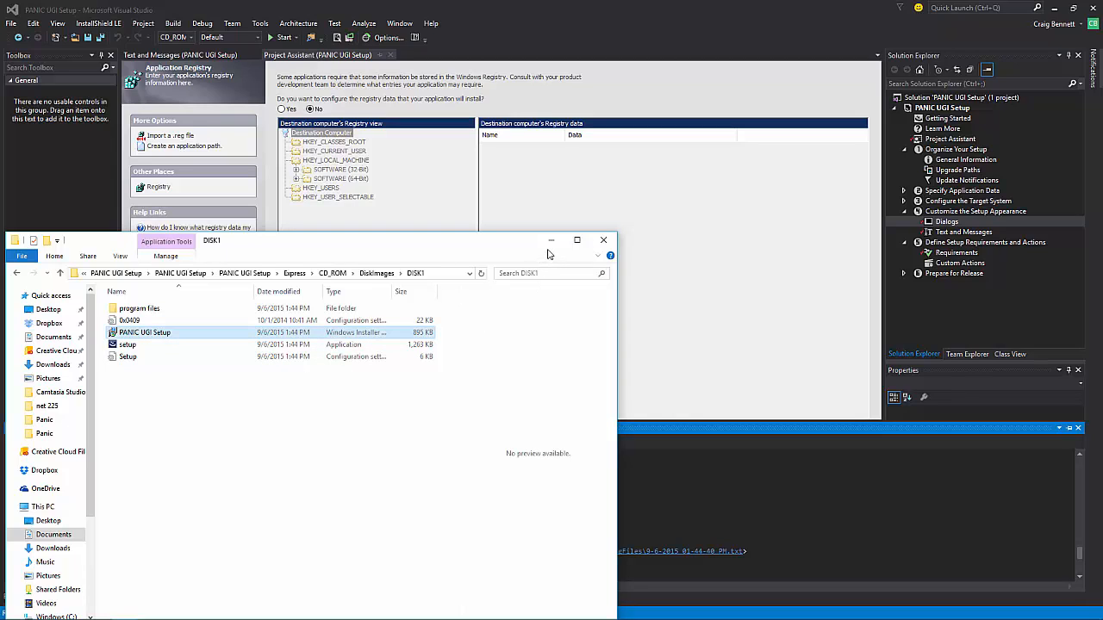
{"action": "left_click", "coordinate": [127, 345]}
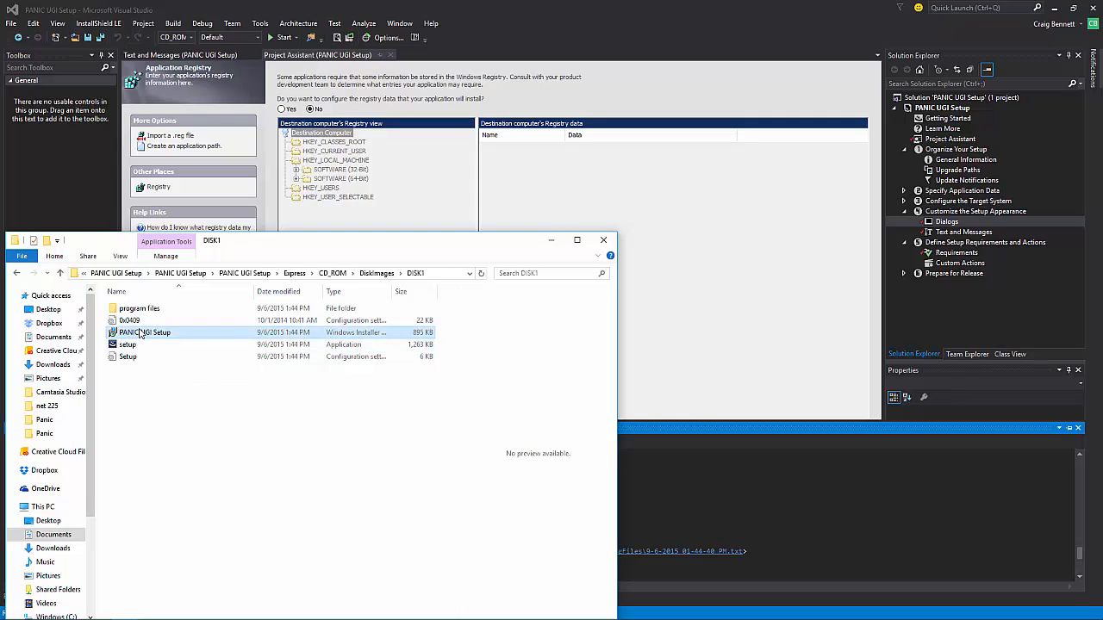
{"action": "left_click", "coordinate": [129, 321]}
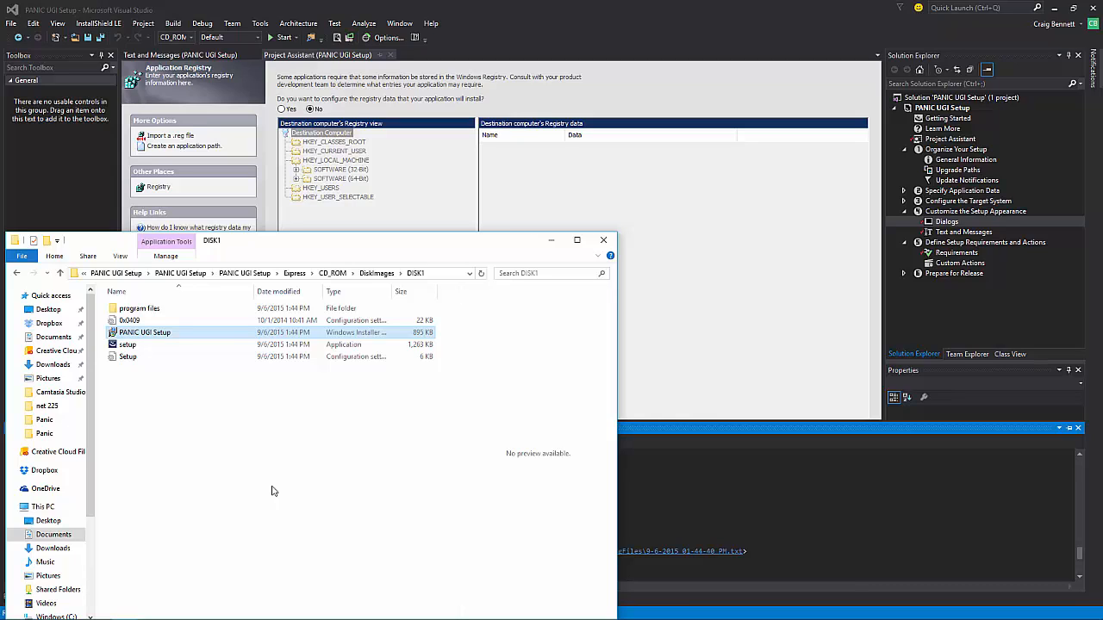
{"action": "mouse_move", "coordinate": [274, 489]}
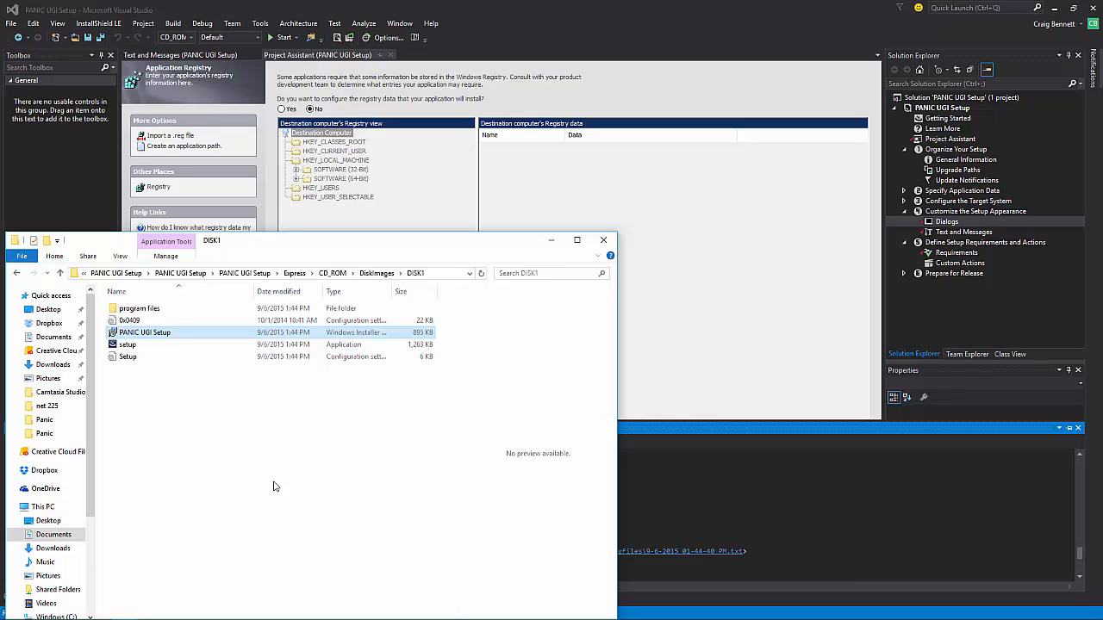
{"action": "mouse_move", "coordinate": [376, 510]}
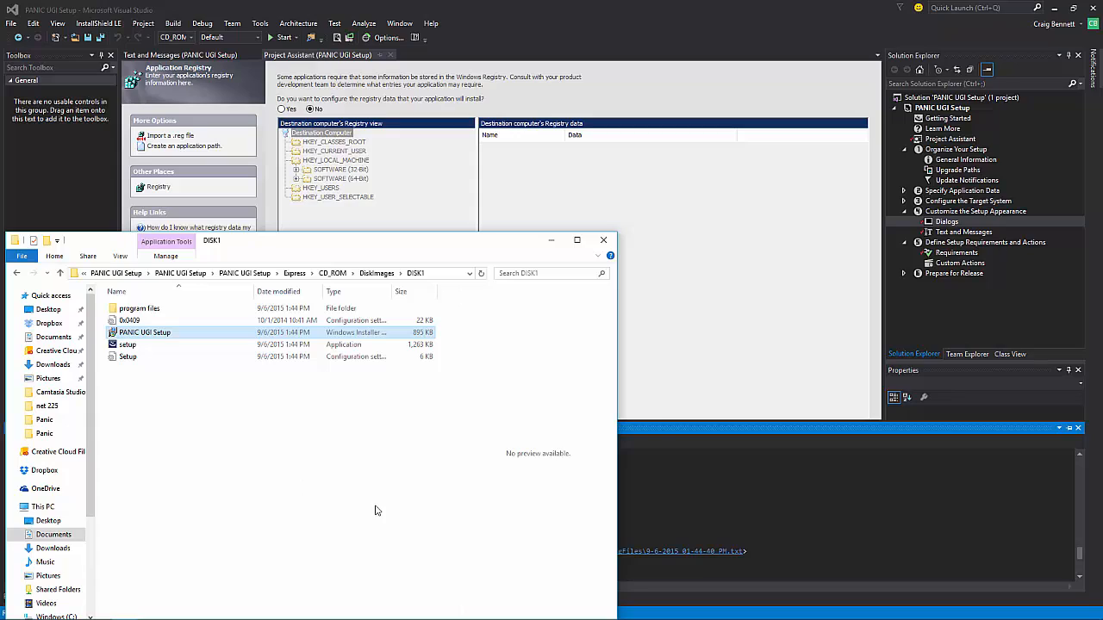